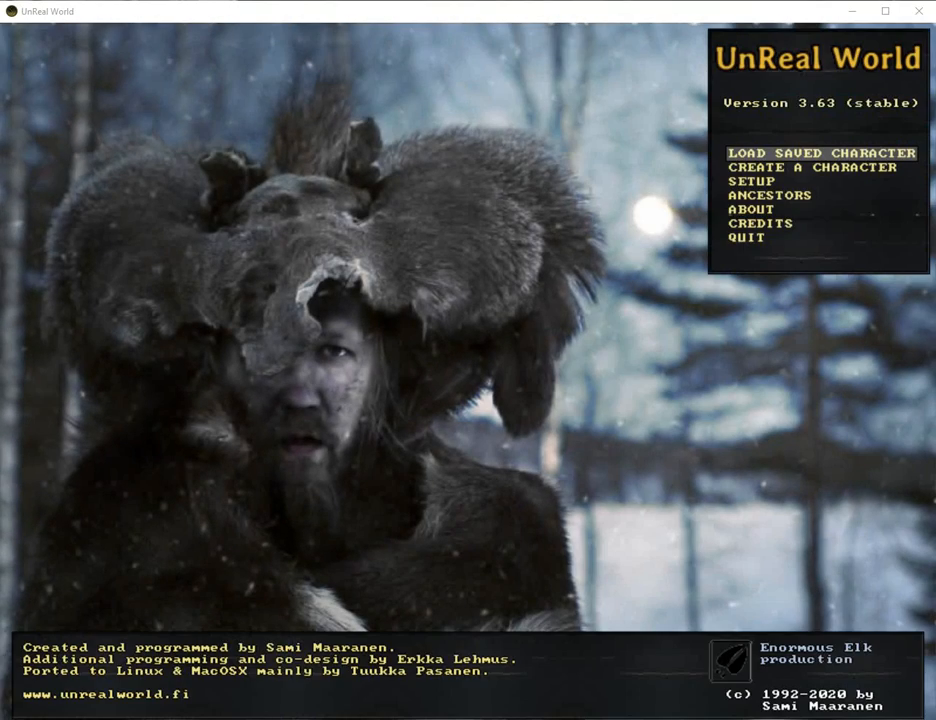
Step: Load the saved character and skip the scenario and task screens to reach Siikapohja
click(824, 152)
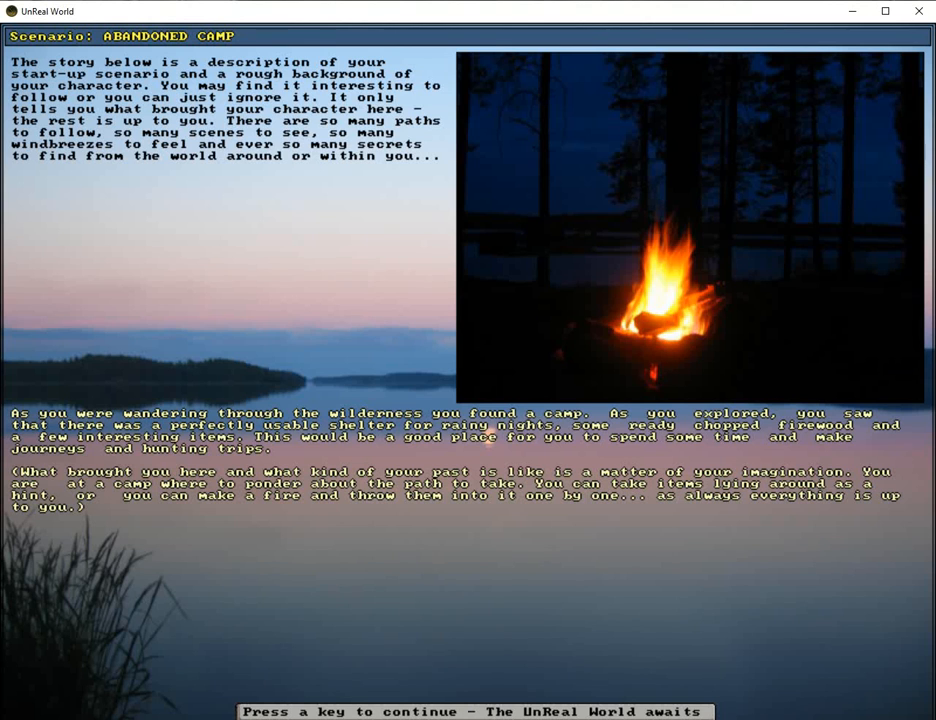
key(space)
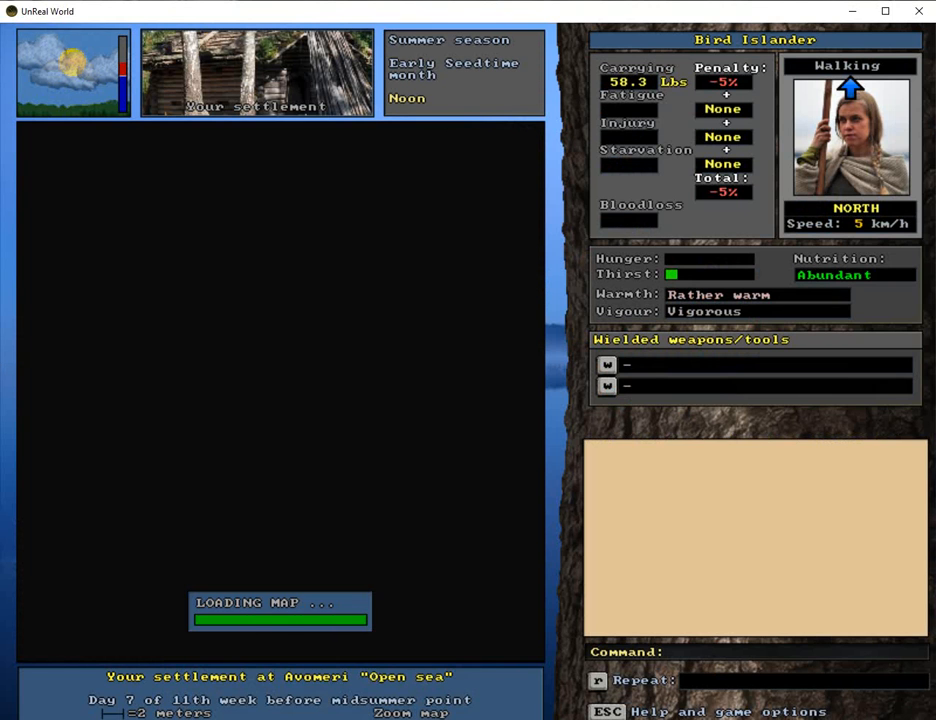
key(f5)
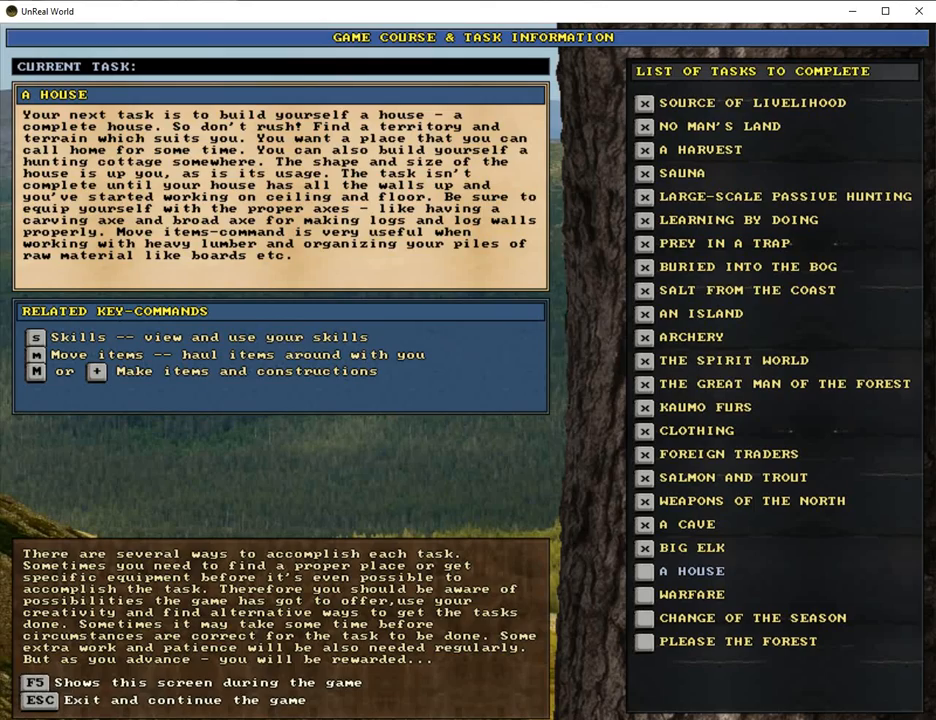
key(Escape)
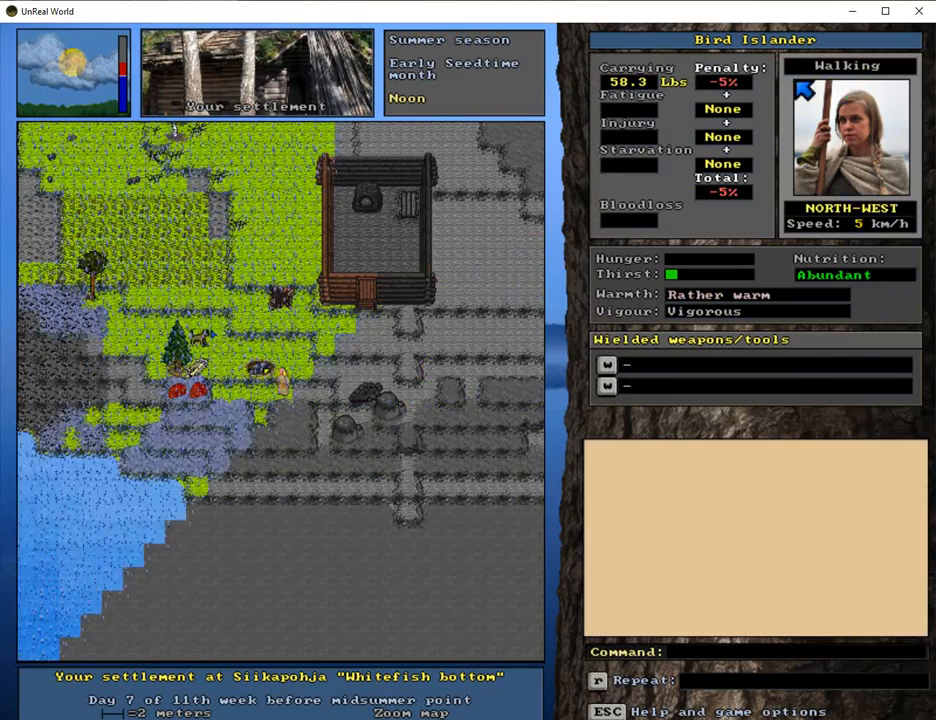
Step: Walk north across the heather into the spruce mire among the raspberry bushes
key(West)
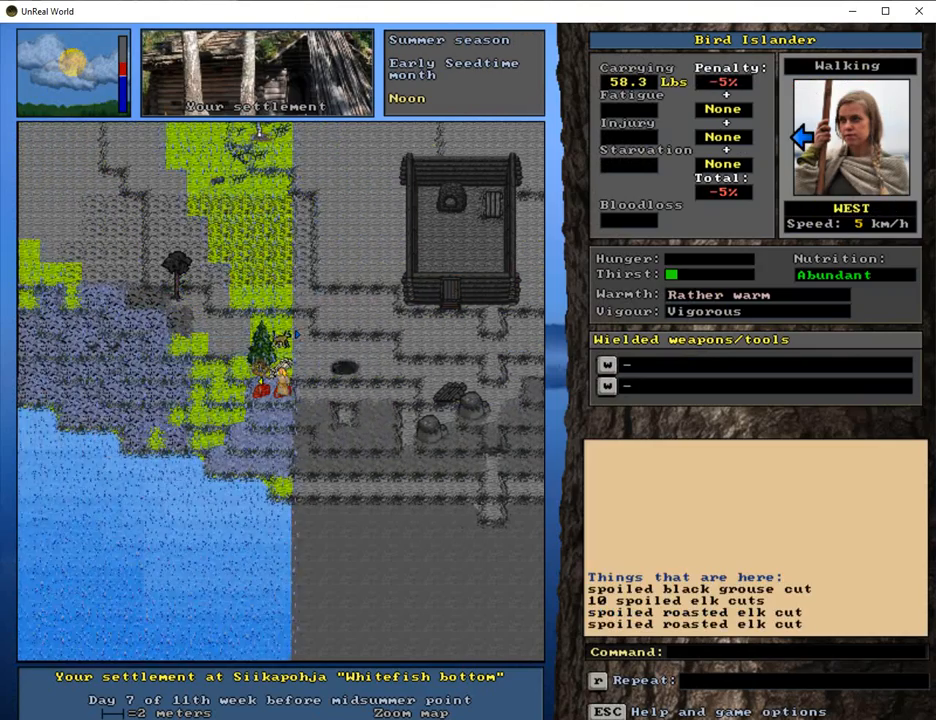
key(up)
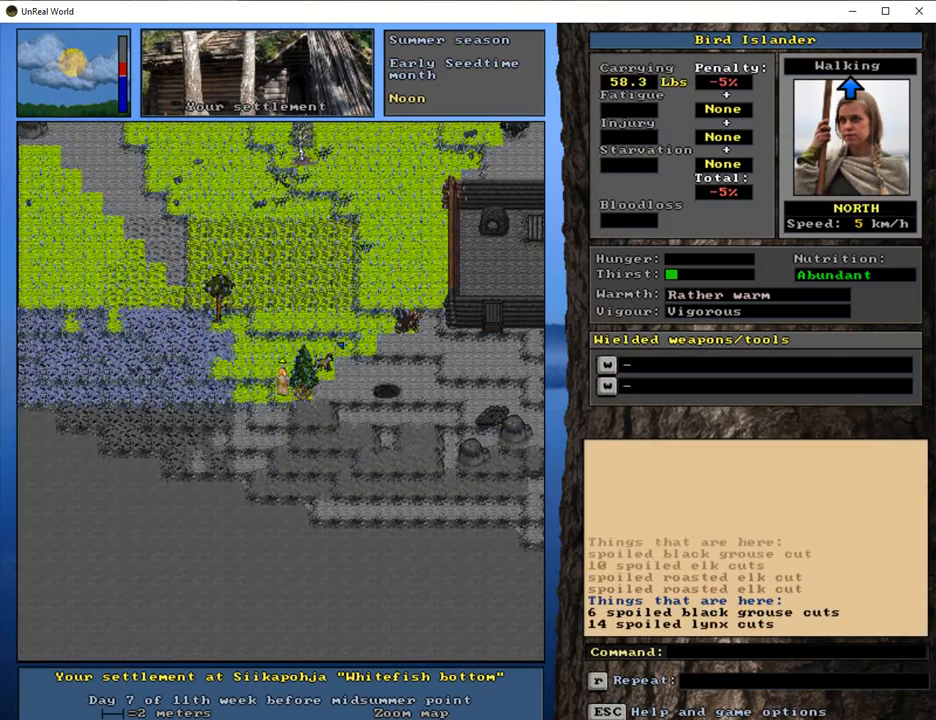
key(7)
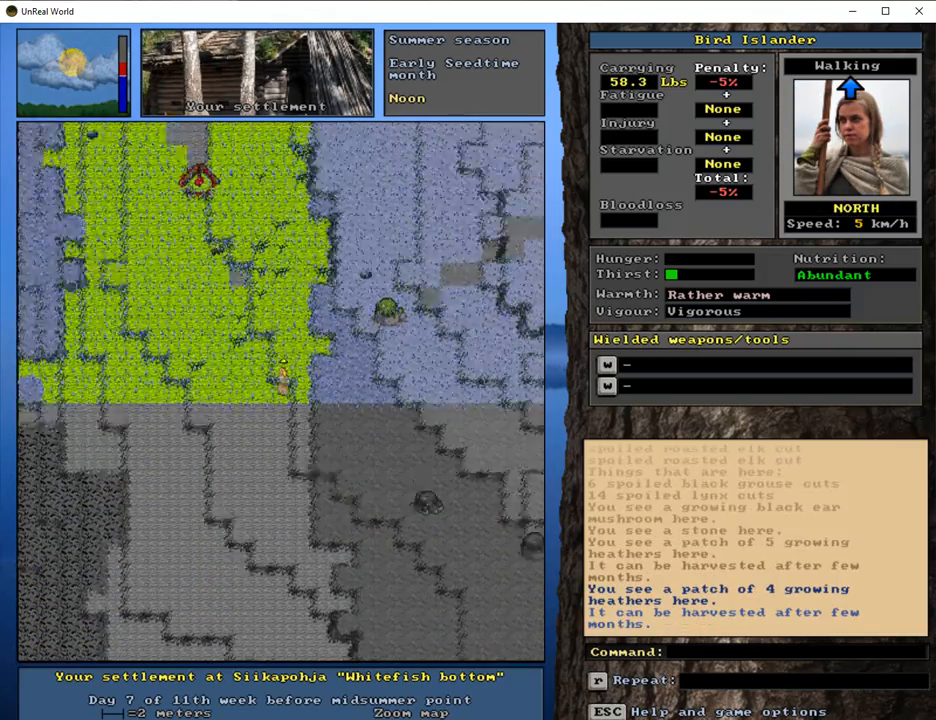
key(7)
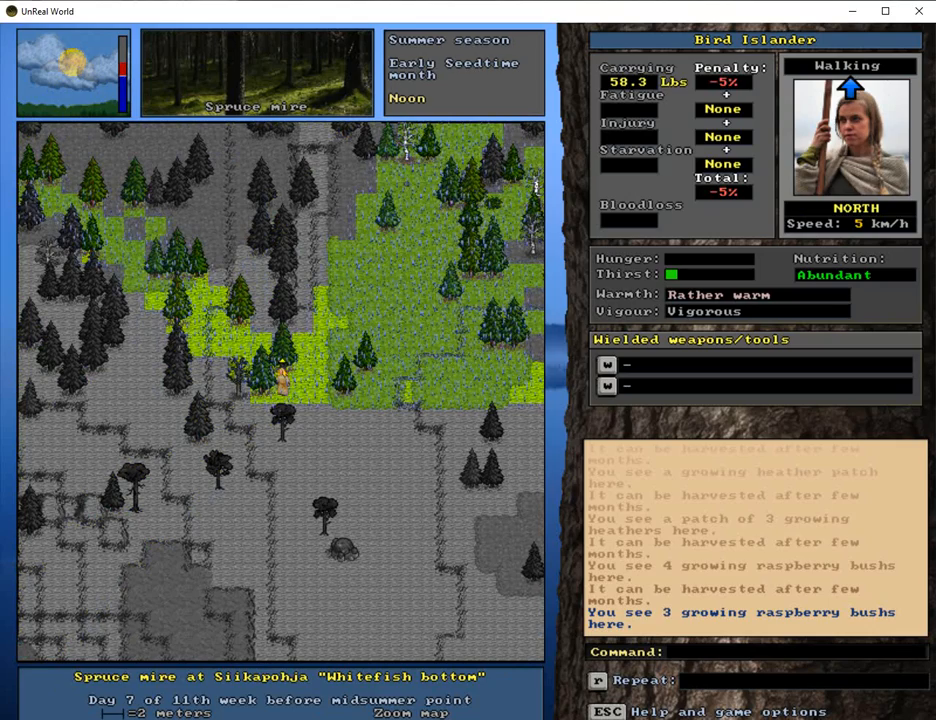
key(up)
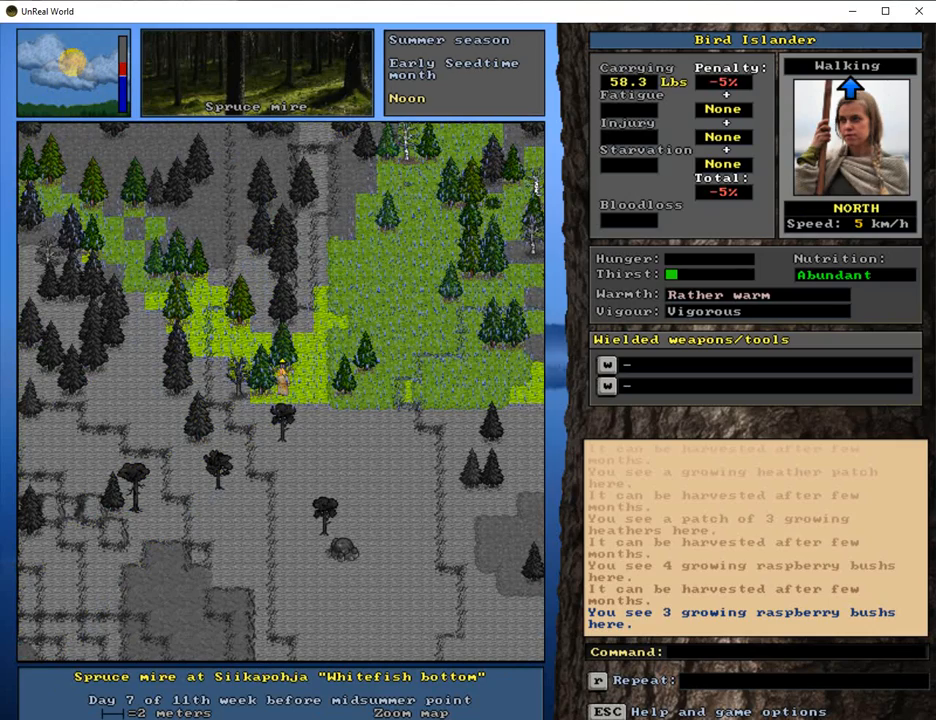
key(up)
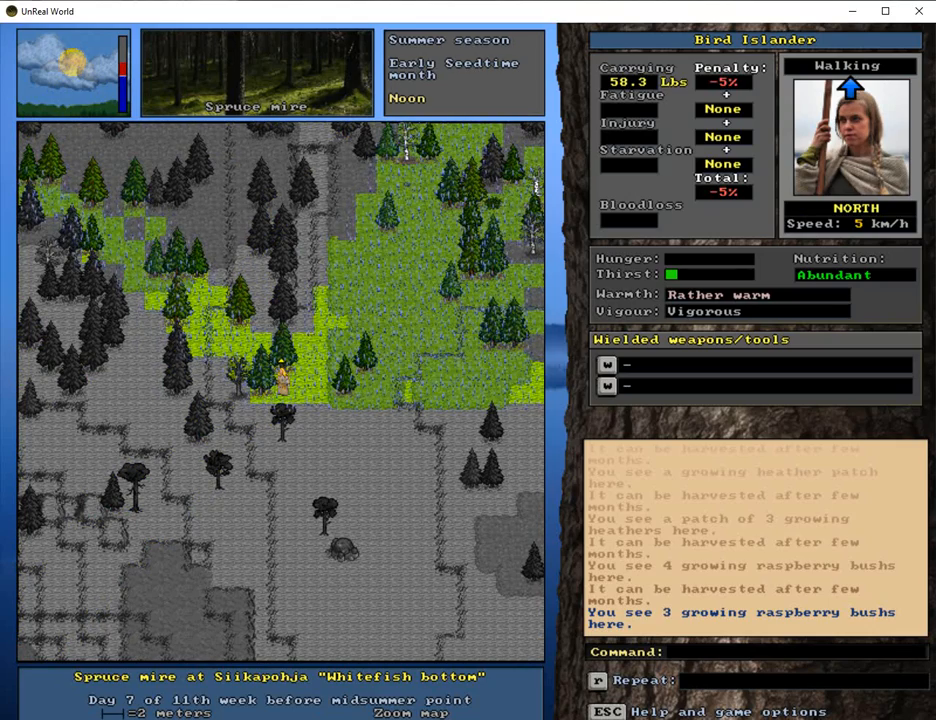
Step: Fell several mire spruces and haul the trunks to the settlement, making ten
key(Up)
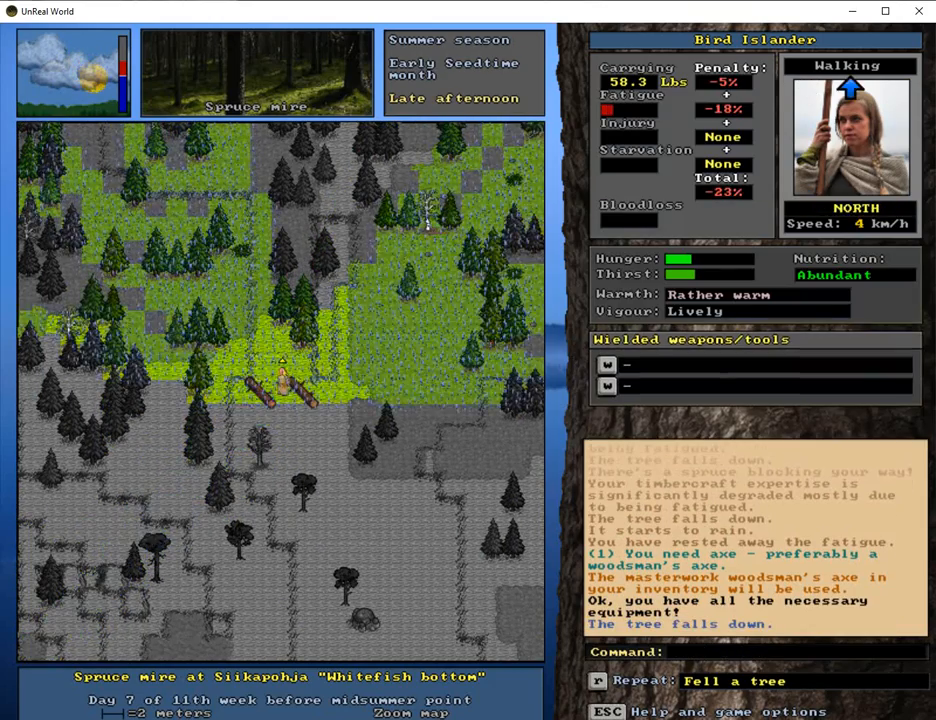
key(r)
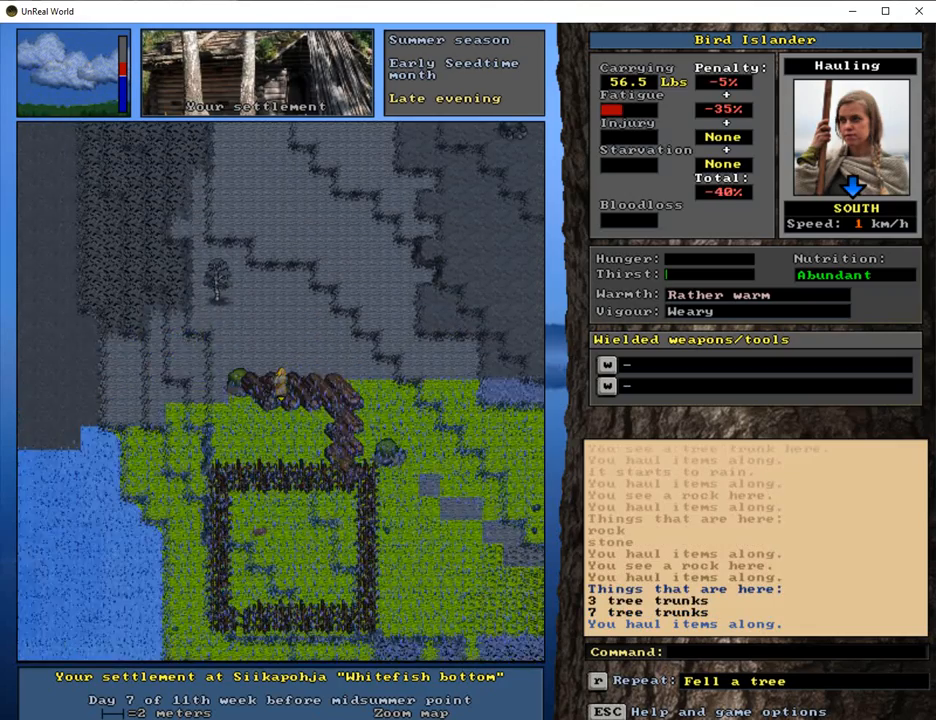
Step: Drop the trunks at the pile and fetch two more, making twelve, then bring up foods
key(left)
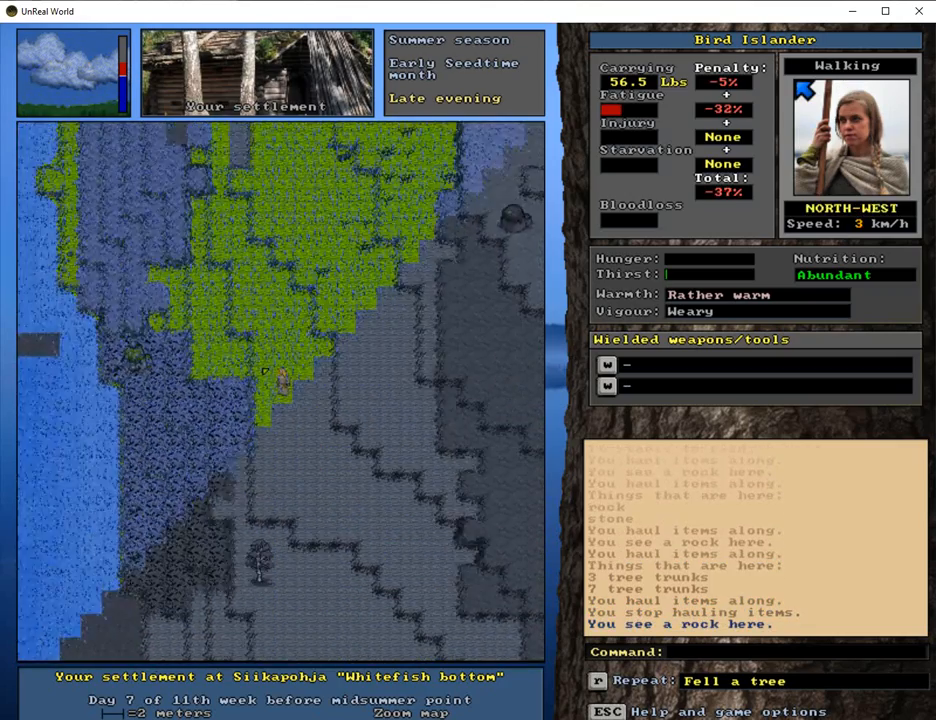
key(up)
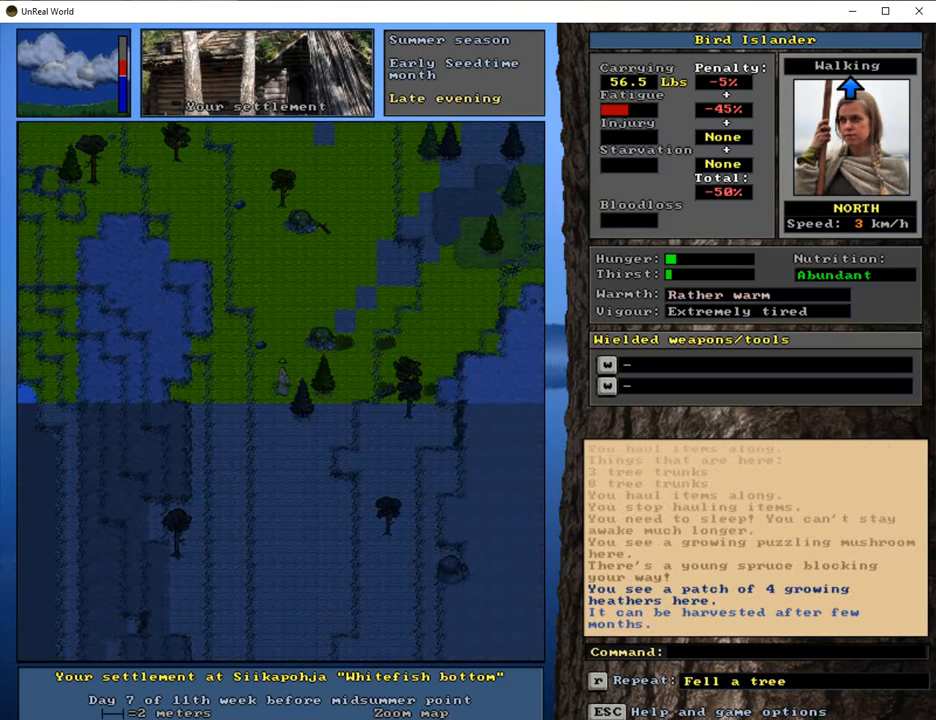
key(7)
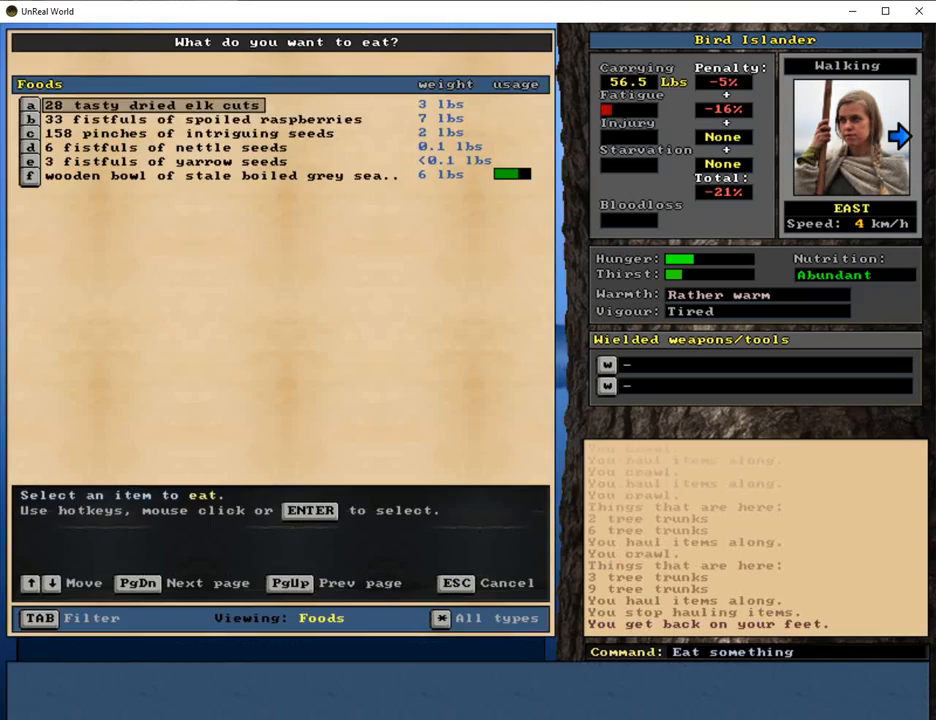
Step: Eat the stale boiled grey seal fat and sleep until early morning
click(150, 105)
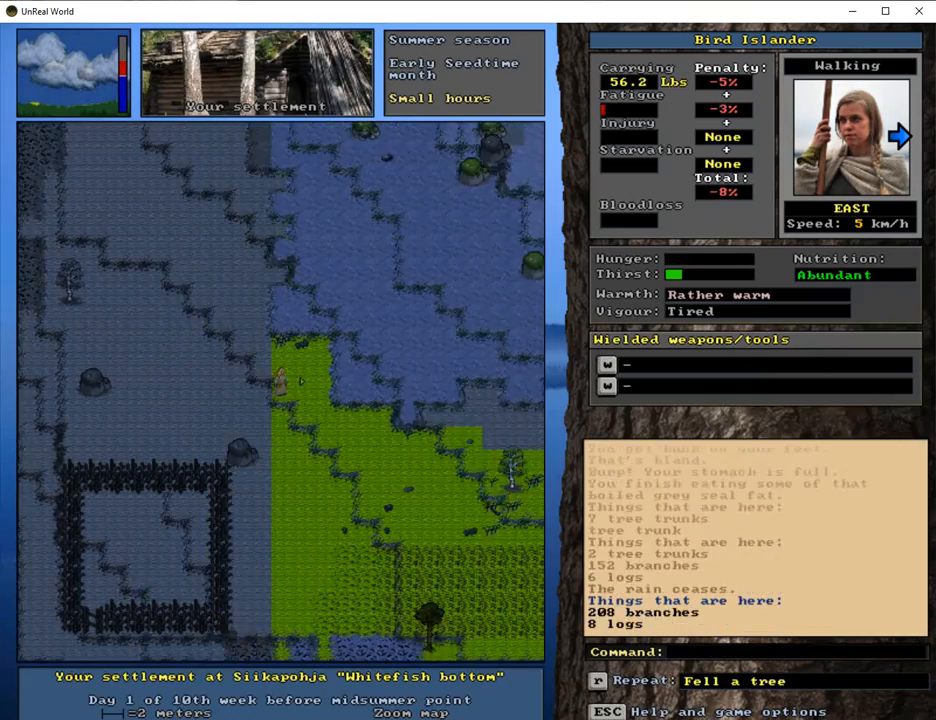
key(up)
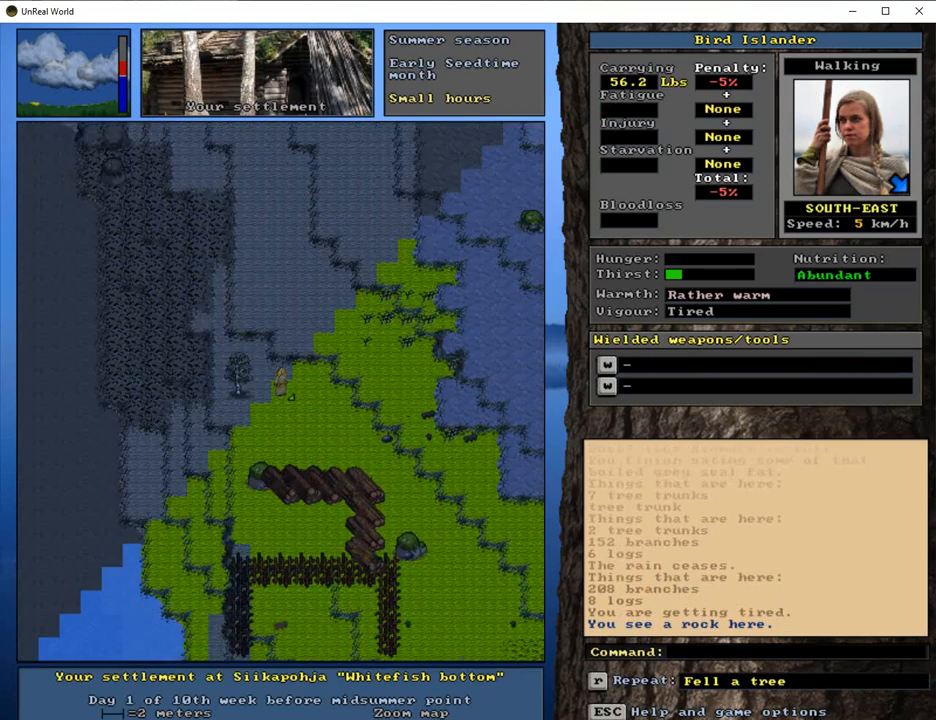
key(S)
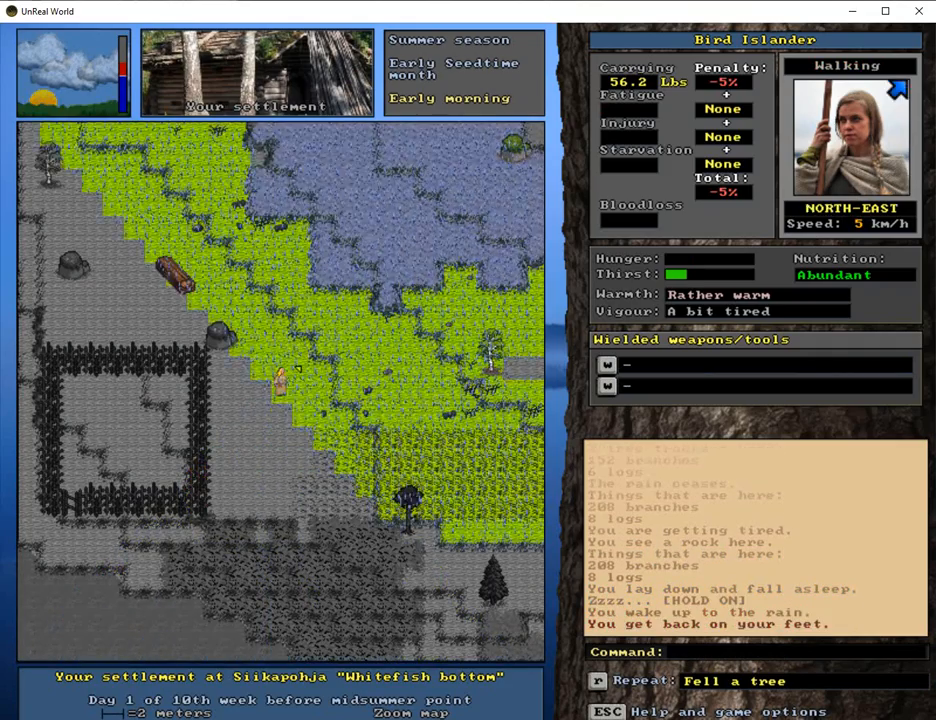
key(up)
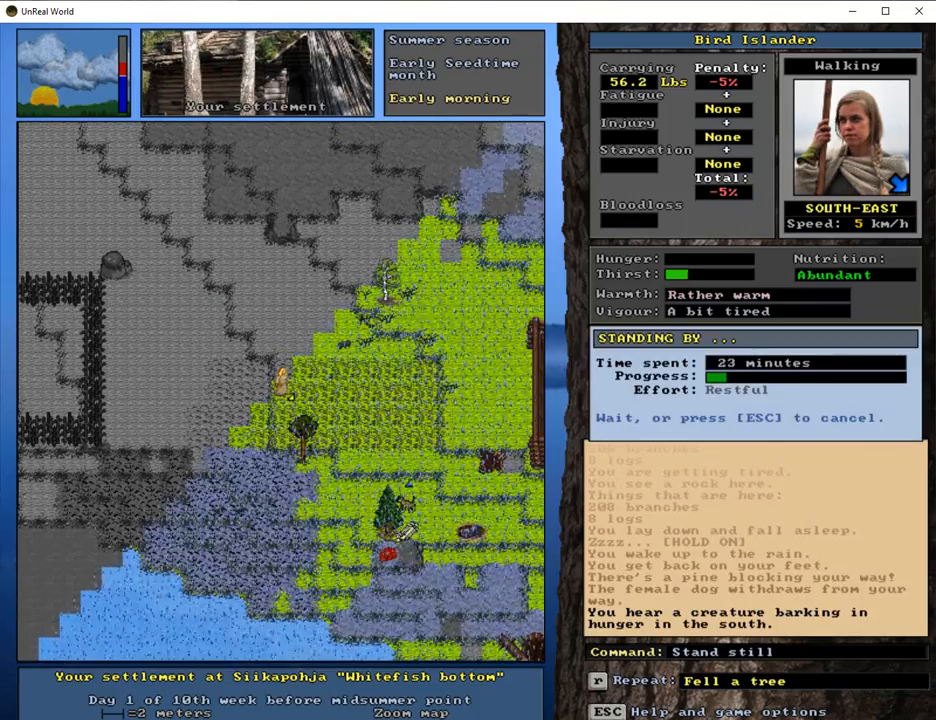
key(Escape)
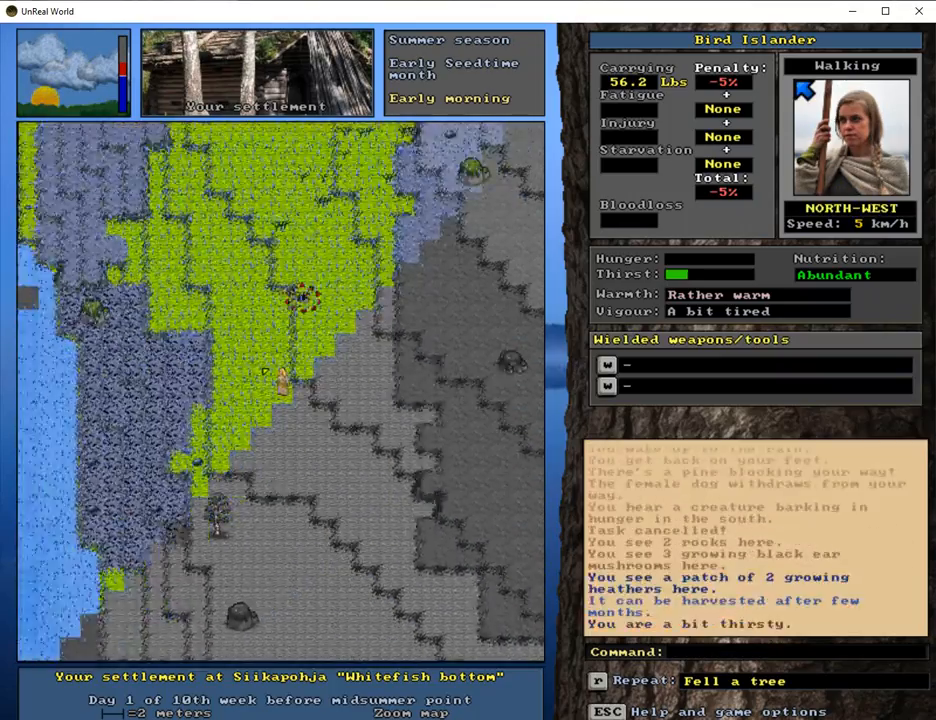
Step: Haul two more trunks to the pile, drink water, and empty the spoiled seal-fat bowl
key(up)
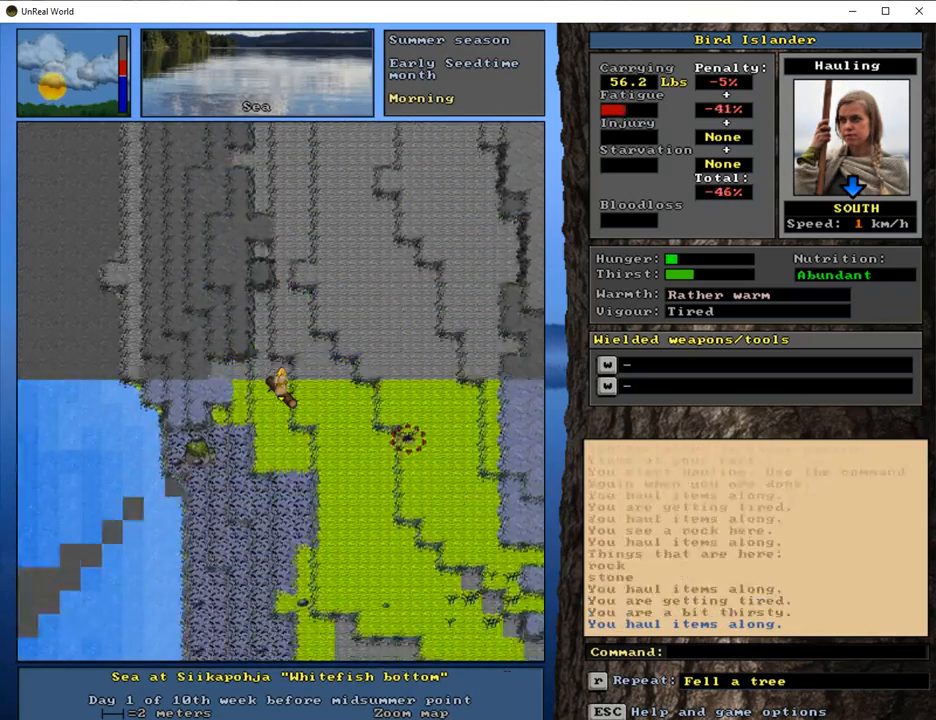
key(right)
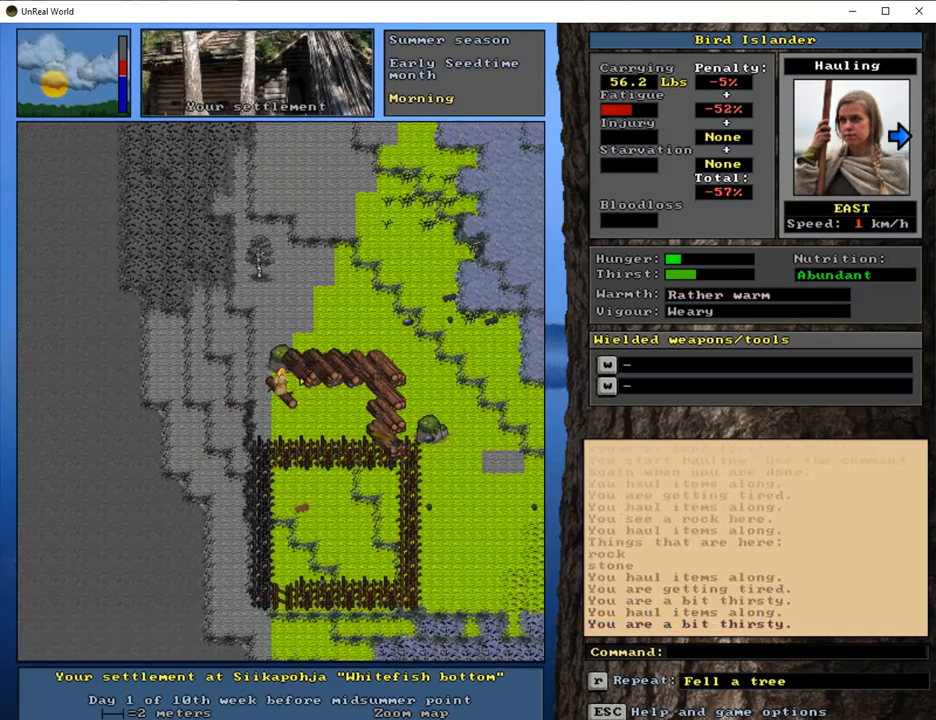
key(up)
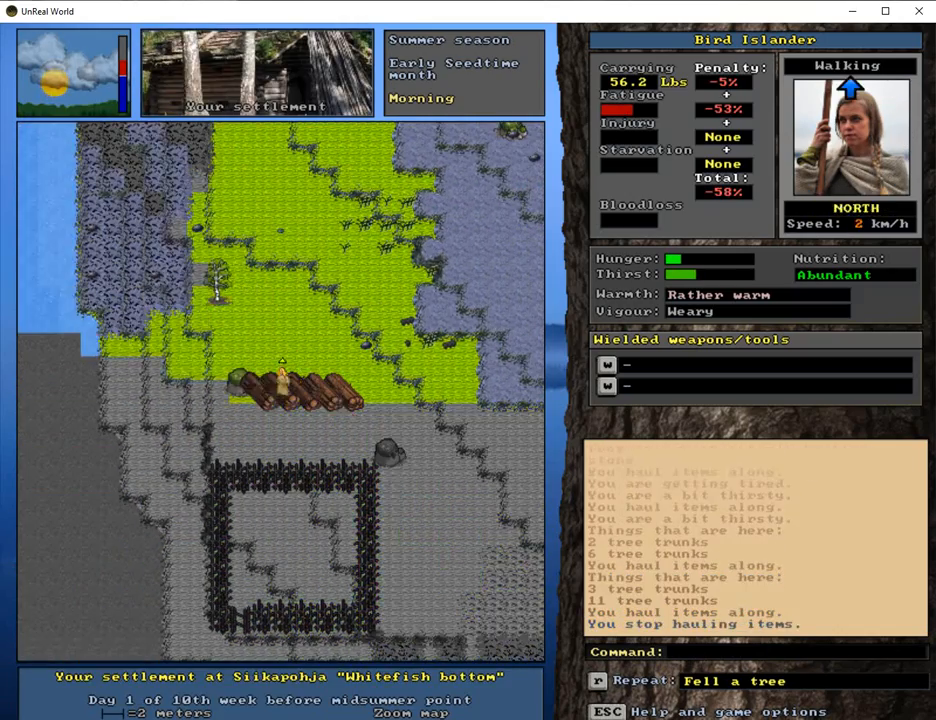
key(up)
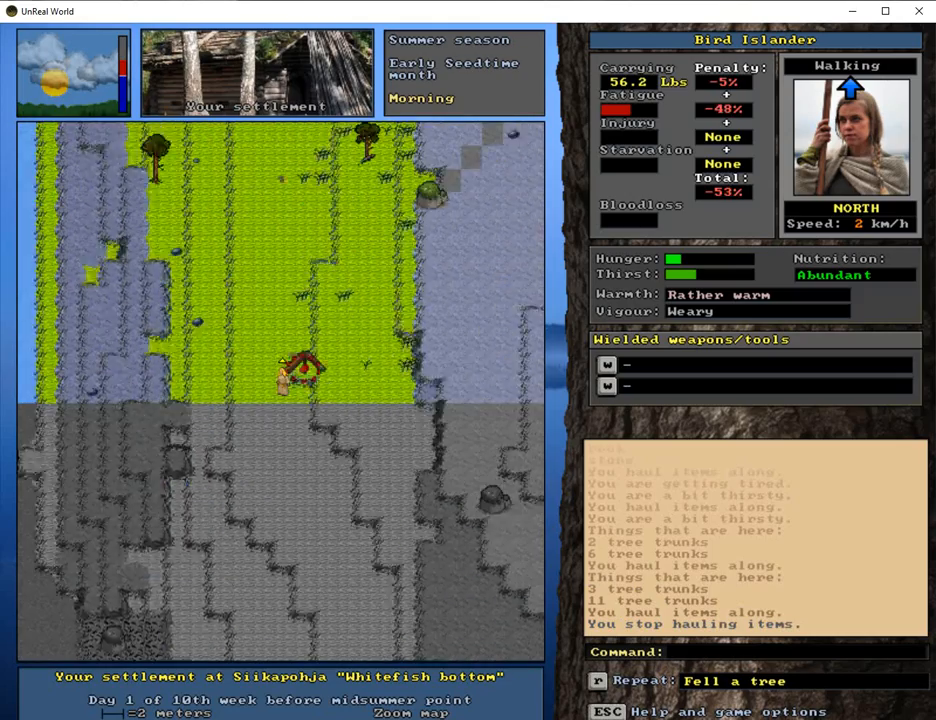
key(up)
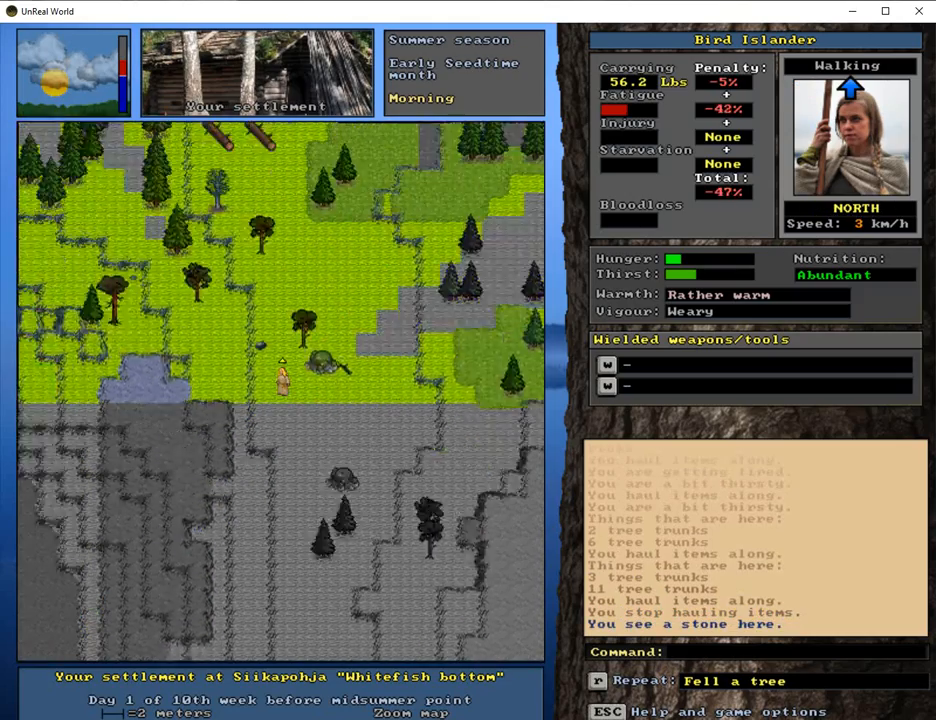
key(left)
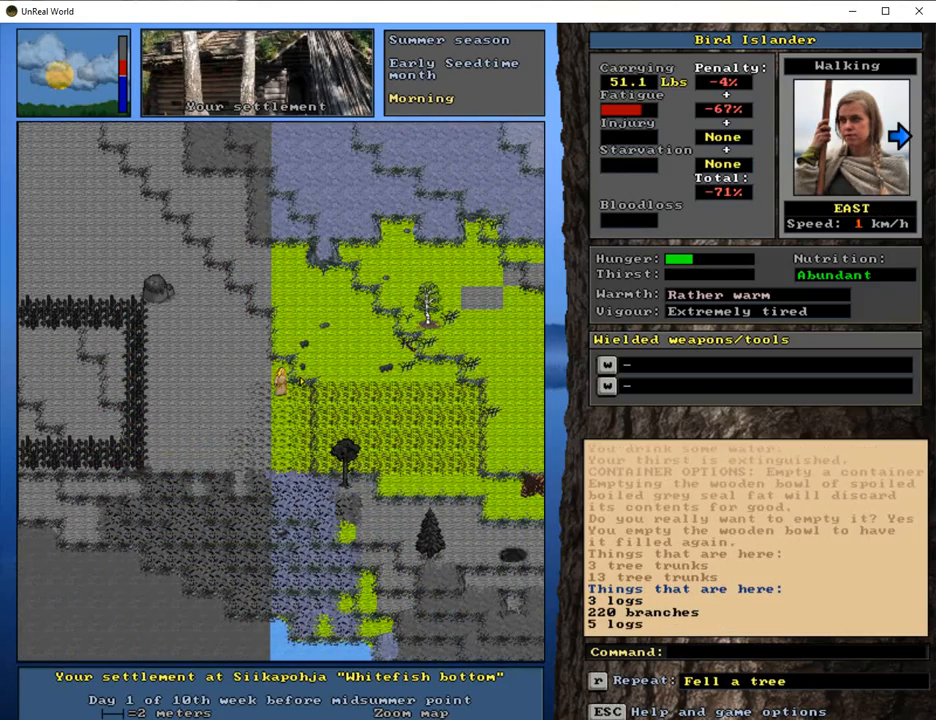
Step: Attempt sowing seeds (too early in the season), then walk to the log pile
key(a)
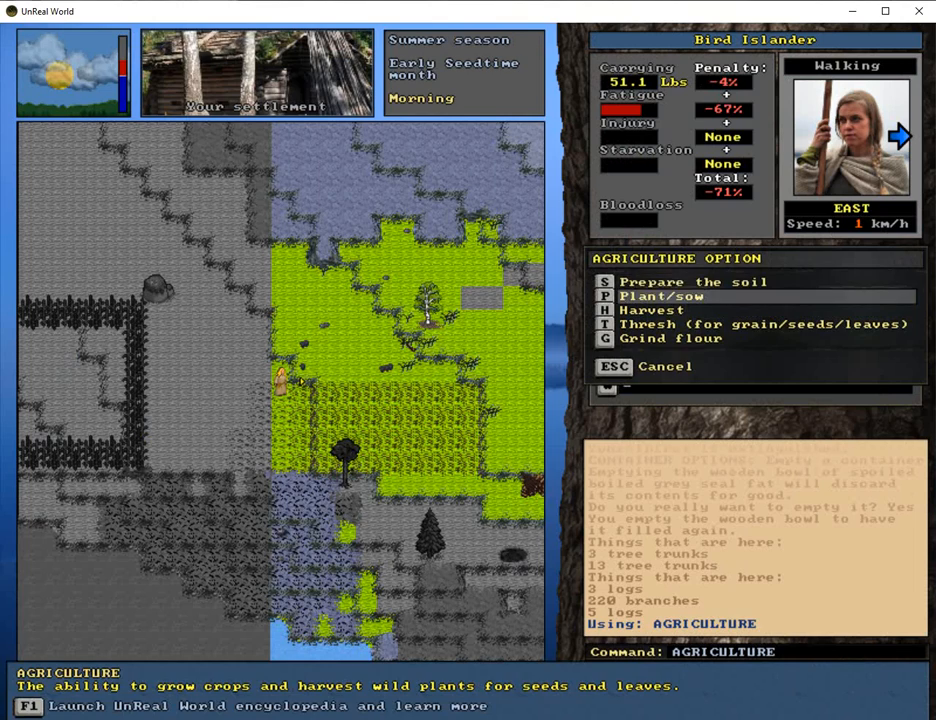
click(661, 295)
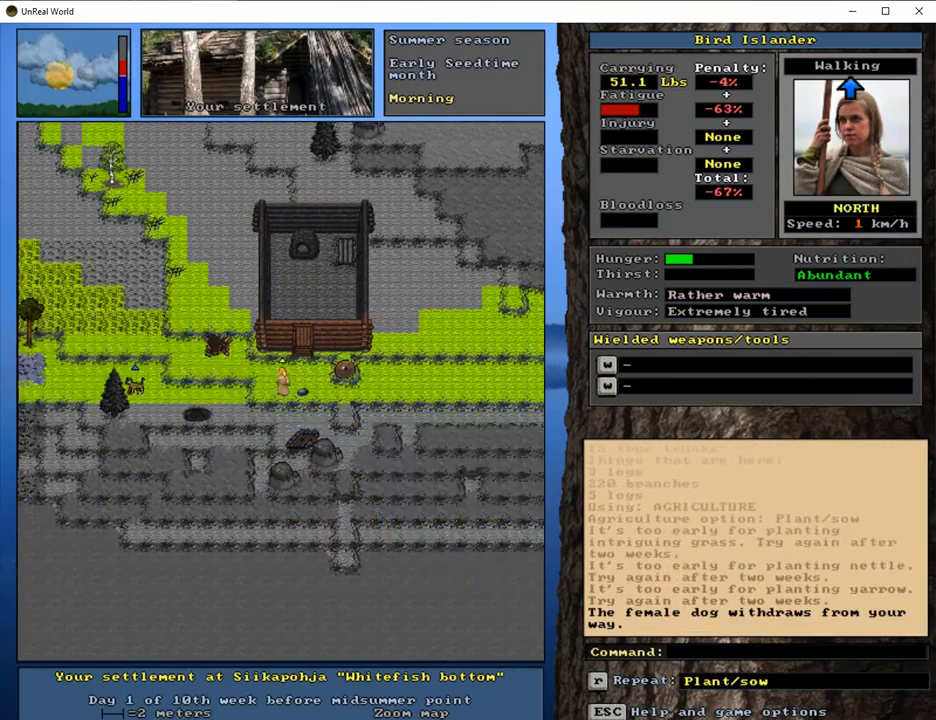
key(Down)
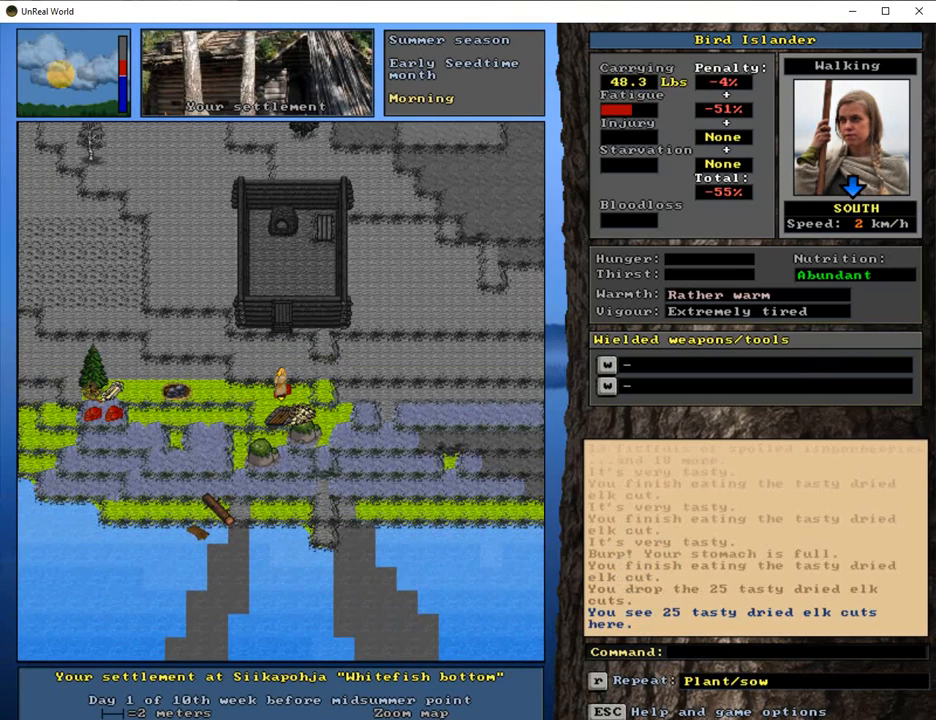
key(E)
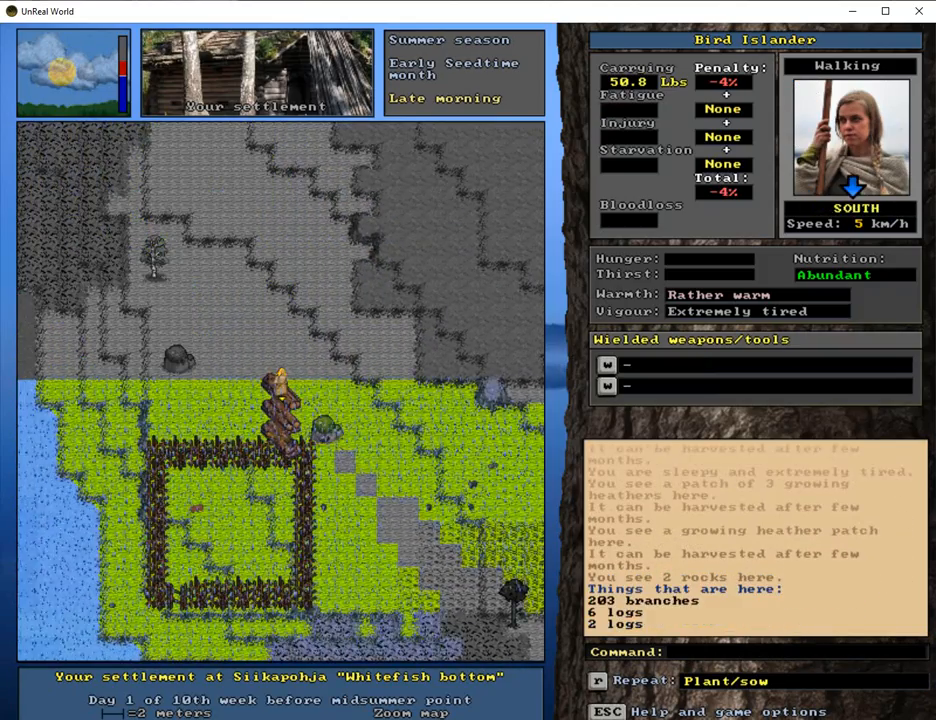
Step: Try carving a trunk into a log, sleep through the rain until vigorous, and drink water
key(up)
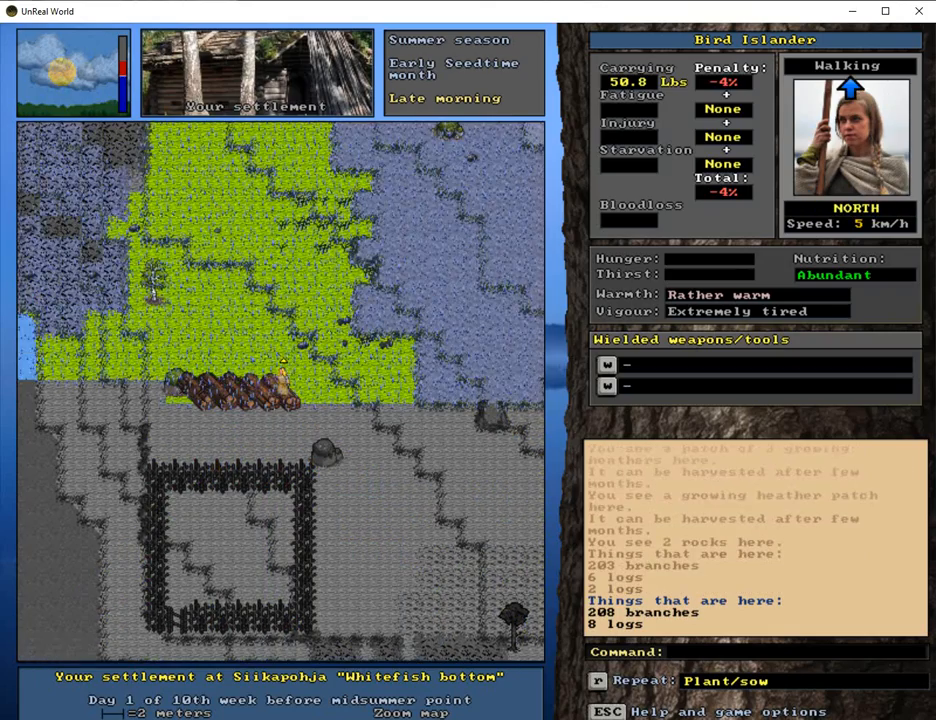
key(Left)
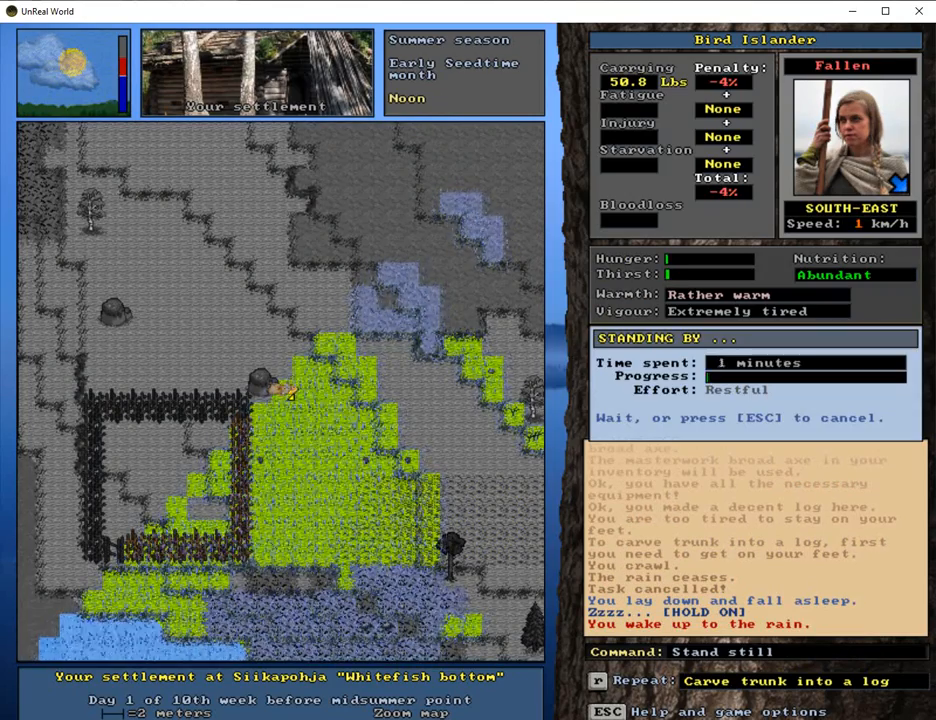
key(Escape)
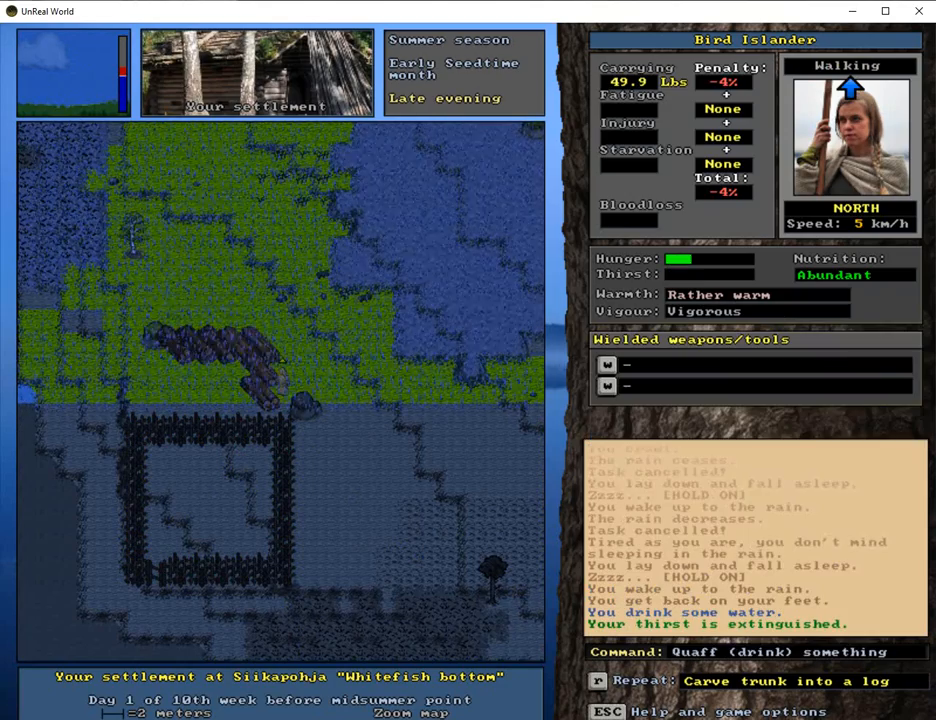
Step: Eat dried elk cuts until full and carve every remaining trunk into logs
key(E)
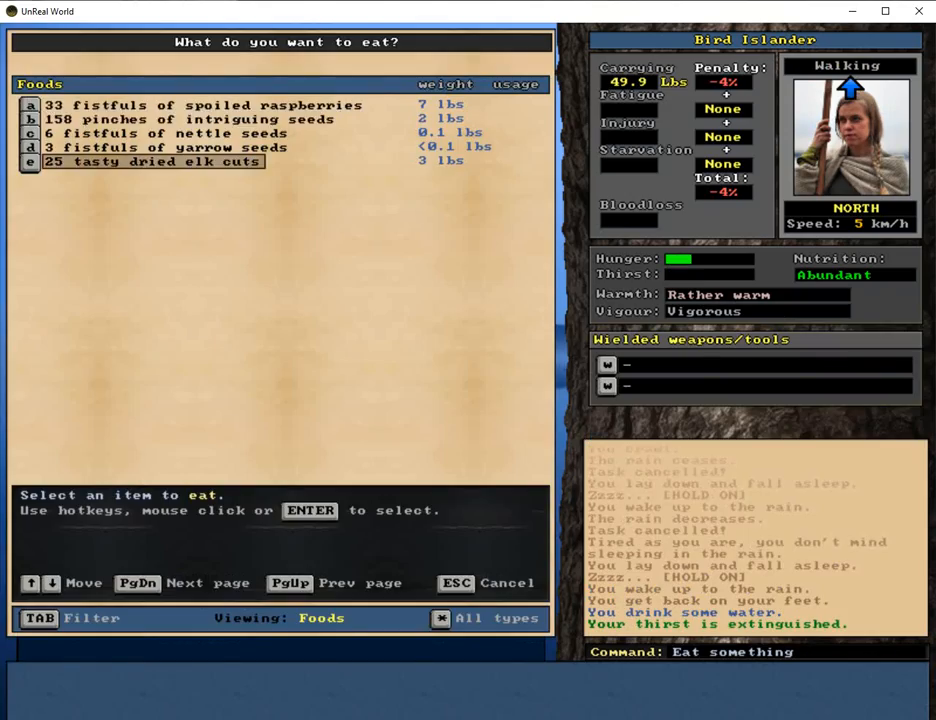
click(153, 161)
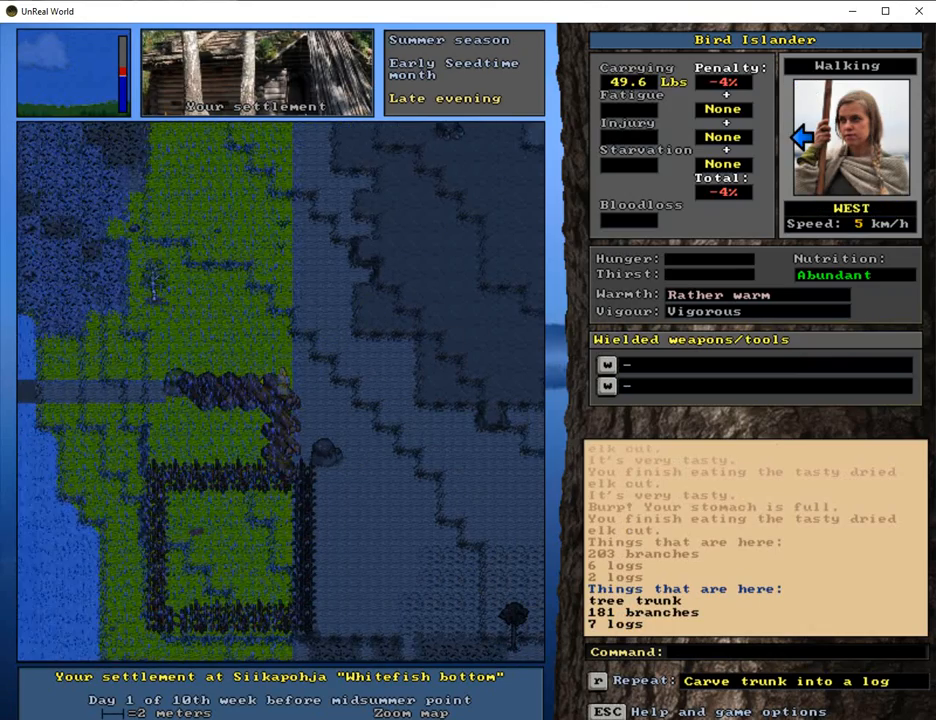
key(r)
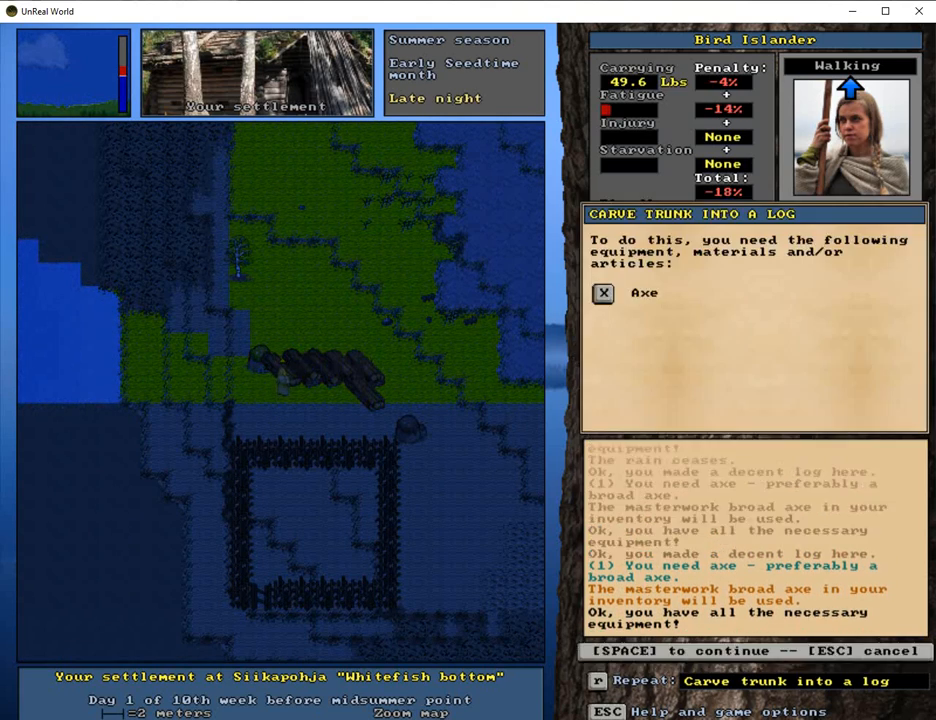
key(space)
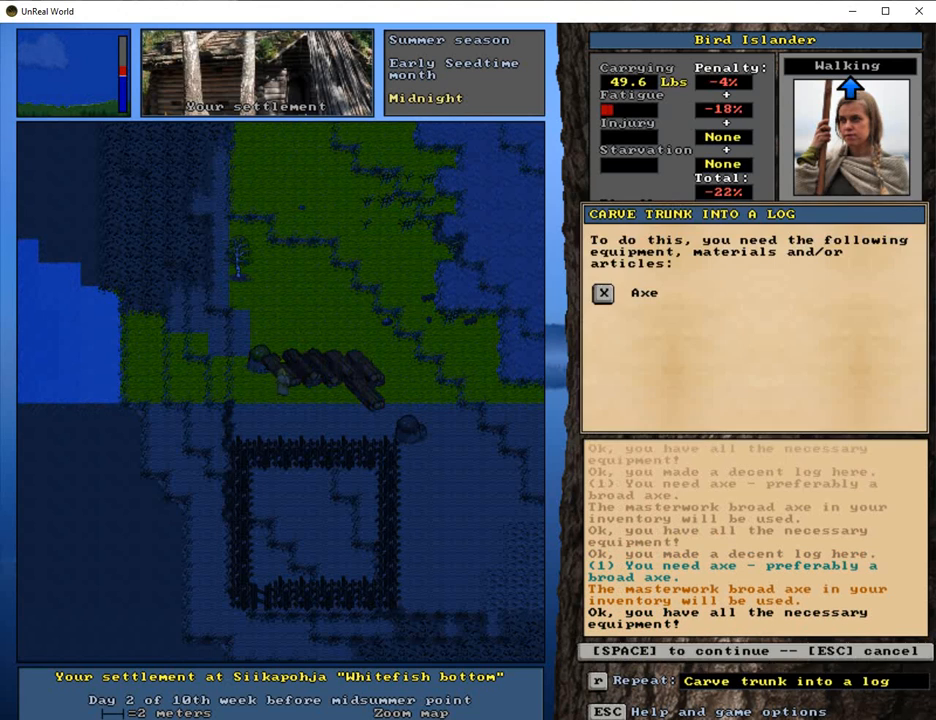
key(space)
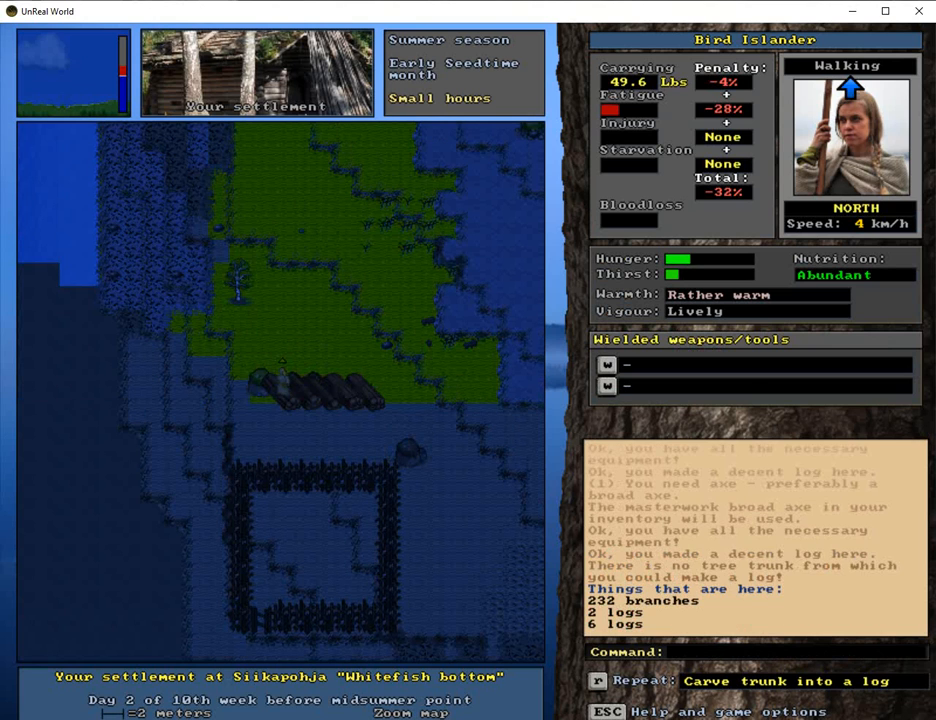
key(Right)
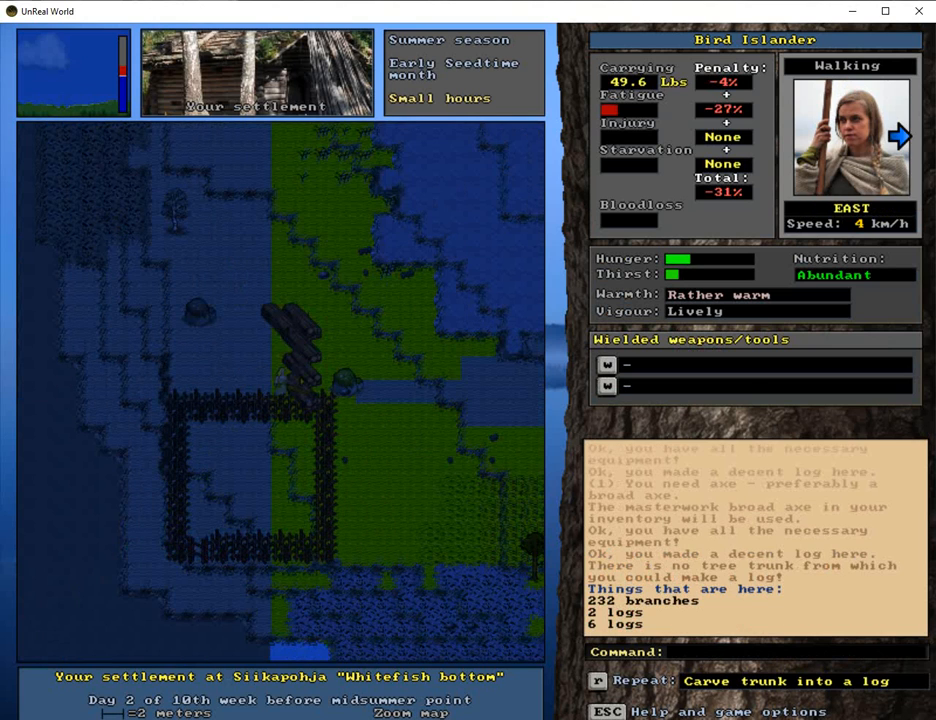
key(p)
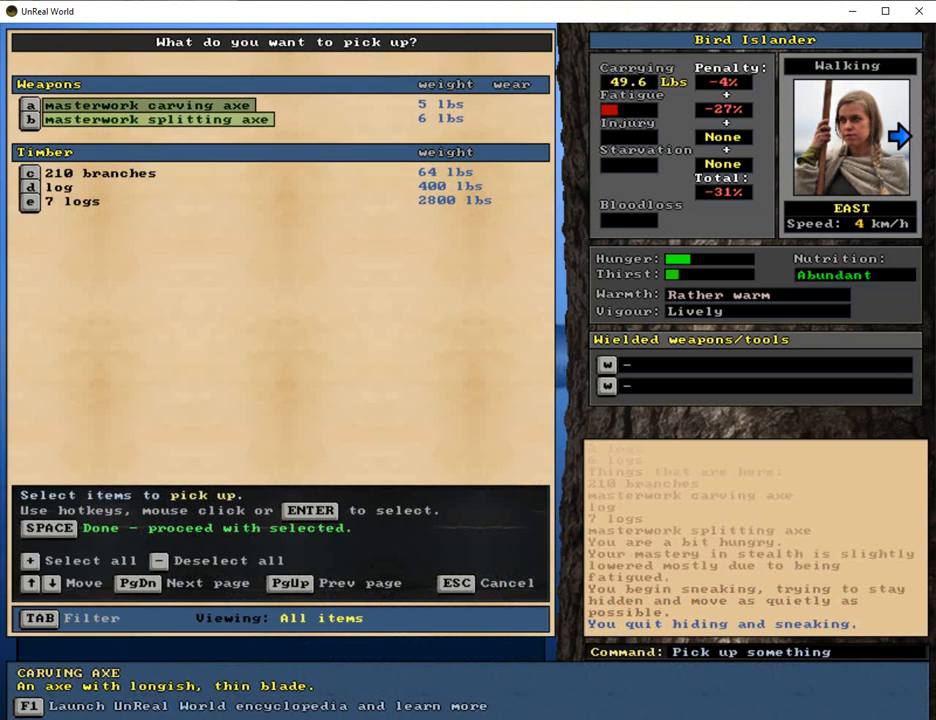
Step: Pick up the carving and splitting axes and finish the wooden building job
key(space)
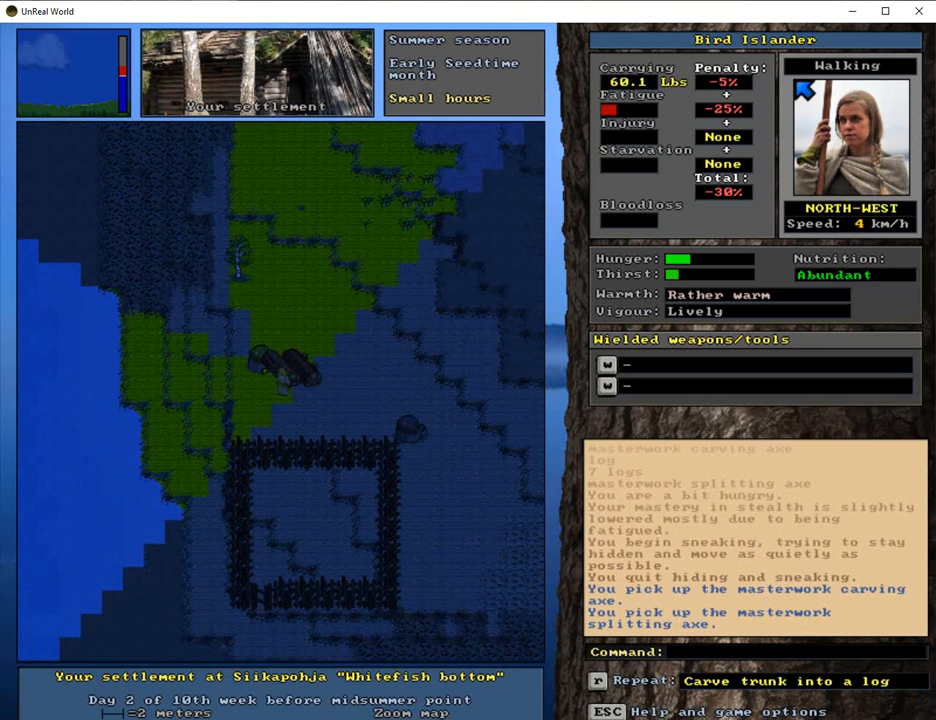
key(up)
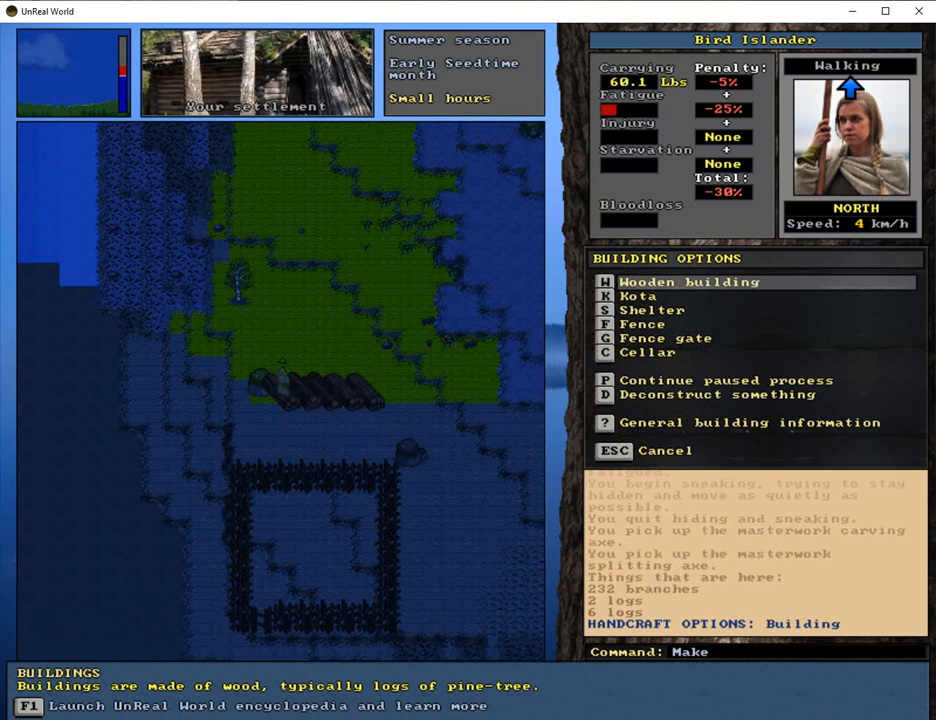
click(688, 281)
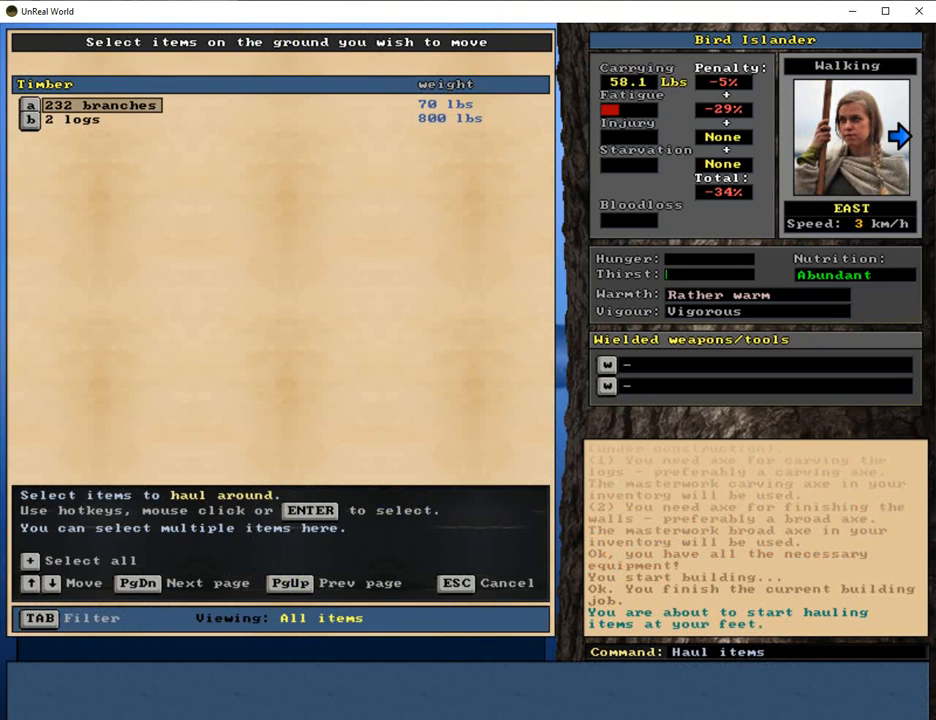
Step: Haul the two logs, then part of the 13-trunk pile and the 7 tree trunks
click(73, 119)
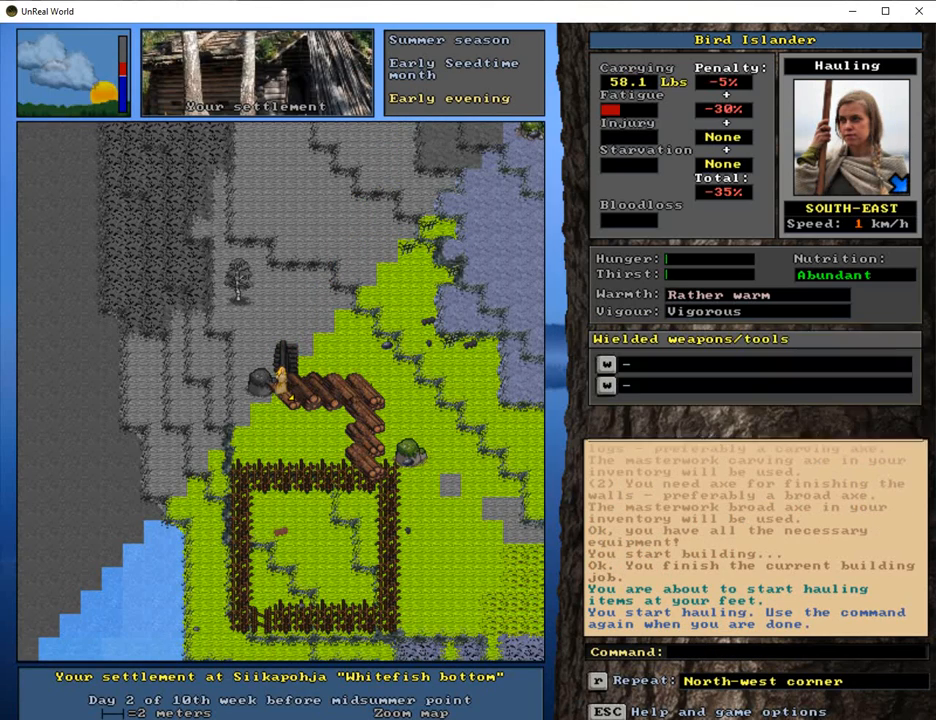
key(up)
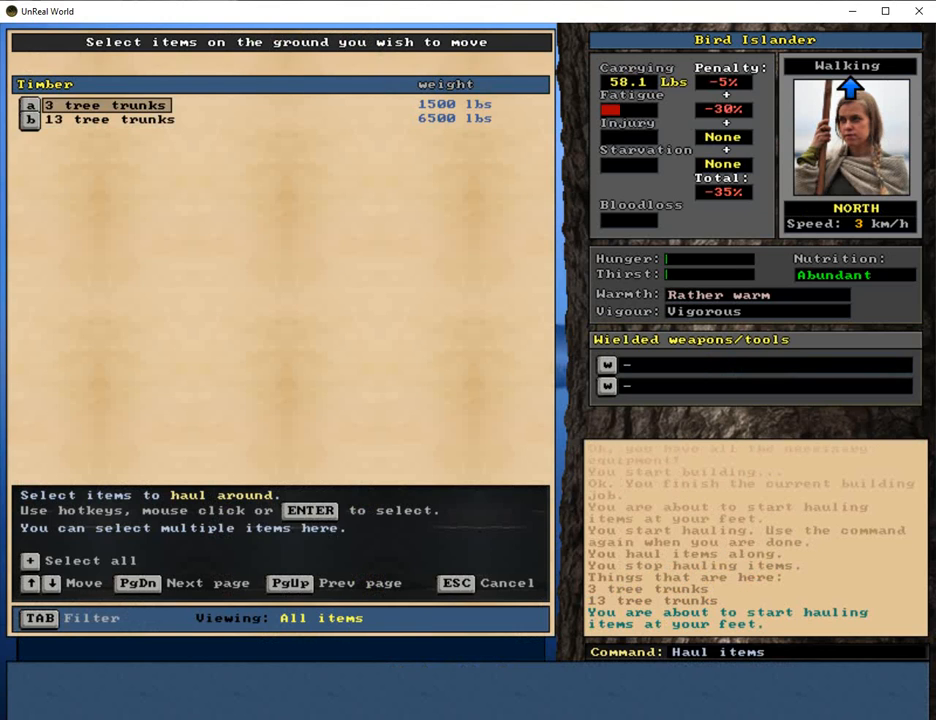
click(110, 119)
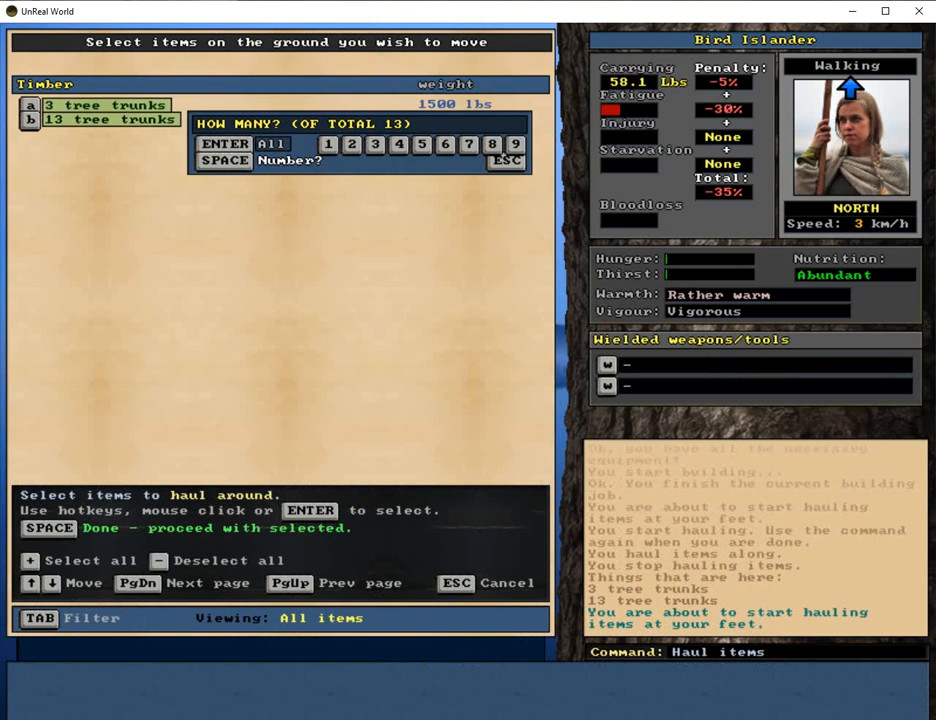
key(Return)
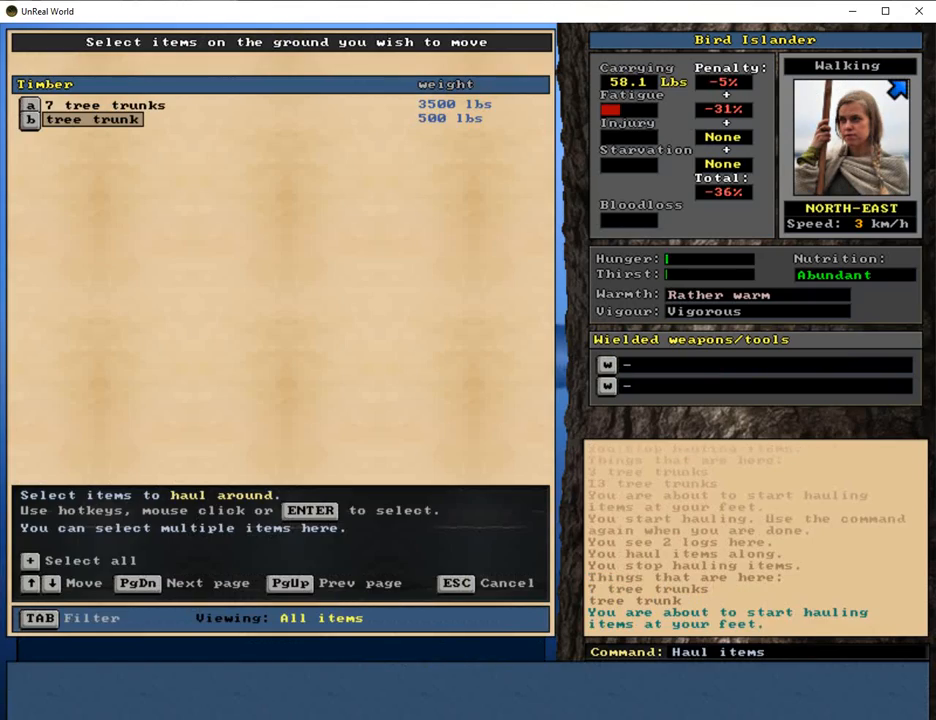
click(100, 105)
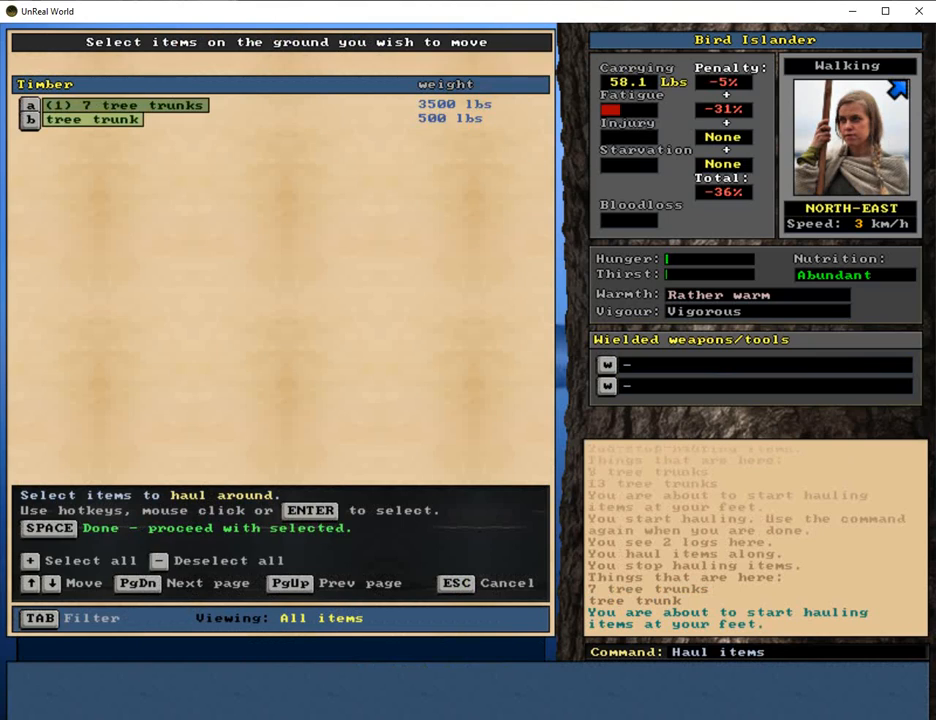
key(space)
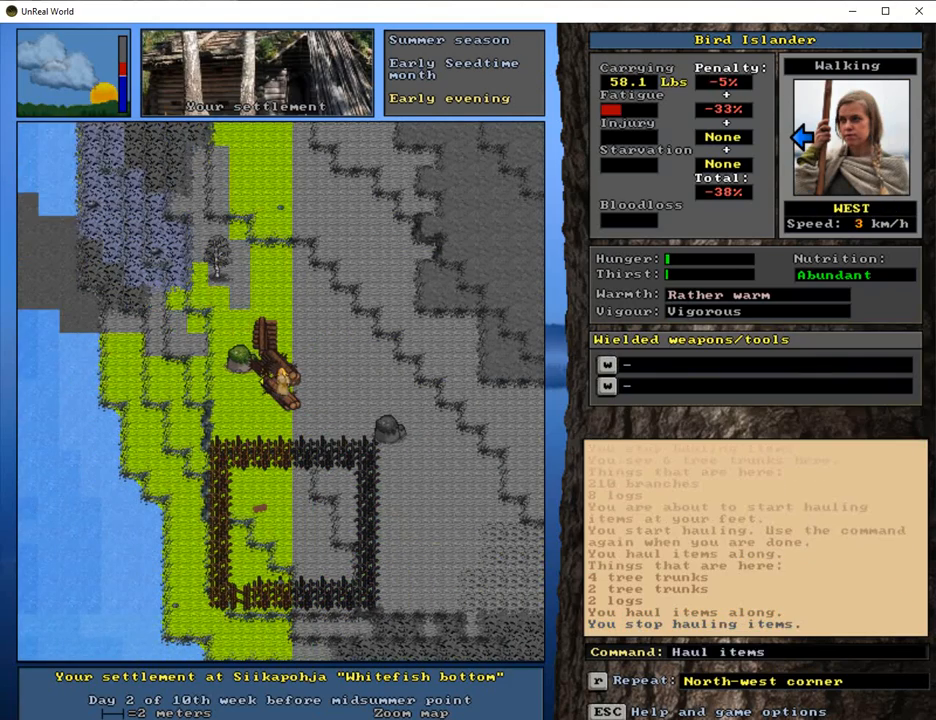
Step: Haul several two-log loads from the 8-, 5- and 7-log piles to the building site
key(right)
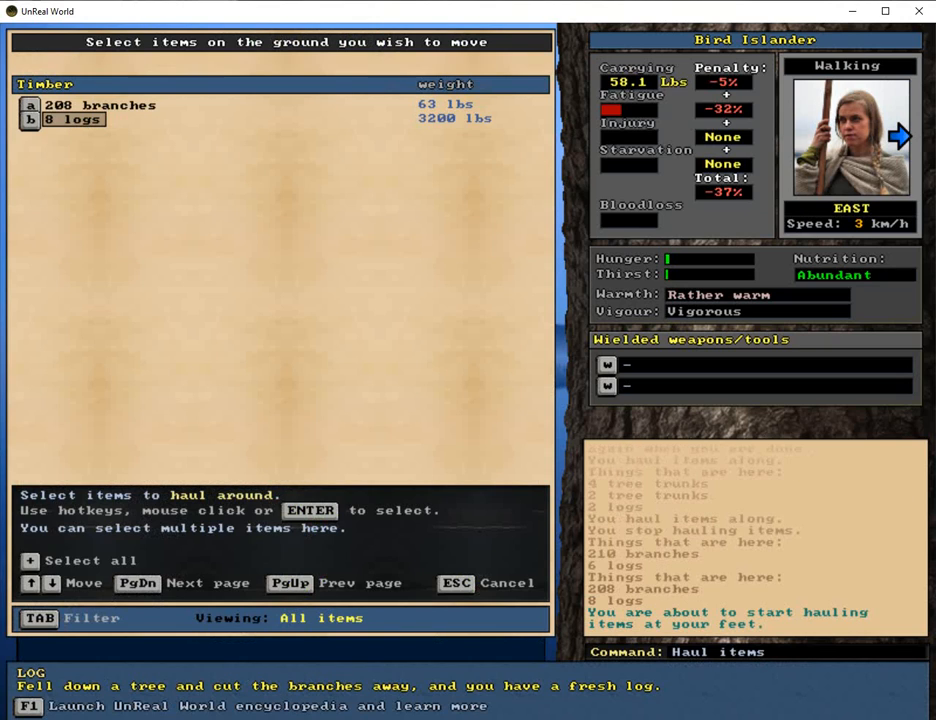
click(72, 119)
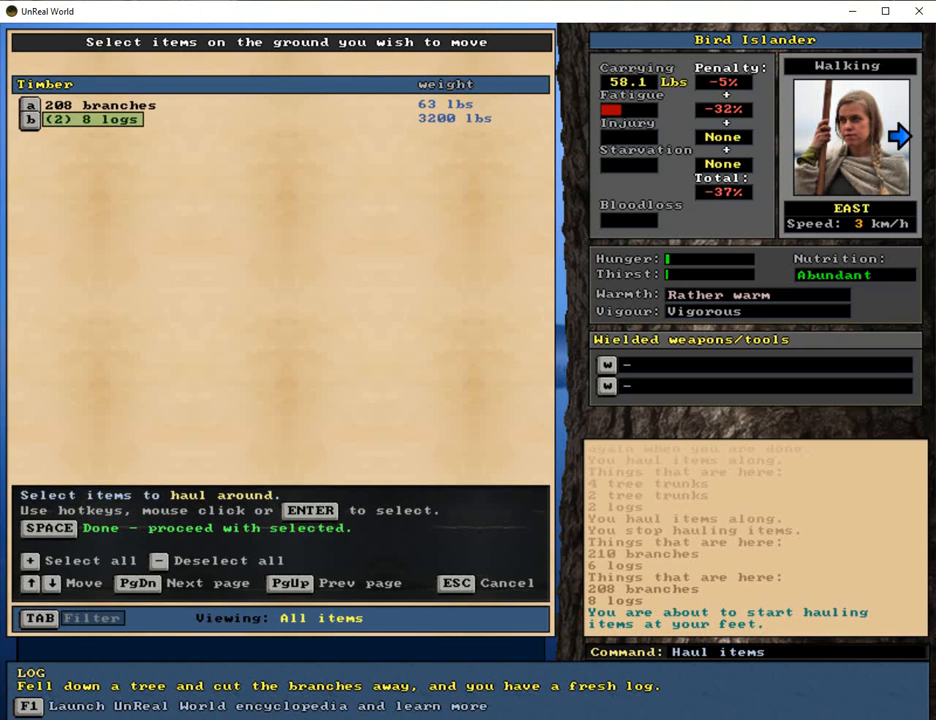
key(space)
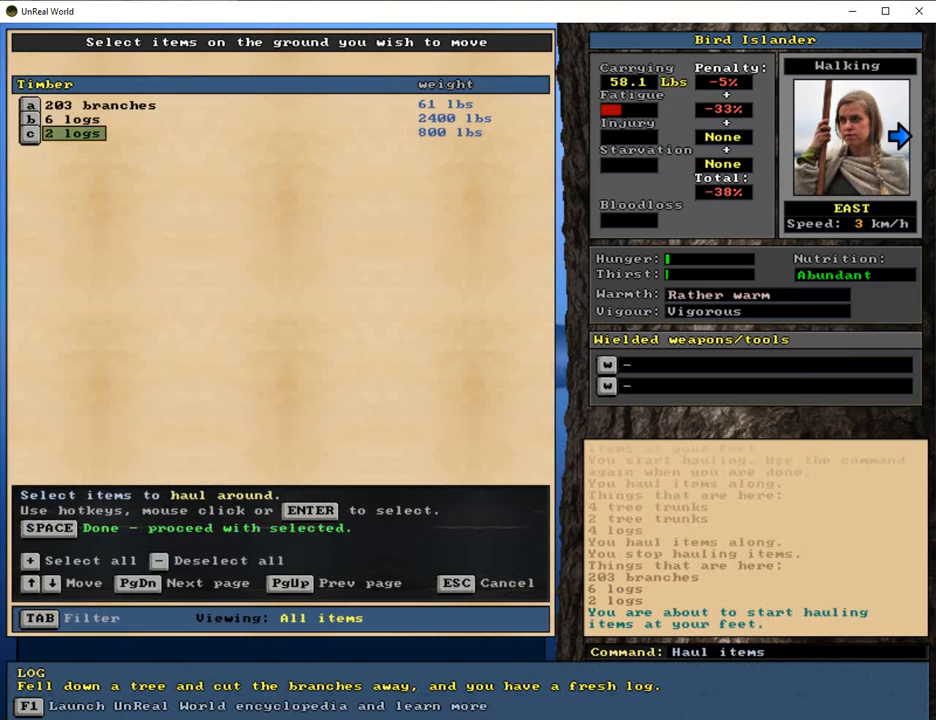
key(space)
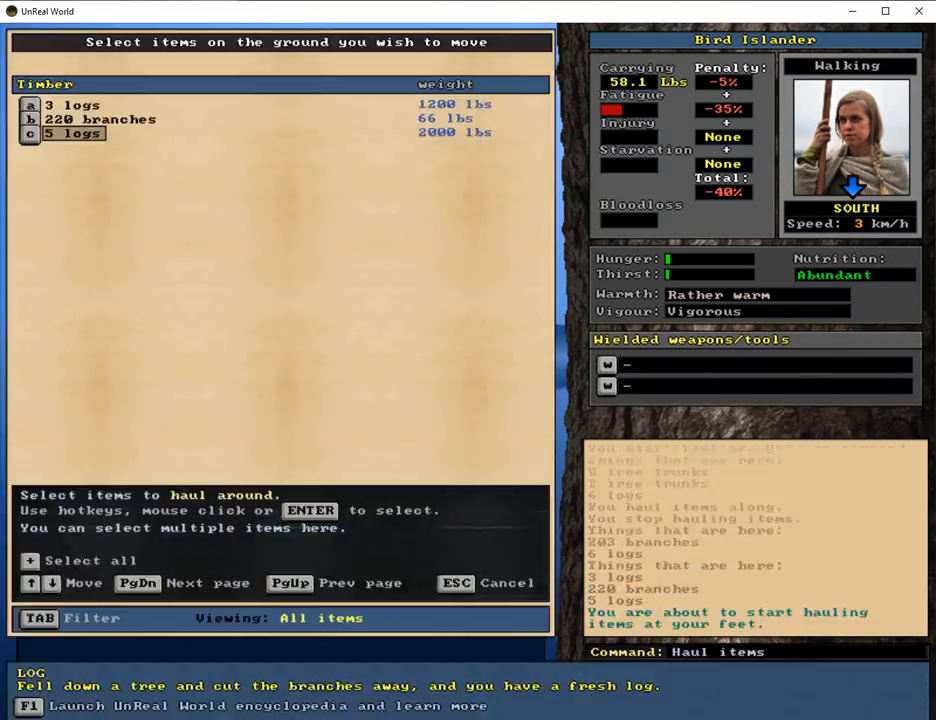
click(72, 104)
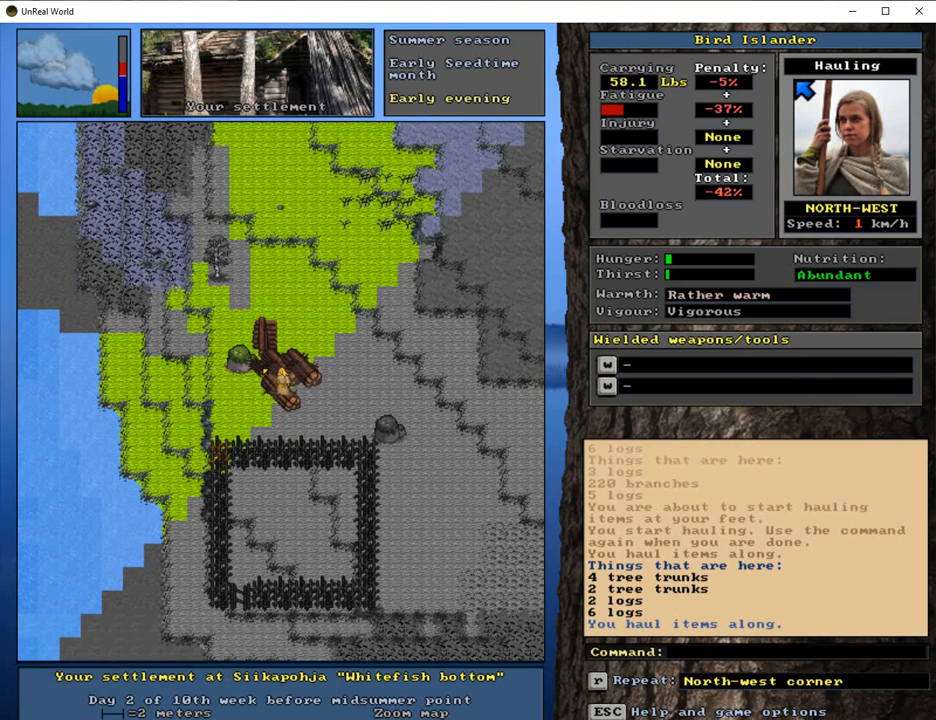
key(right)
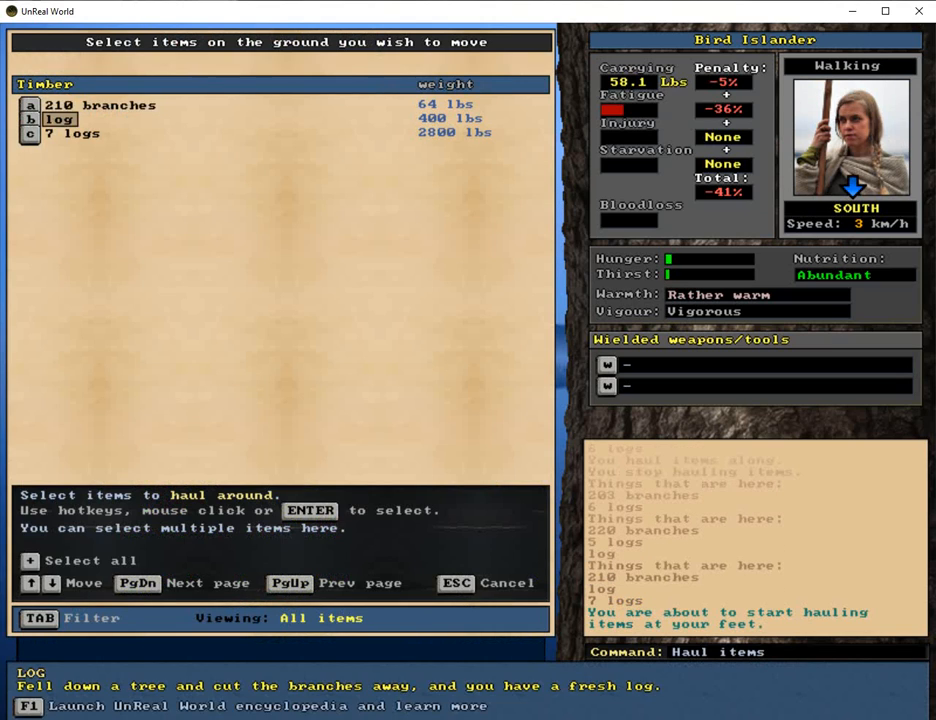
click(74, 133)
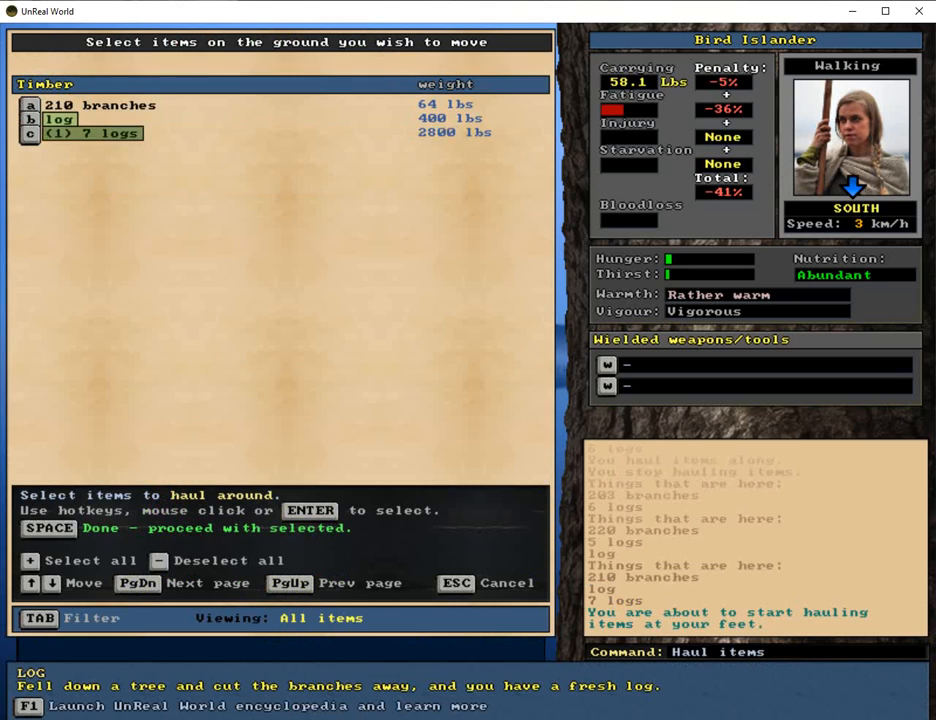
key(space)
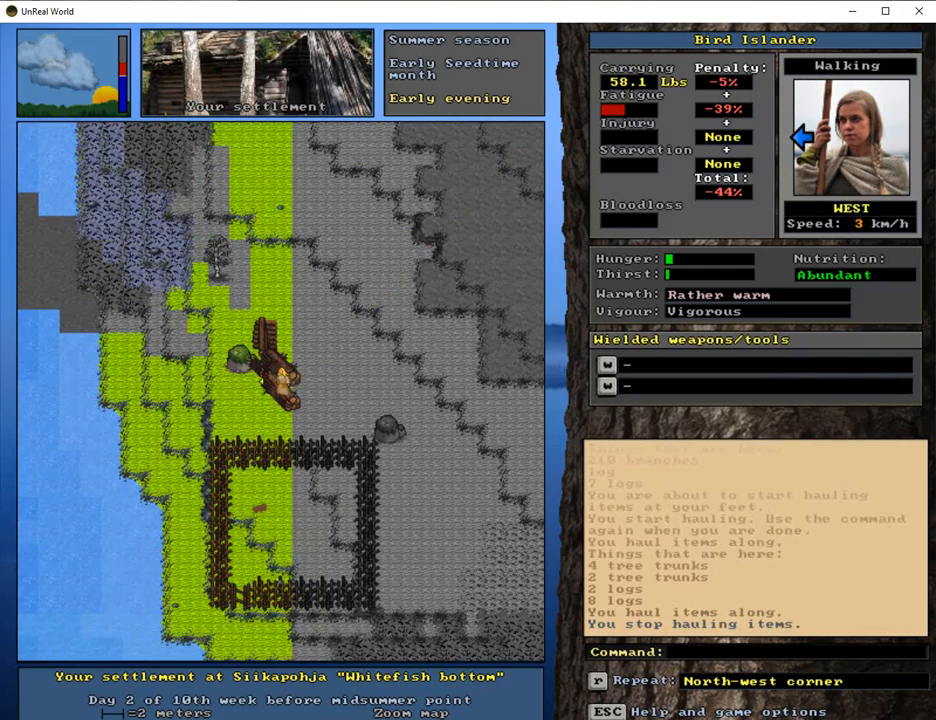
Step: Carry the tree trunks back to the building site, ending beside twelve trunks
key(7)
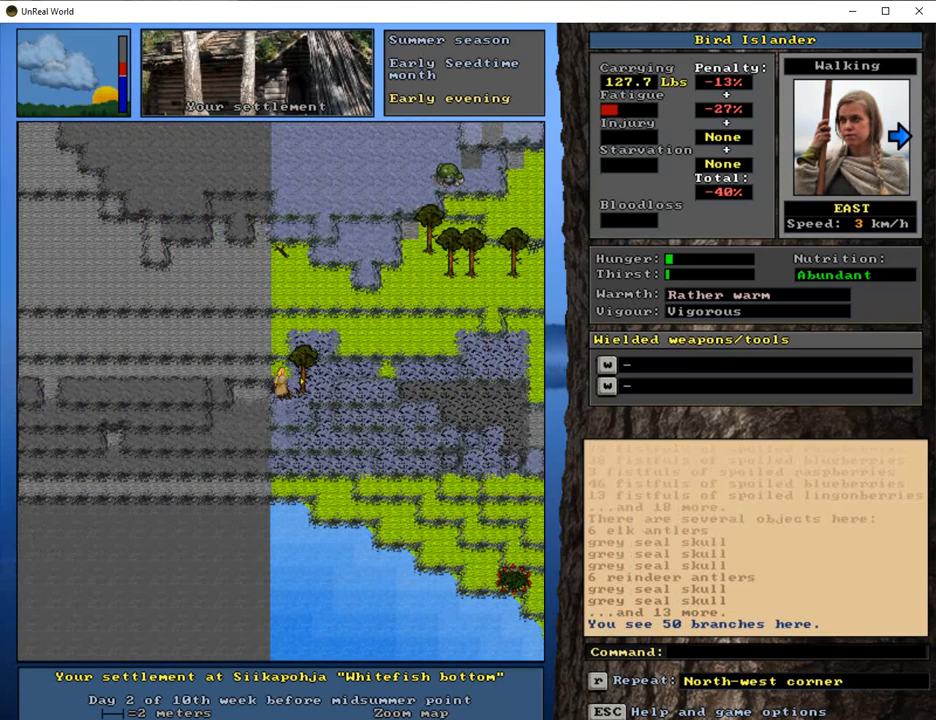
key(d)
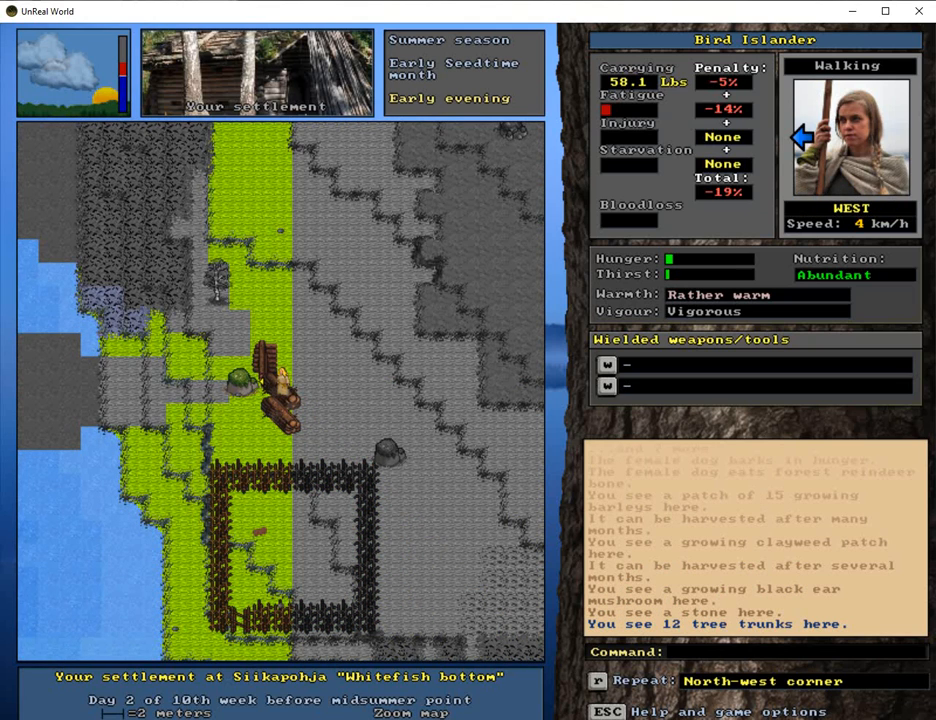
Step: Start building the western wall until fatigue pauses it, then head toward the cabin
key(m)
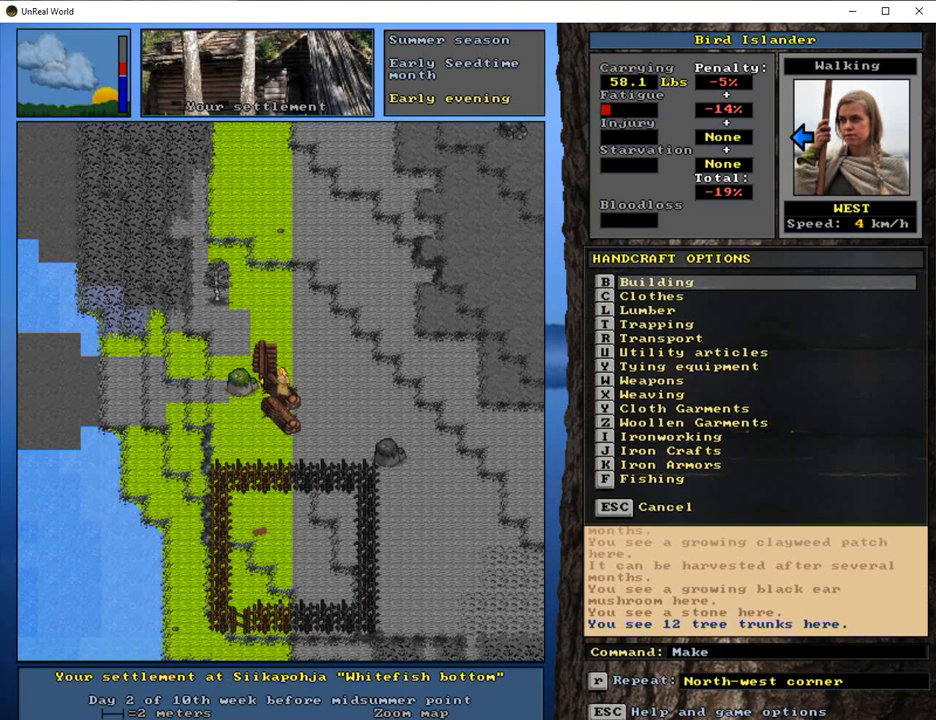
click(655, 281)
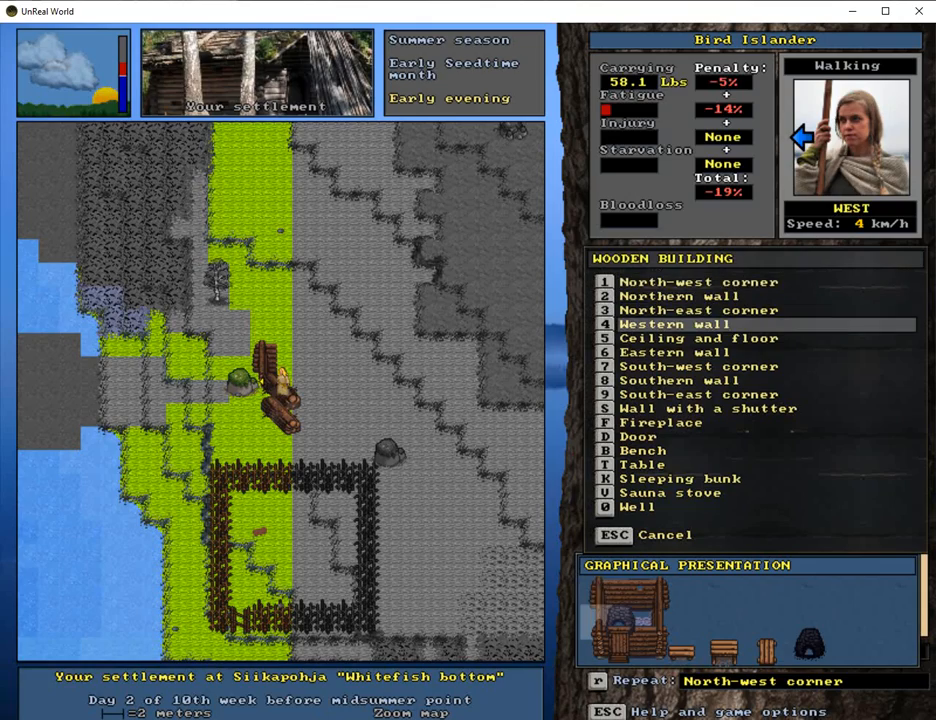
click(673, 324)
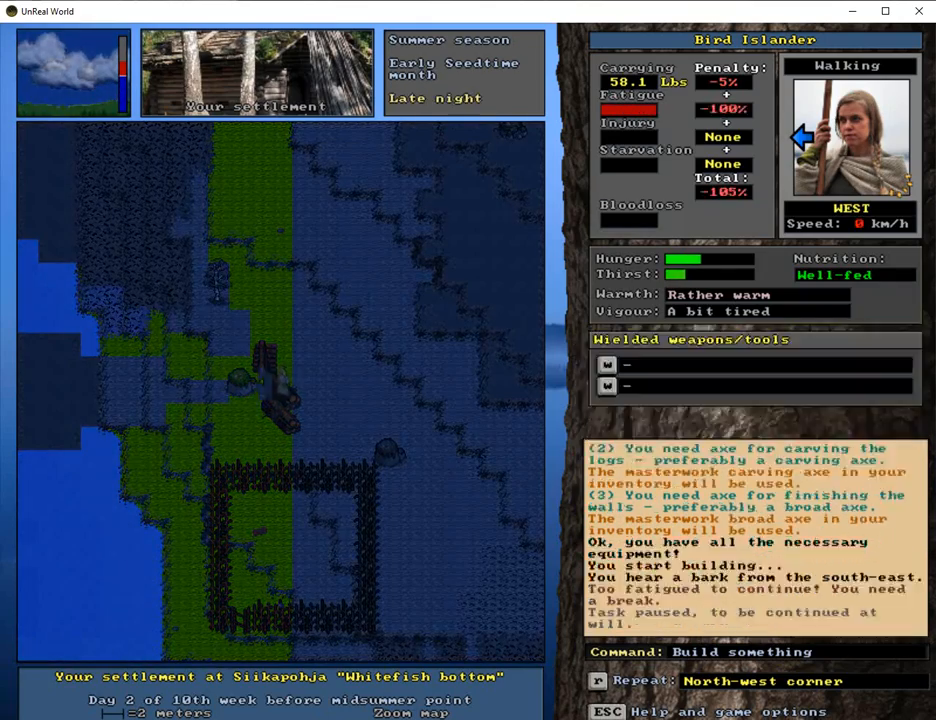
key(right)
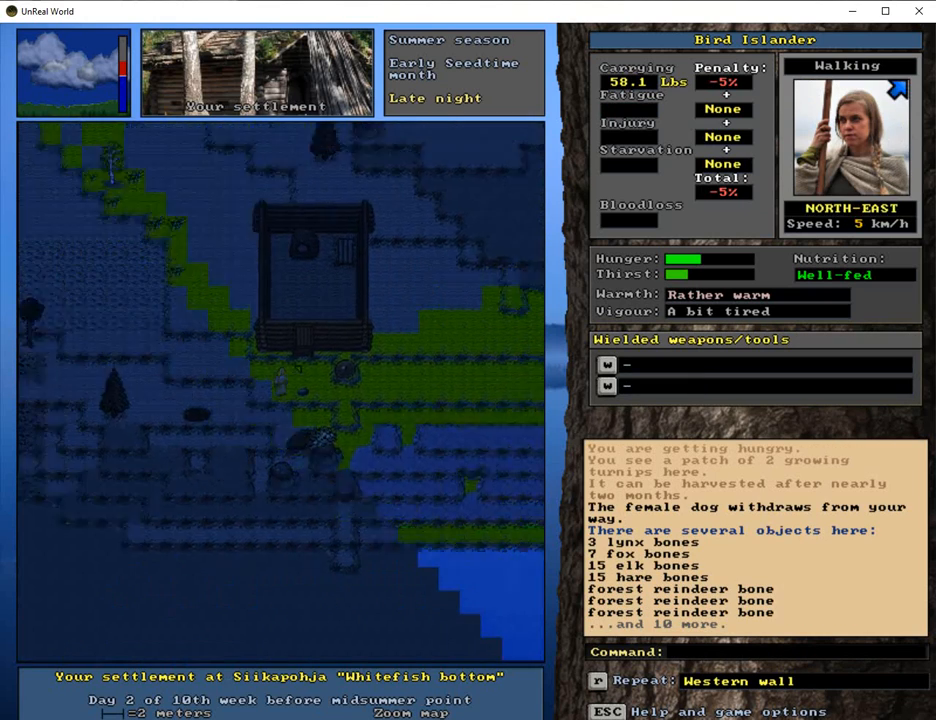
Step: Rest until morning, drop two batches of salted grey seal cuts outside, and eat dried elk until full
key(down)
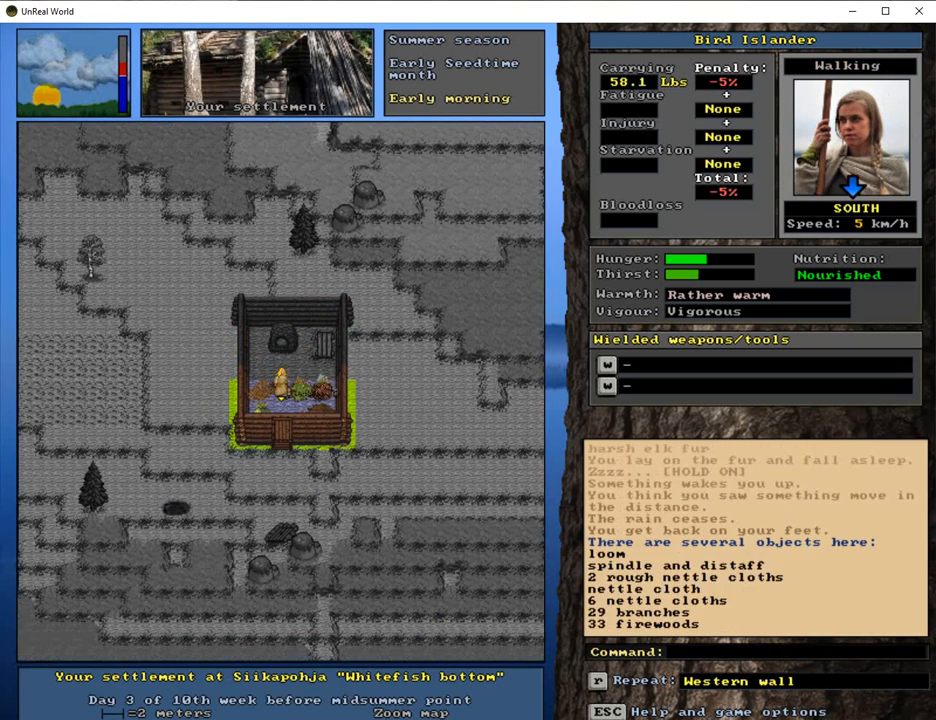
key(up)
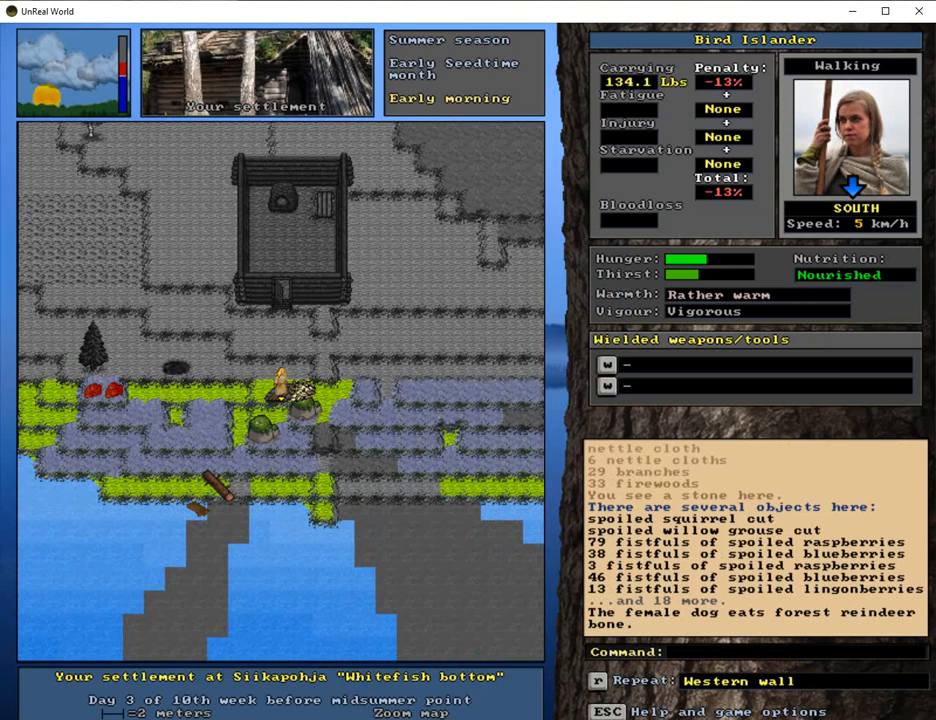
key(d)
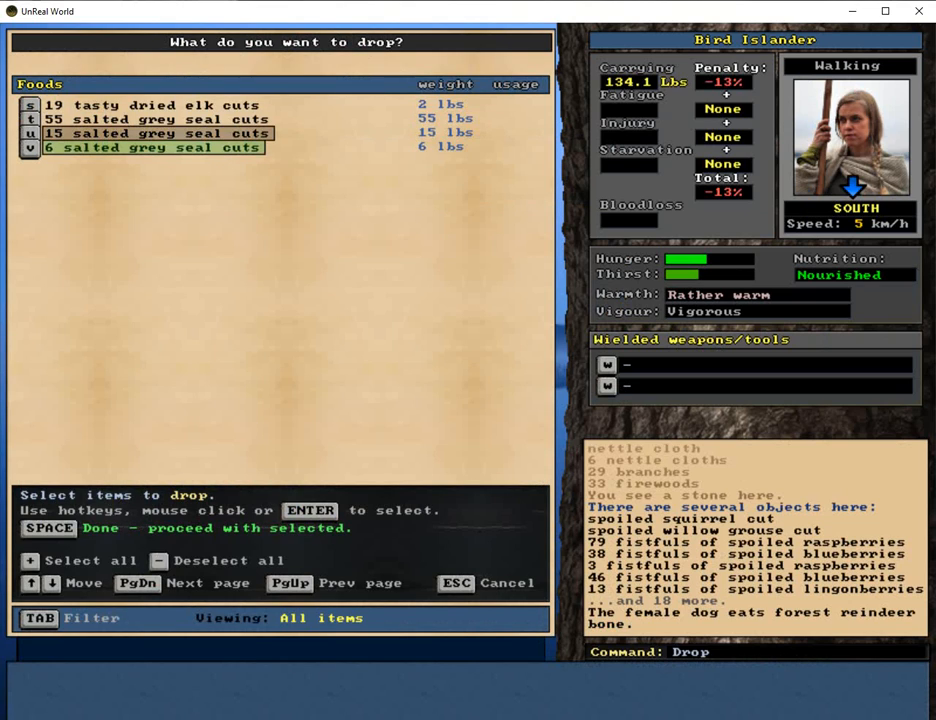
click(150, 118)
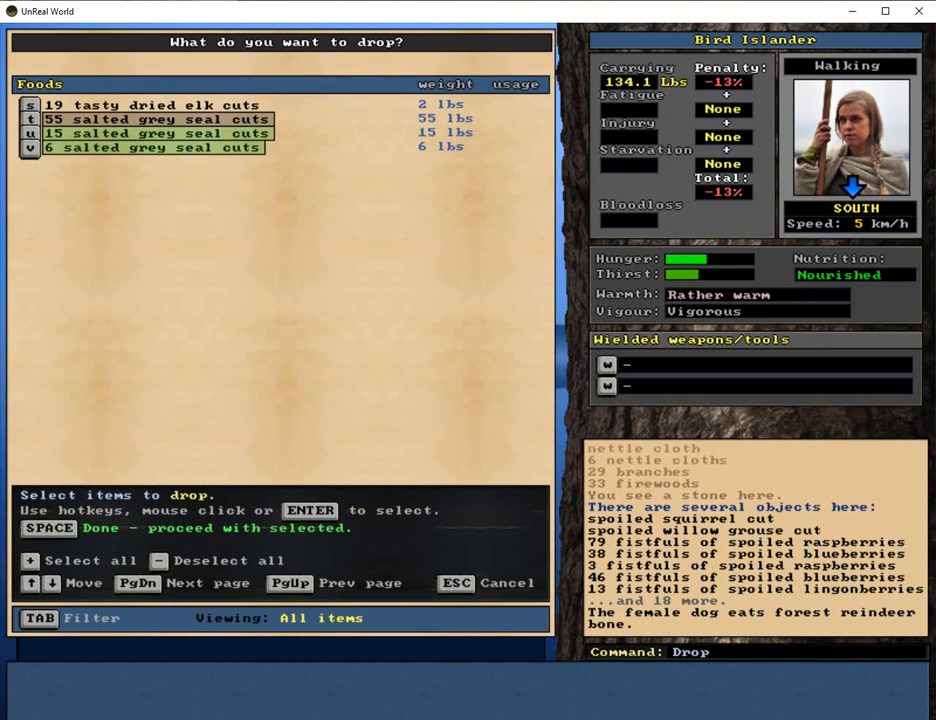
click(155, 133)
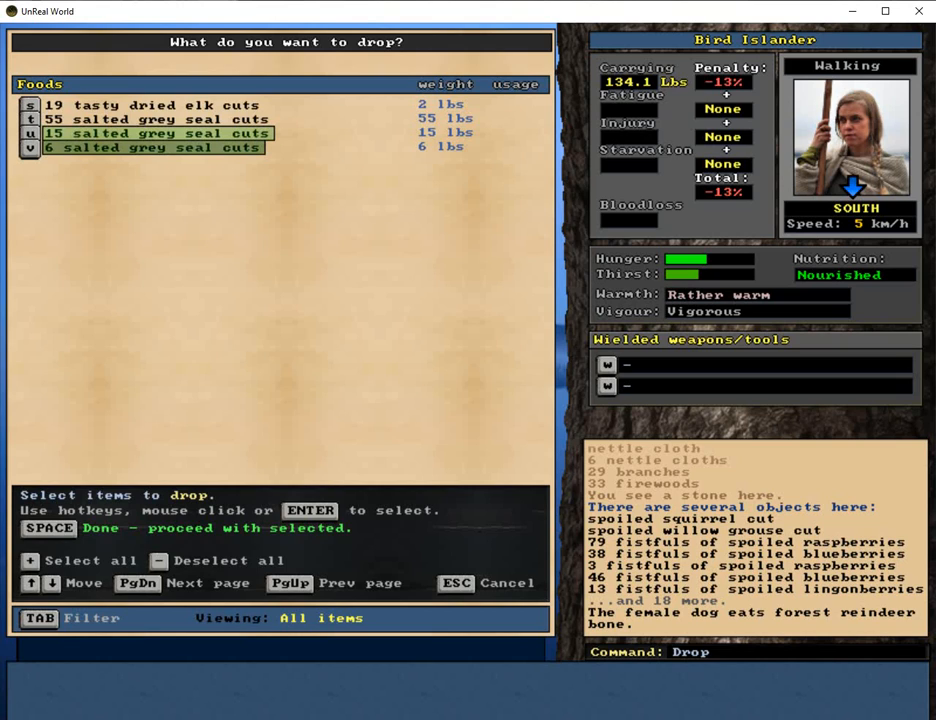
click(150, 119)
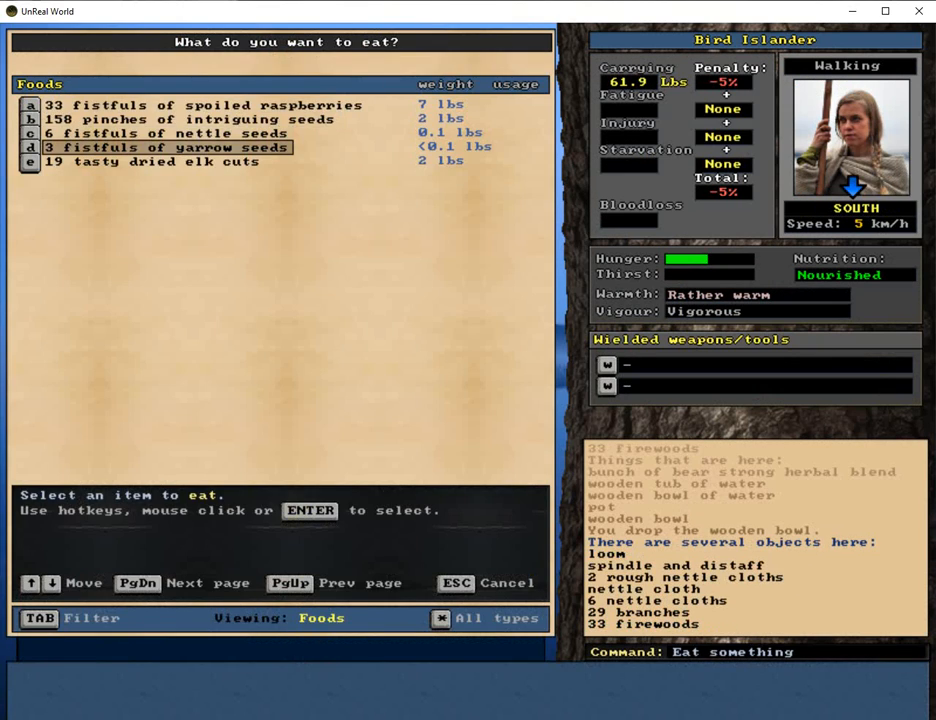
click(165, 147)
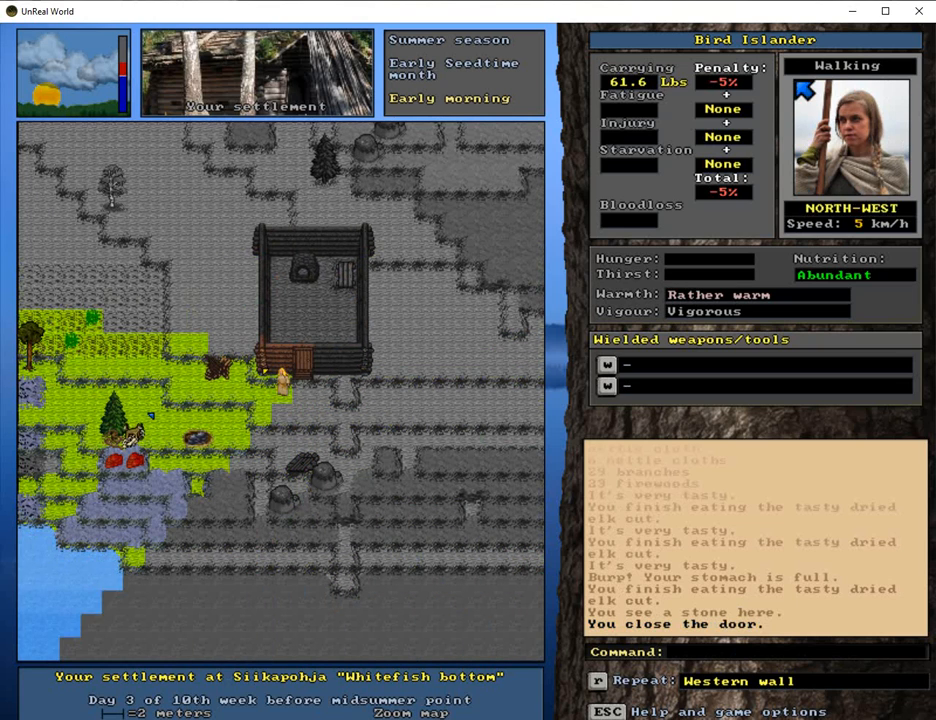
Step: Walk west from the cabin over the rocky slopes to the area's edge
key(right)
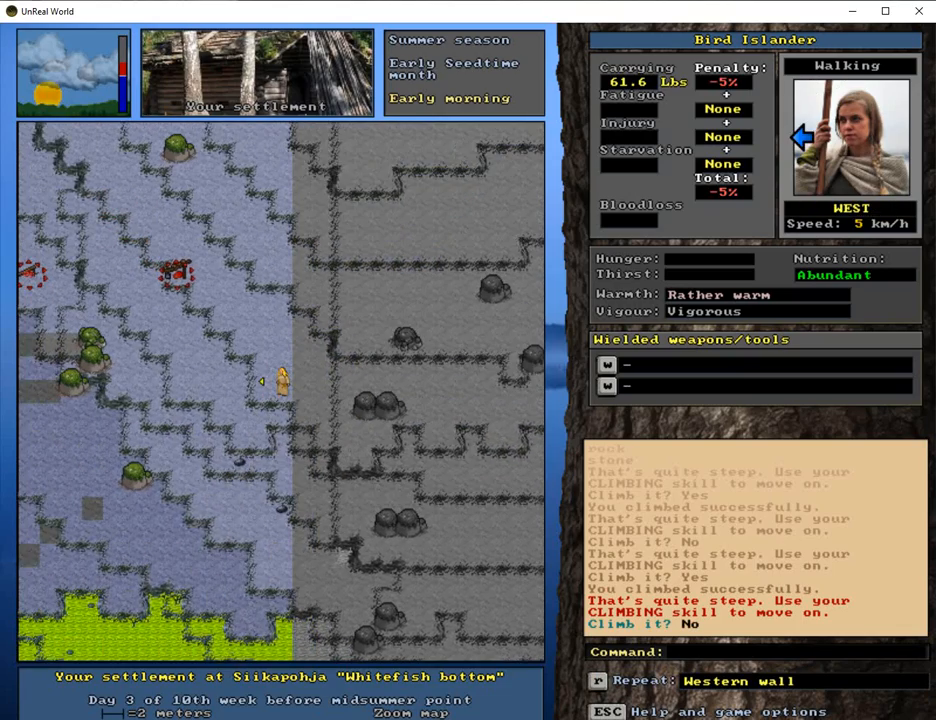
key(7)
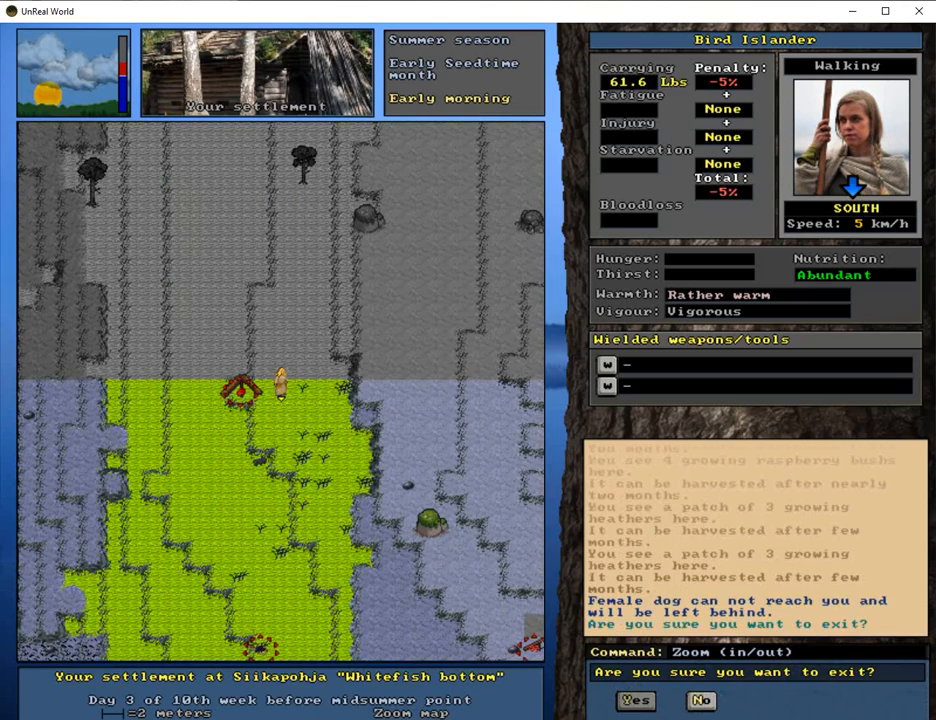
Step: Confirm leaving the dog behind to exit the local map
click(635, 700)
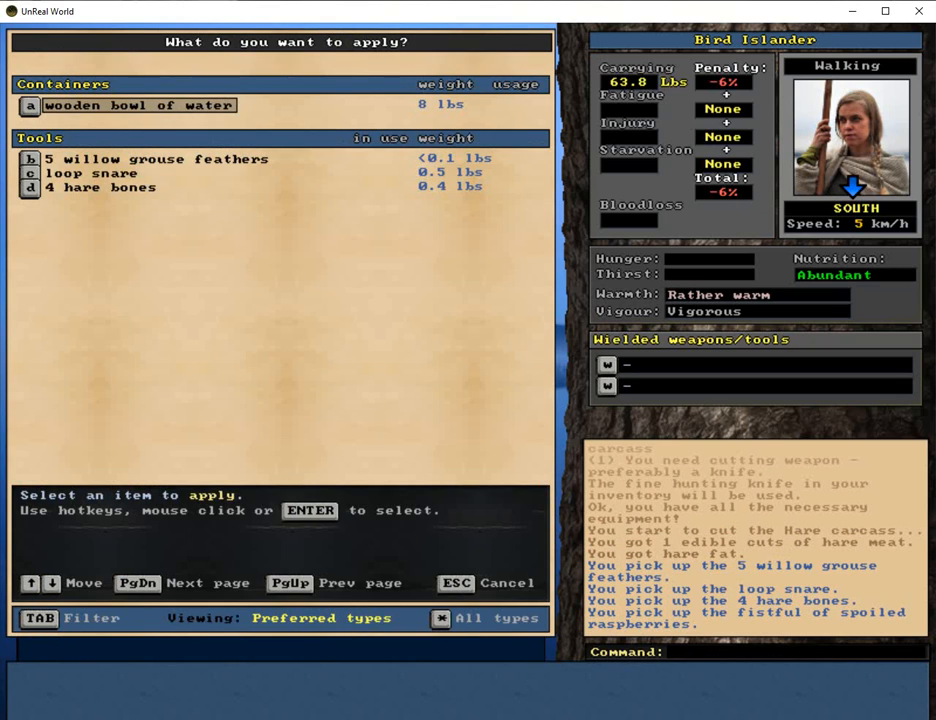
Step: Reset the loop snare, cross into the heathland trap area, then travel back to the settlement
click(92, 173)
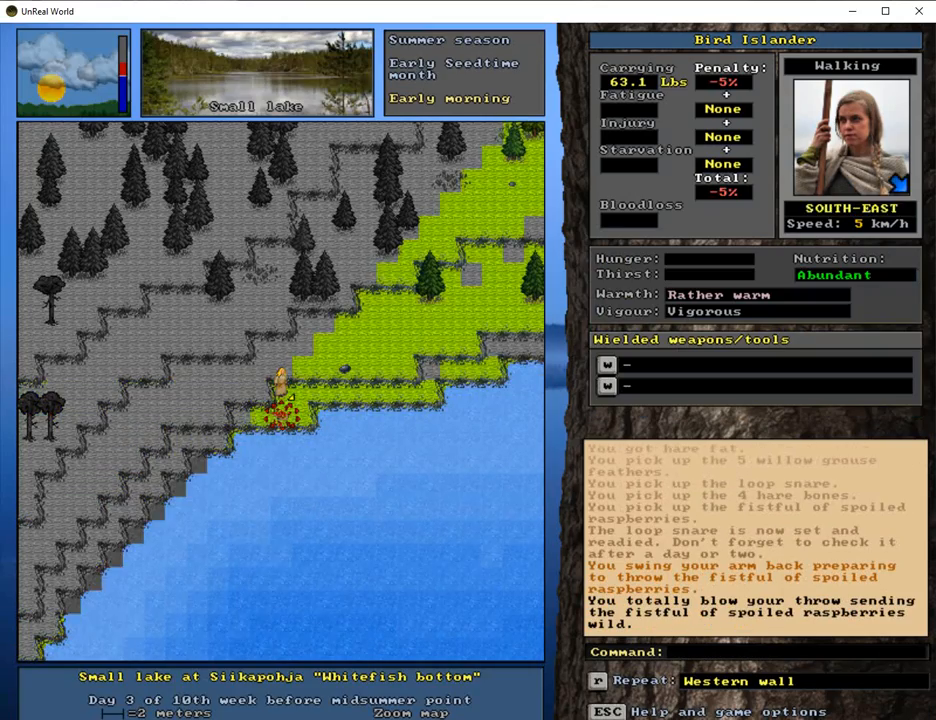
key(up)
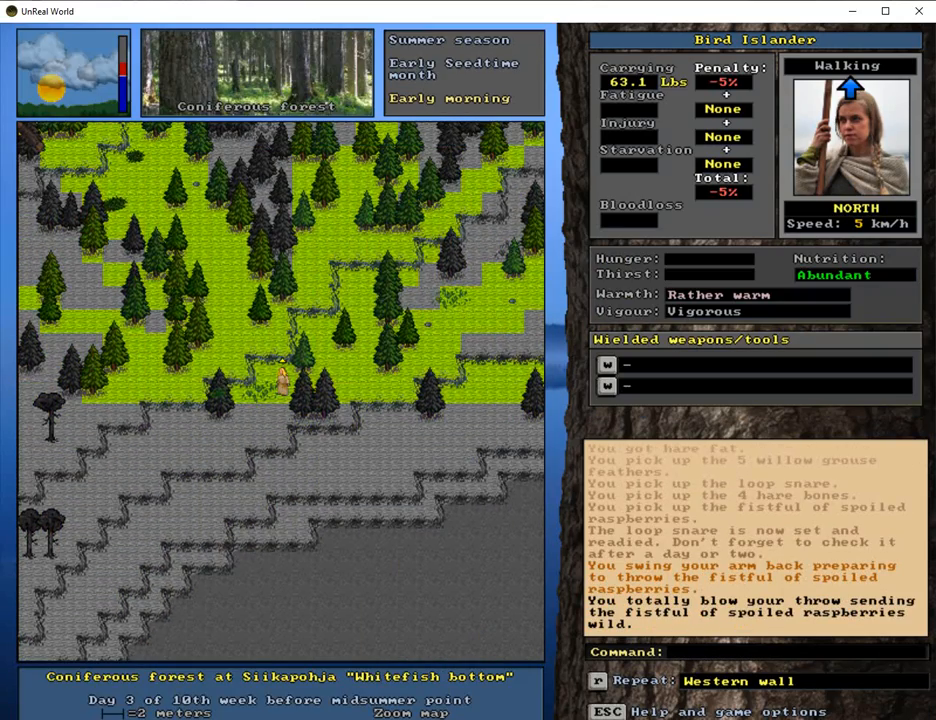
click(408, 712)
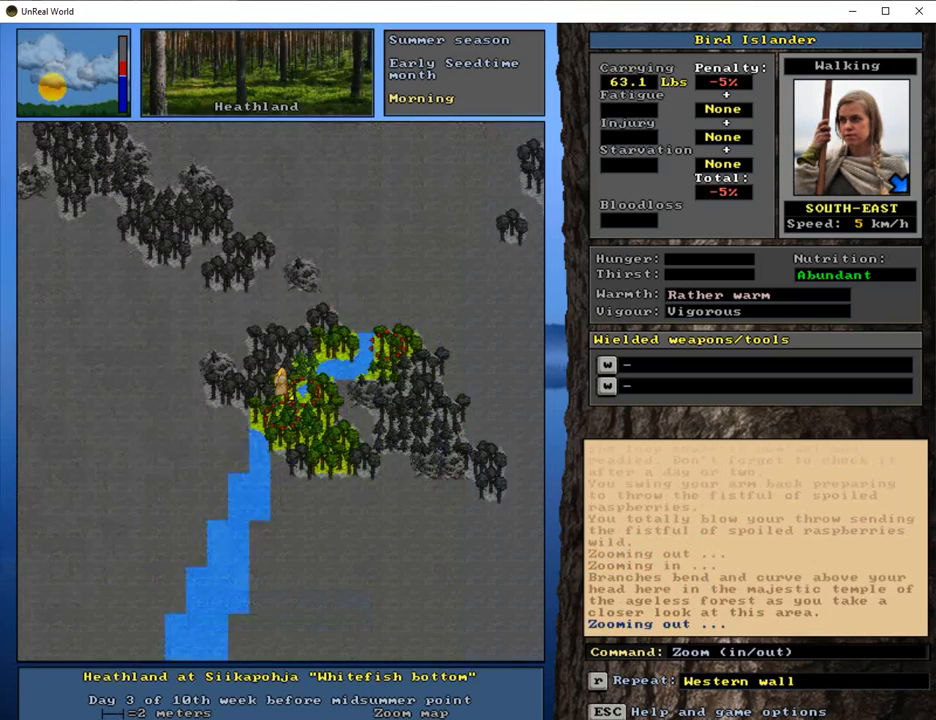
key(z)
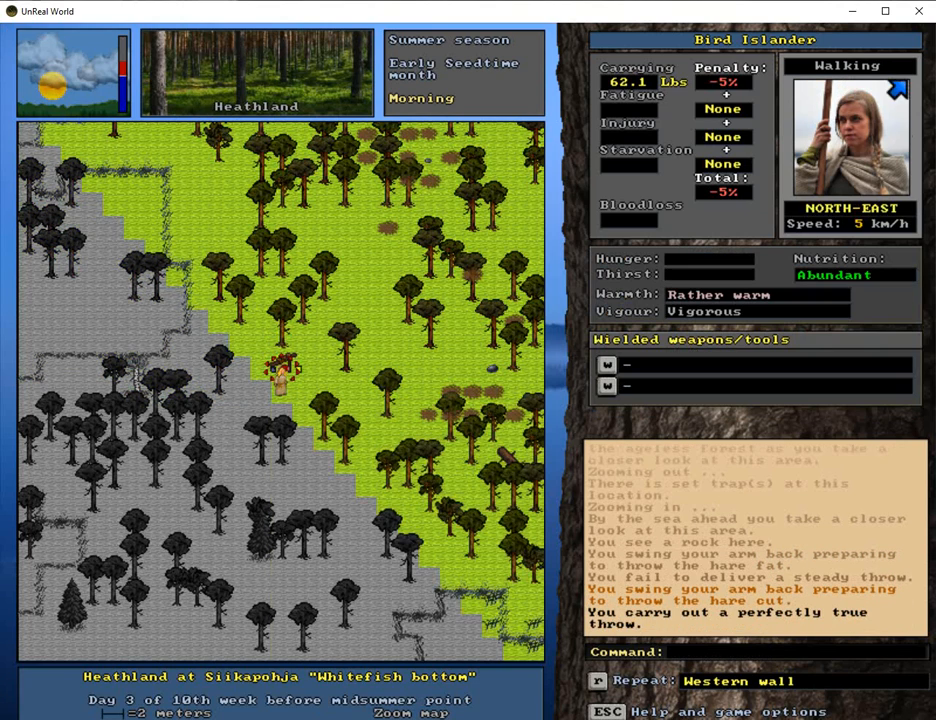
key(Right)
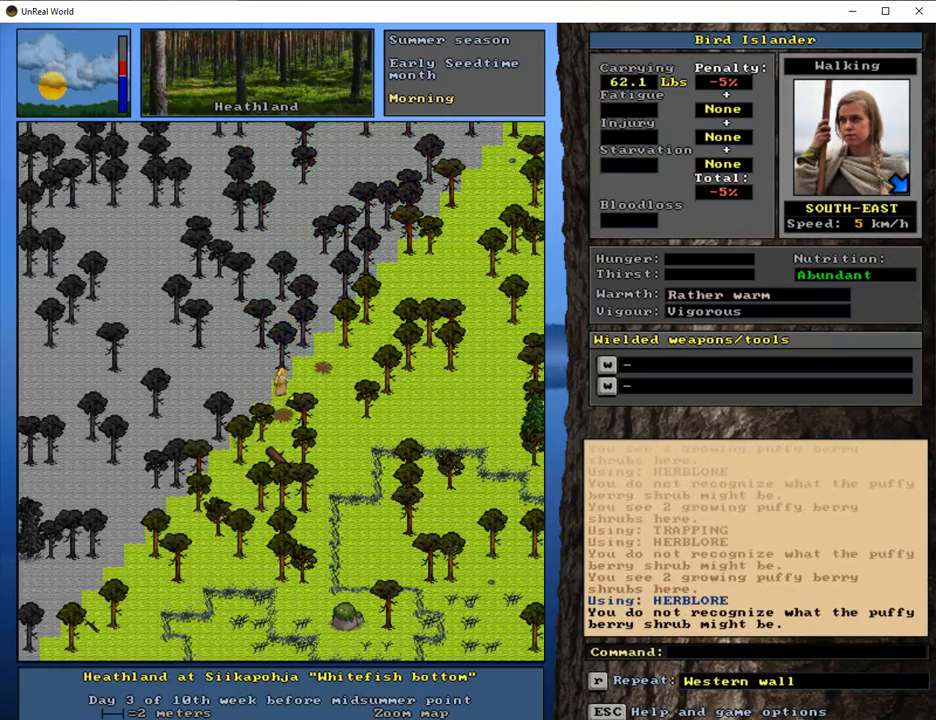
key(Left)
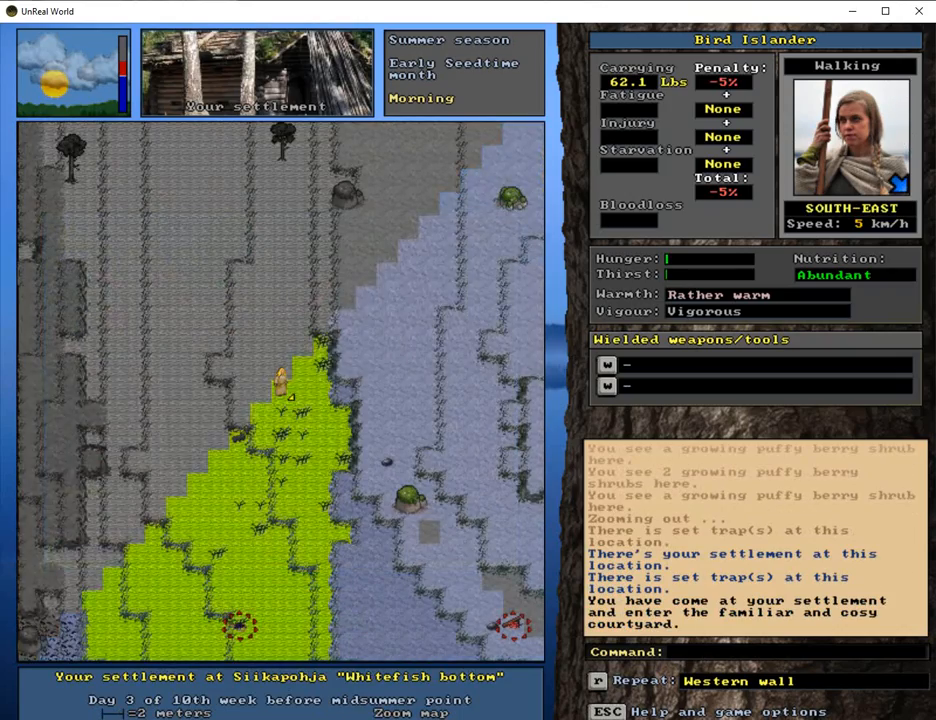
Step: Walk to the cabin door and set out with the paddle toward the canoe
key(Down)
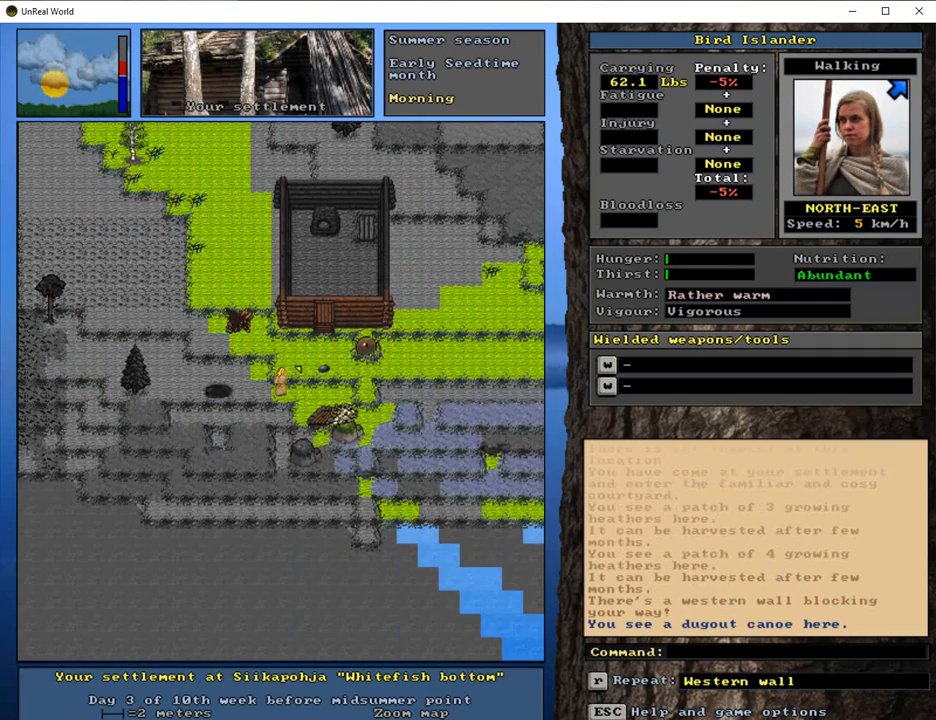
key(up)
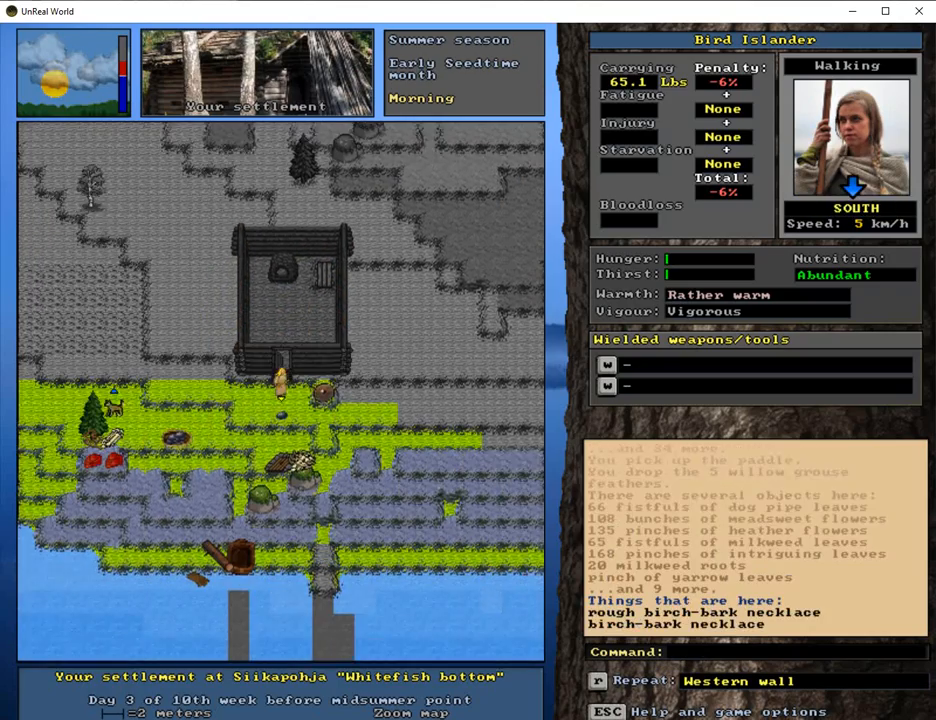
key(d)
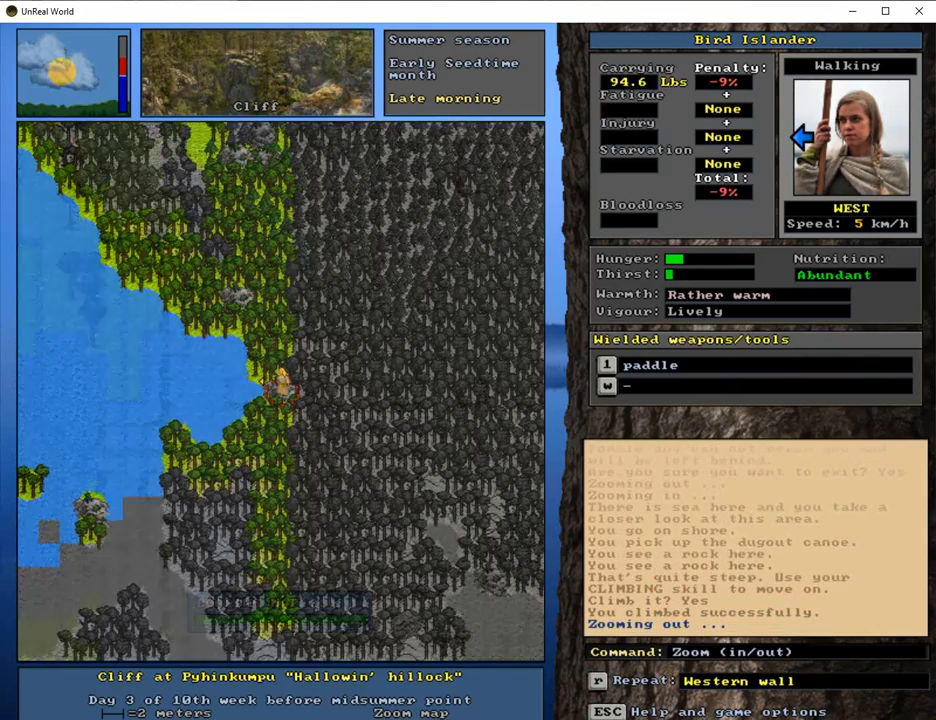
Step: Paddle the canoe back to the settlement, go ashore, and pick a food to eat
key(d)
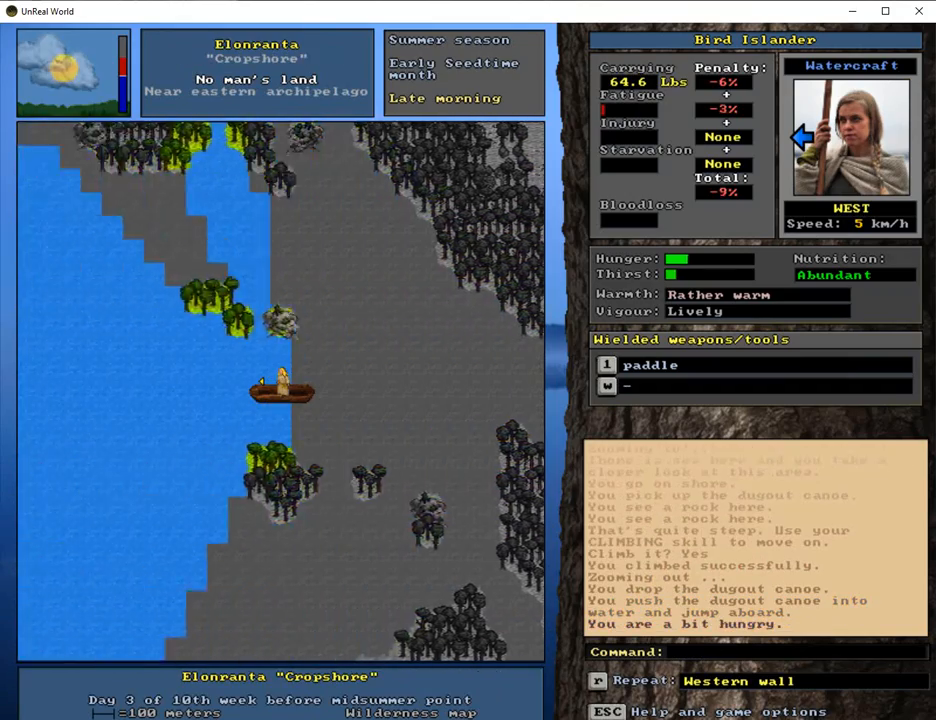
key(up)
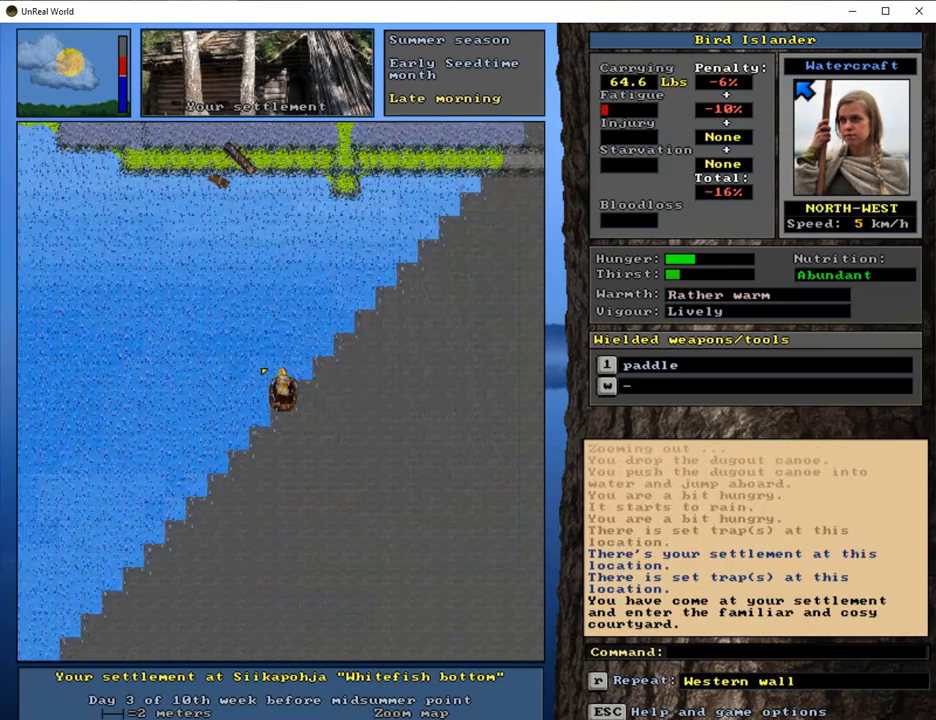
key(up)
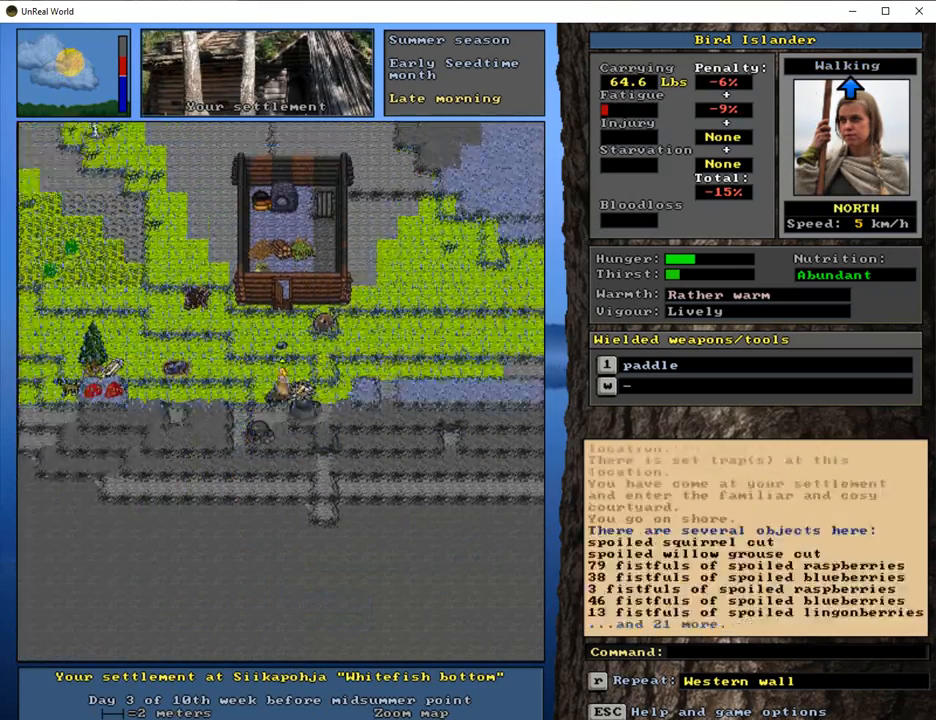
key(left)
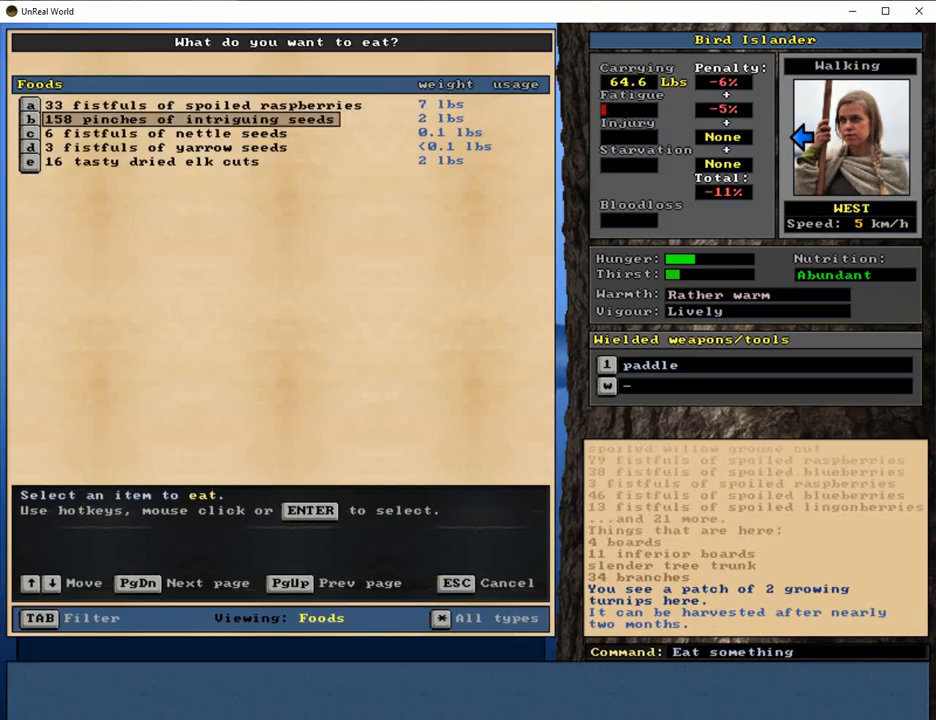
click(190, 118)
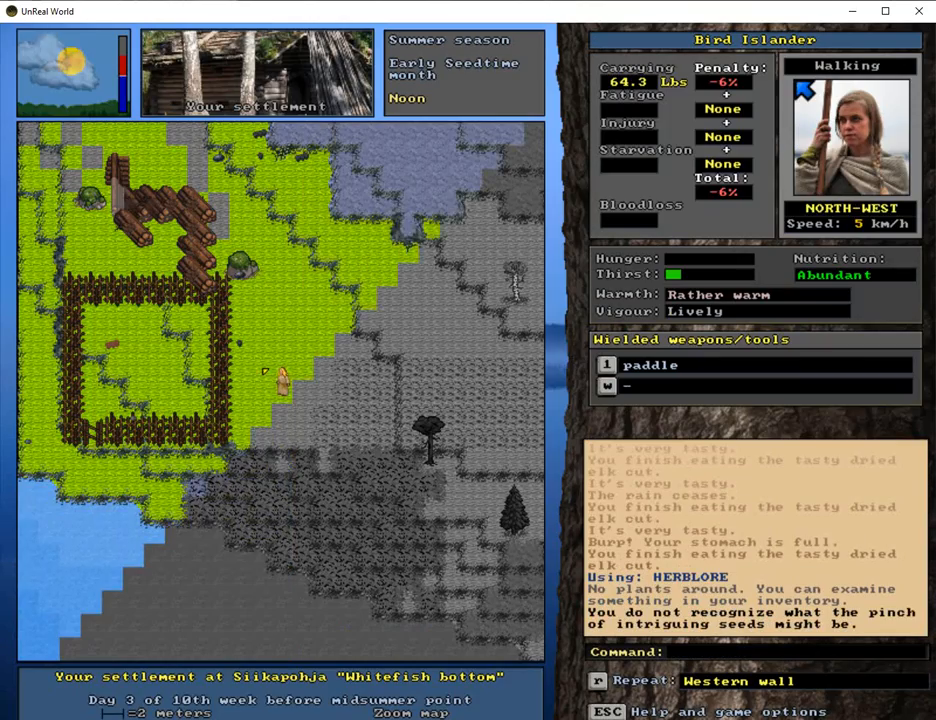
Step: Resume the paused western wall with Continue paused process, confirm the axes, and finish the job
key(up)
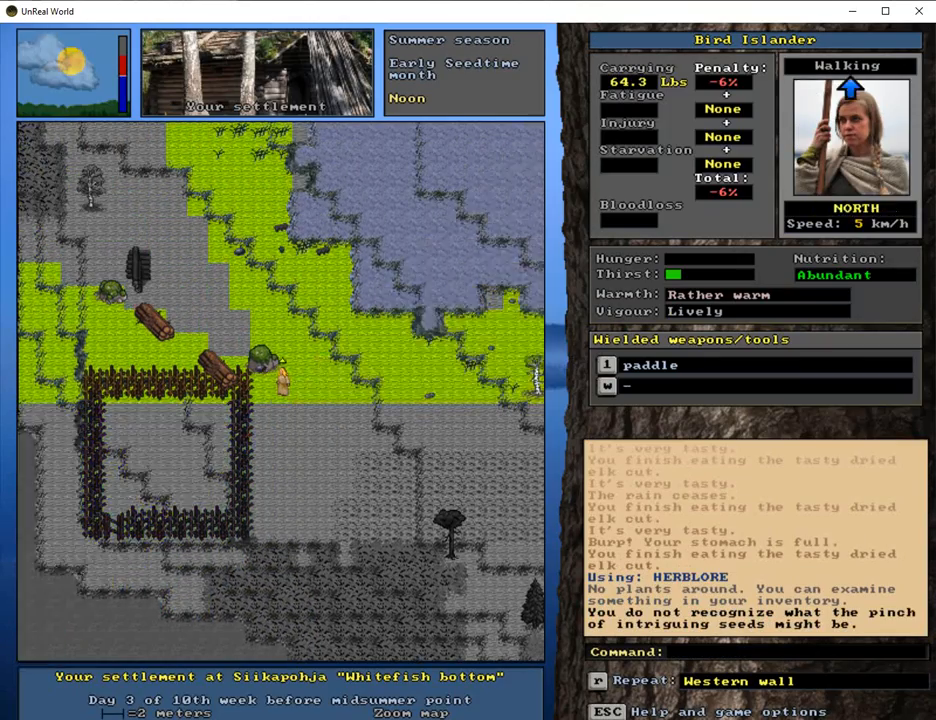
key(7)
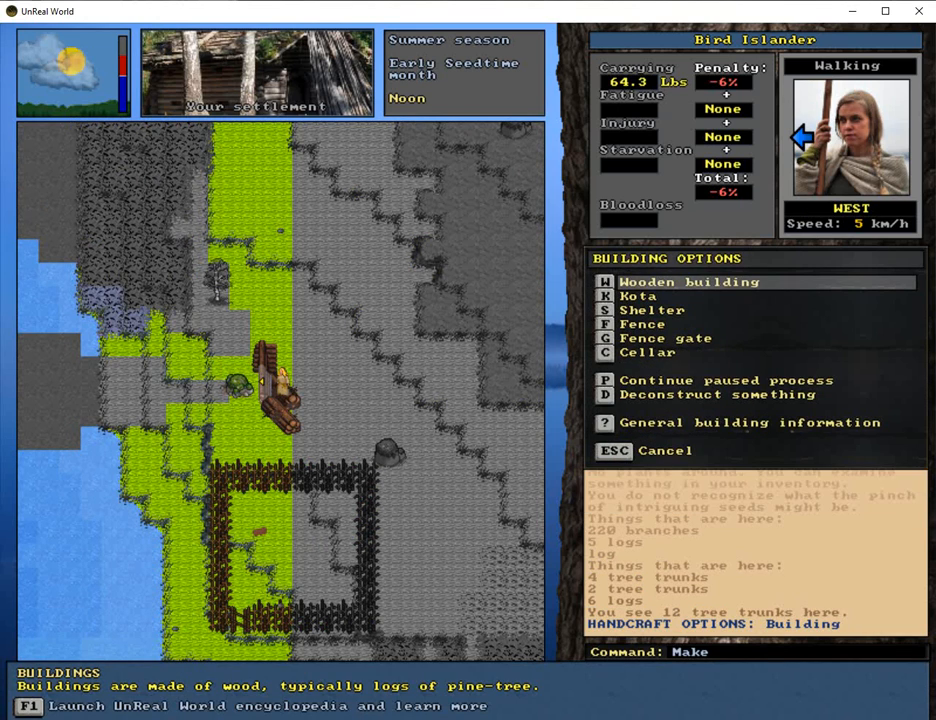
click(604, 380)
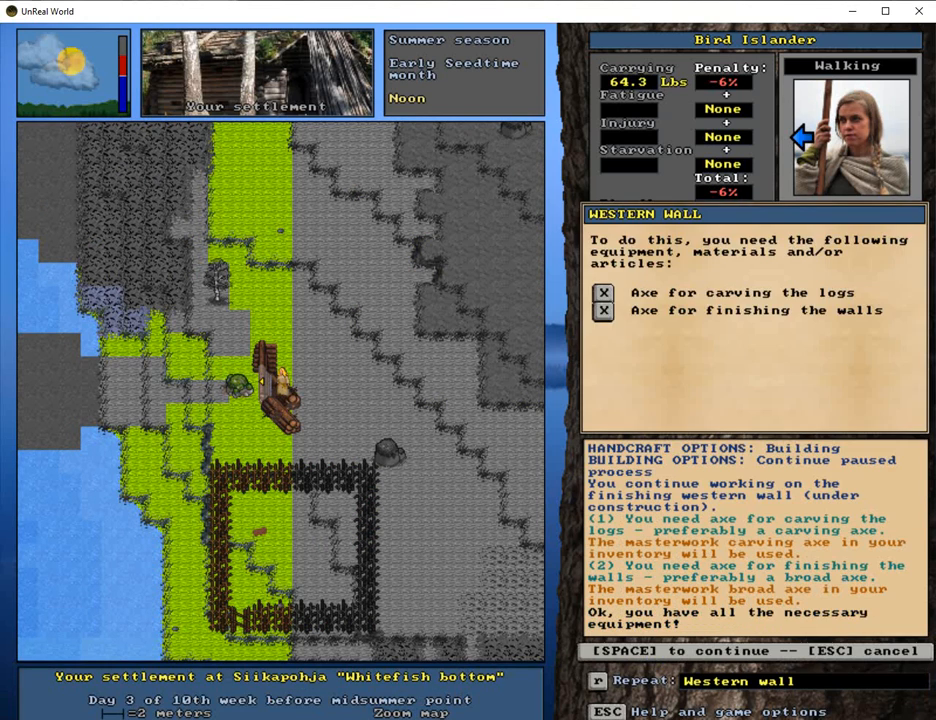
key(space)
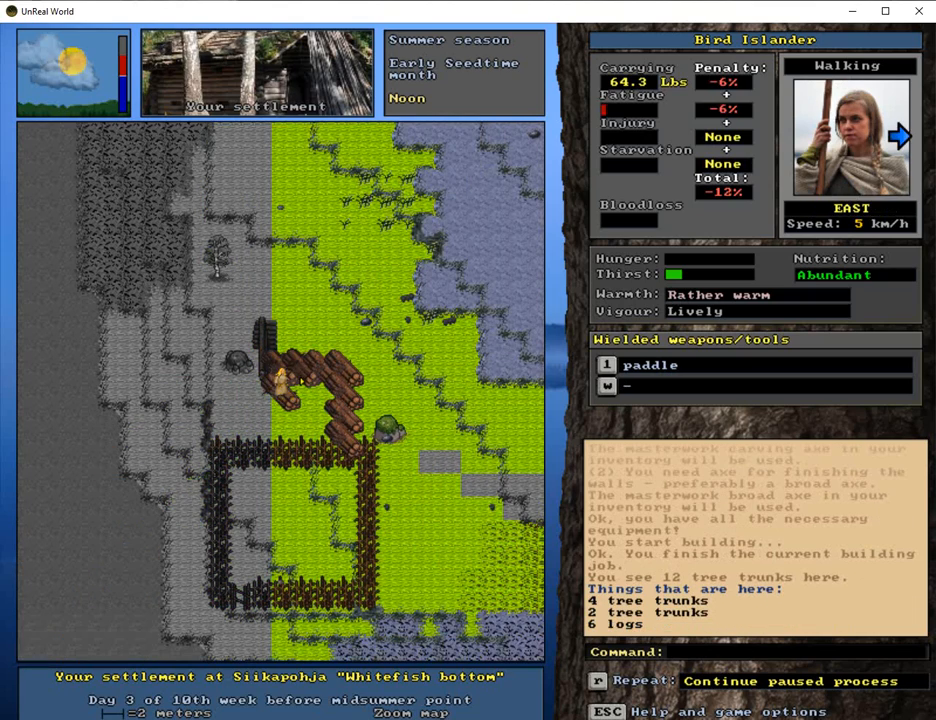
key(Left)
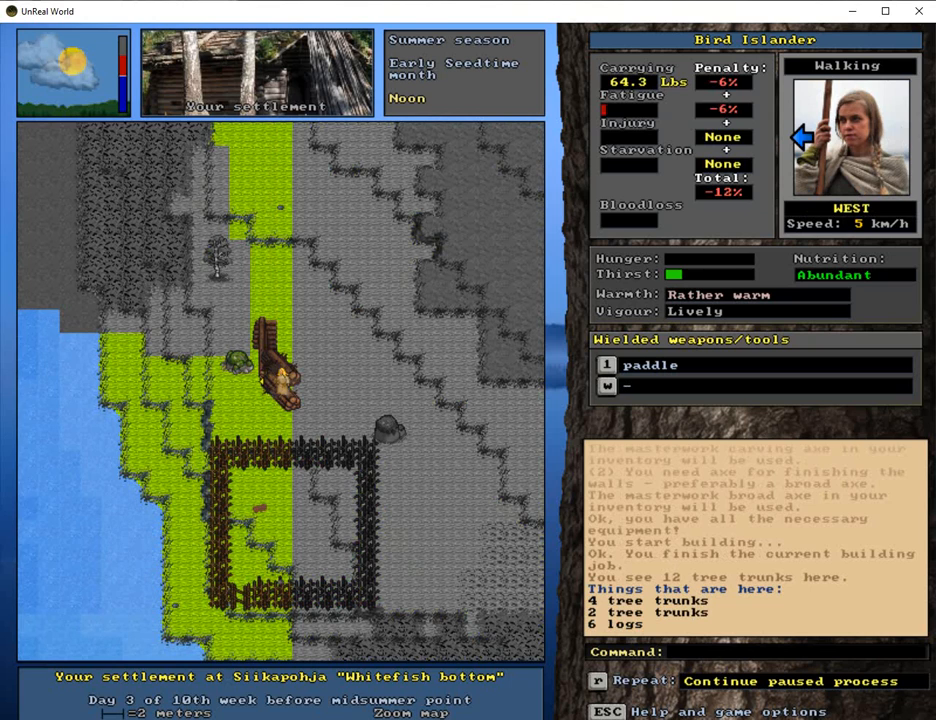
key(m)
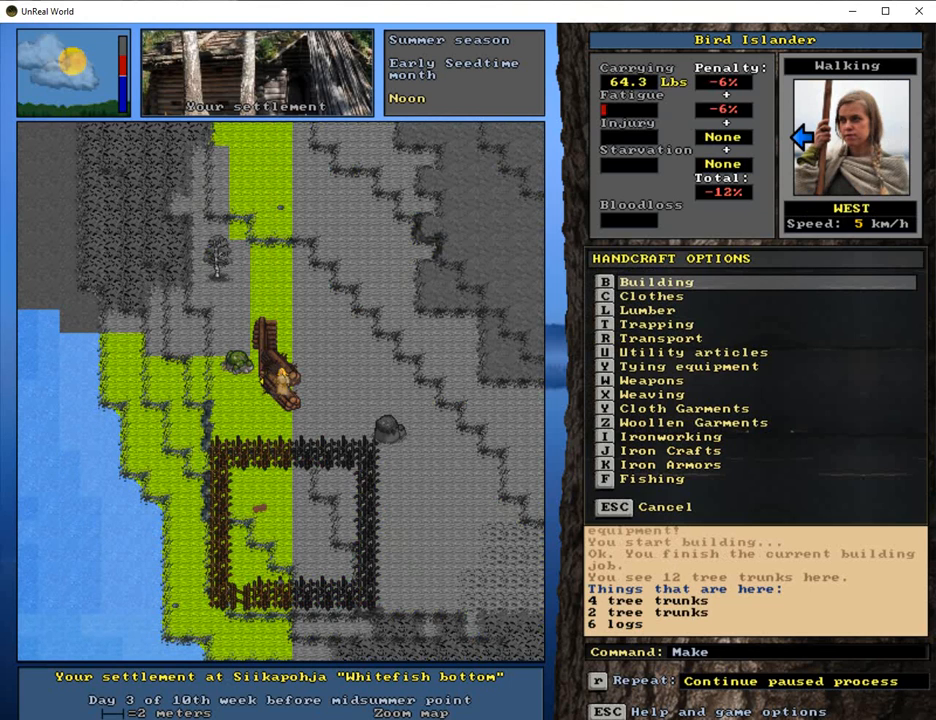
Step: Build another western wall section from six logs, then rest, drink and eat dried elk
click(656, 281)
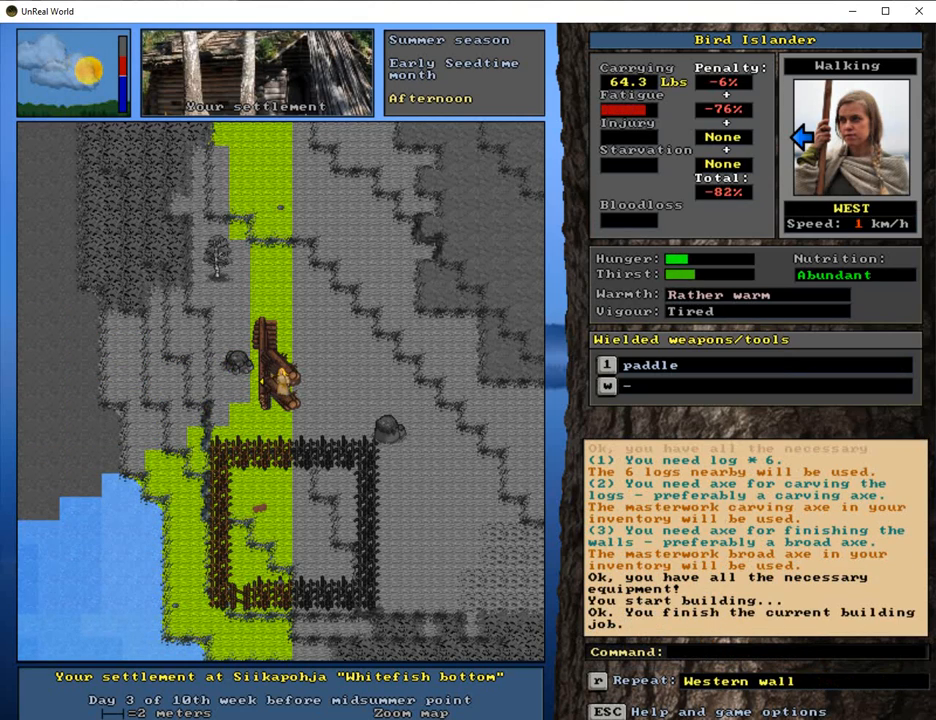
key(right)
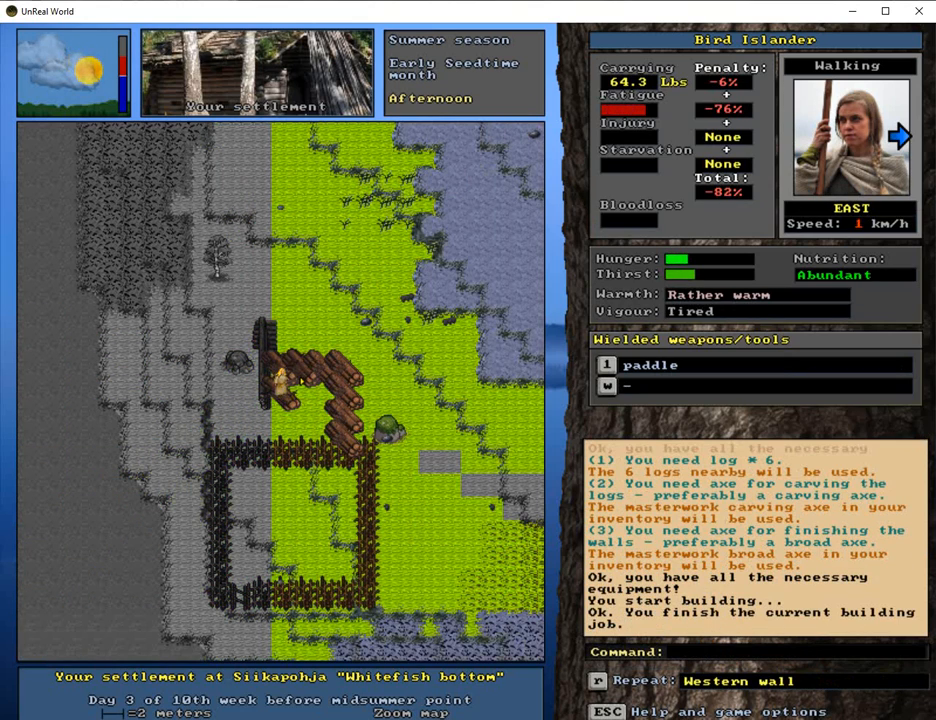
key(Q)
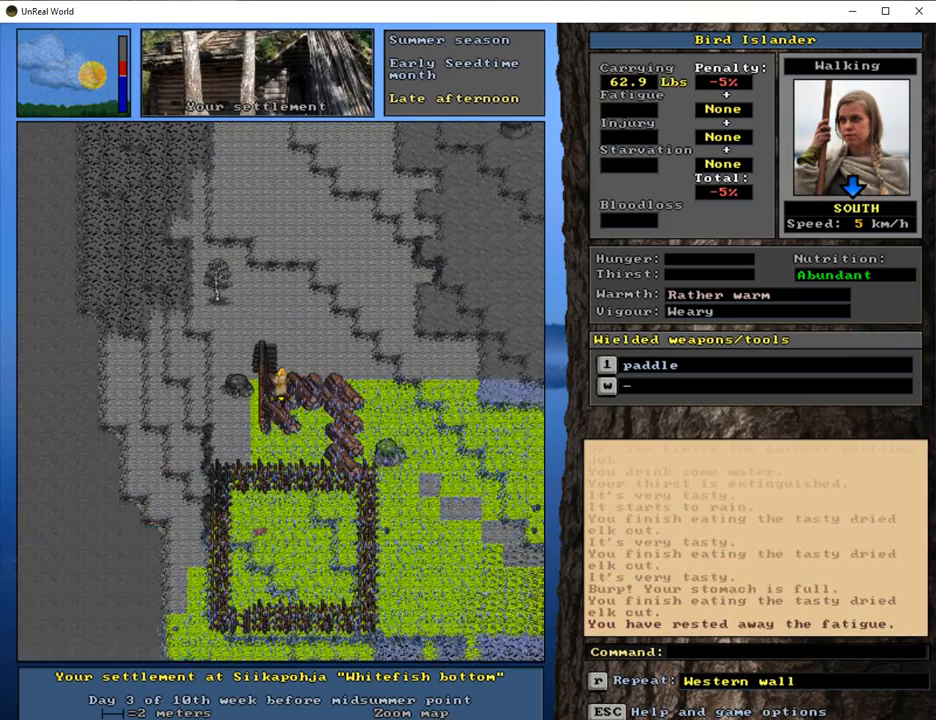
key(up)
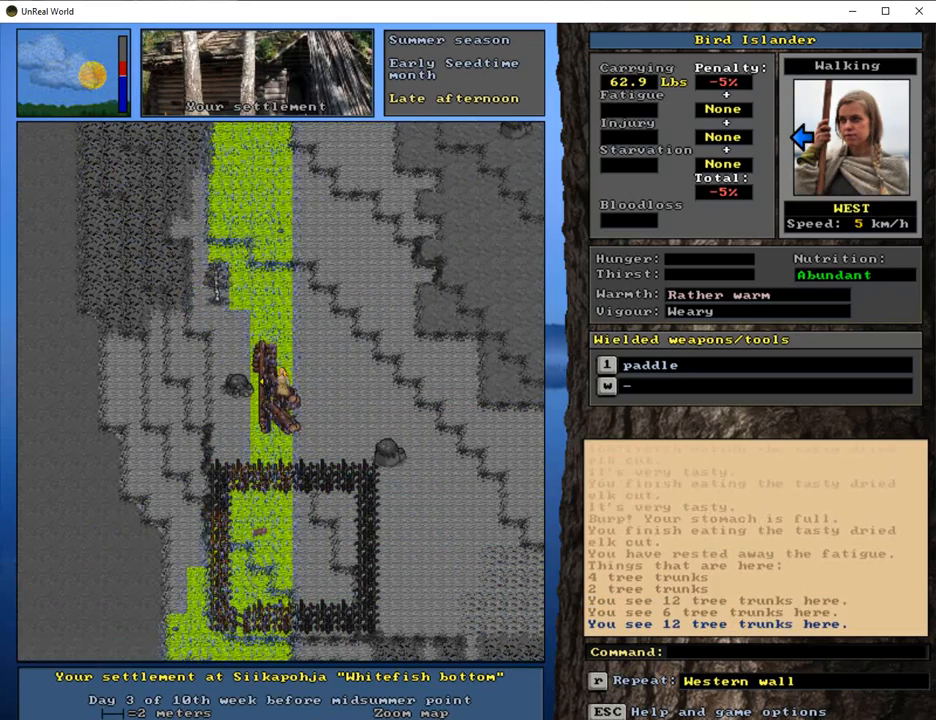
key(right)
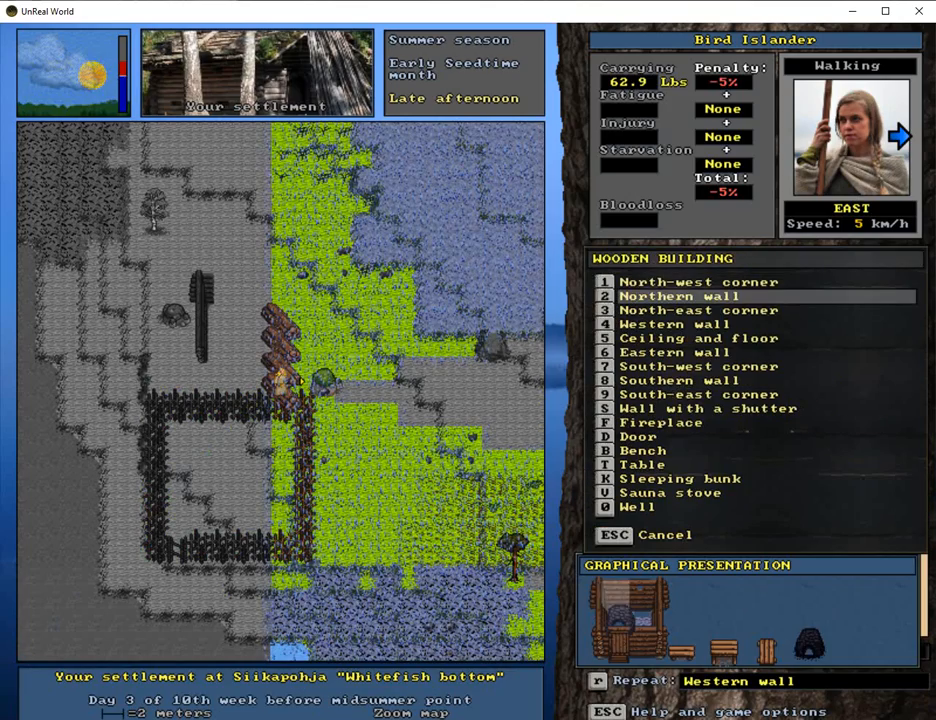
Step: Pick Eastern wall from Wooden building and build until too tired to continue
click(662, 324)
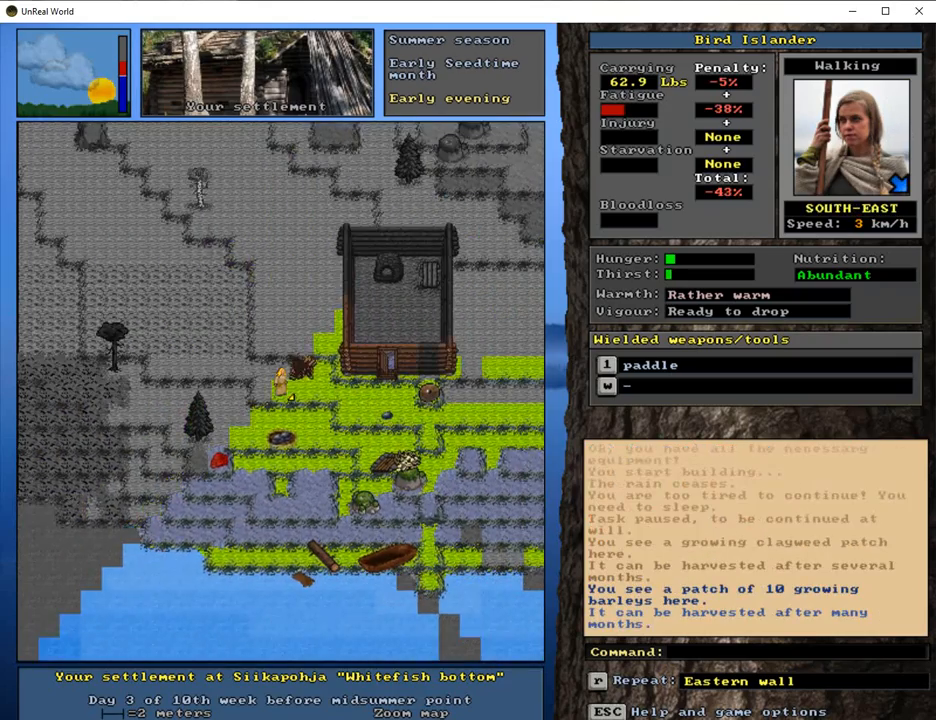
Step: Sleep until early morning, then walk to the settlement's edge
key(up)
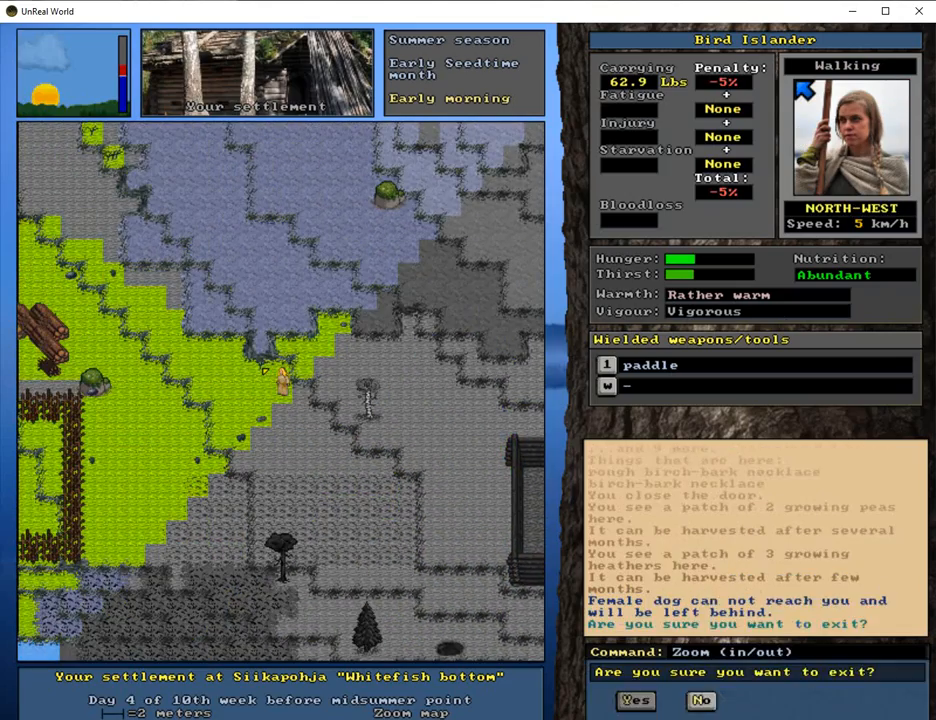
Step: Leave the settlement without the dog, scout the trap spots, and re-enter the settlement
click(635, 700)
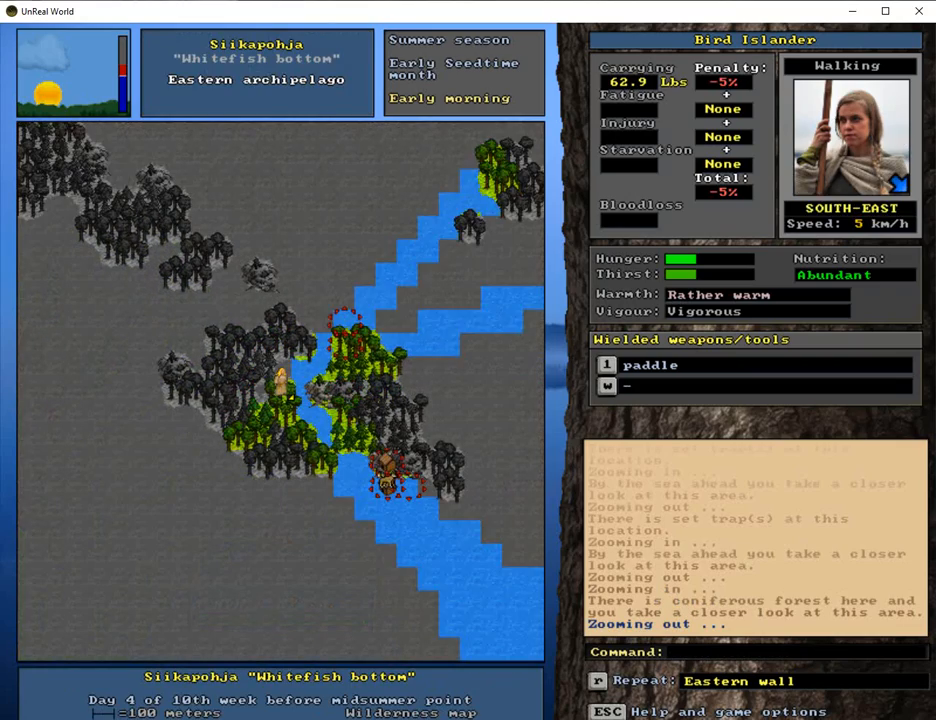
key(UP)
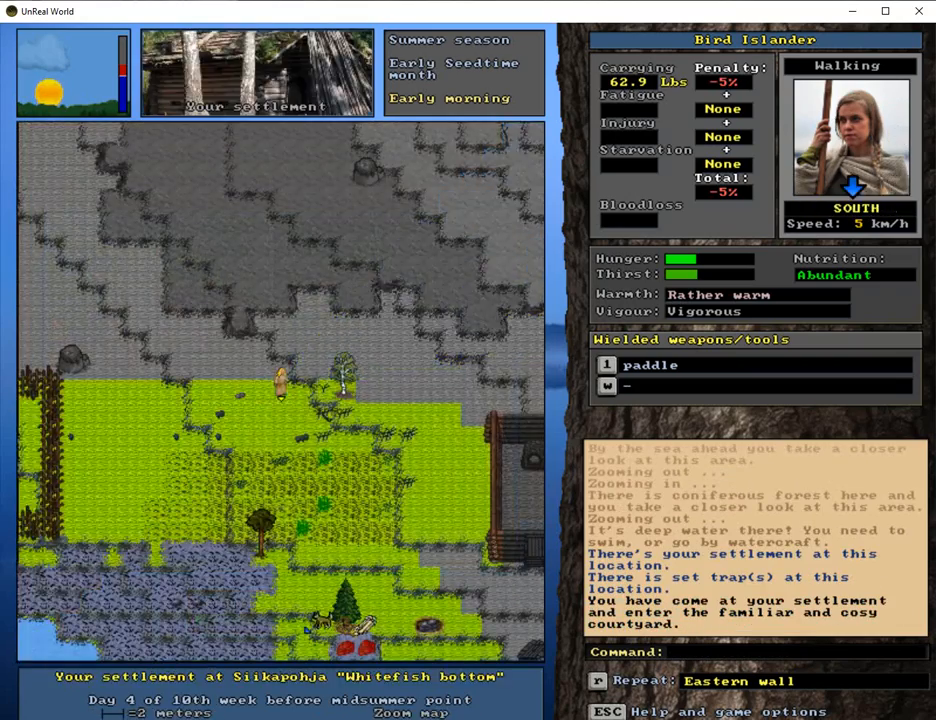
Step: Step onto the log pile and repeat the Eastern wall job with six logs
key(left)
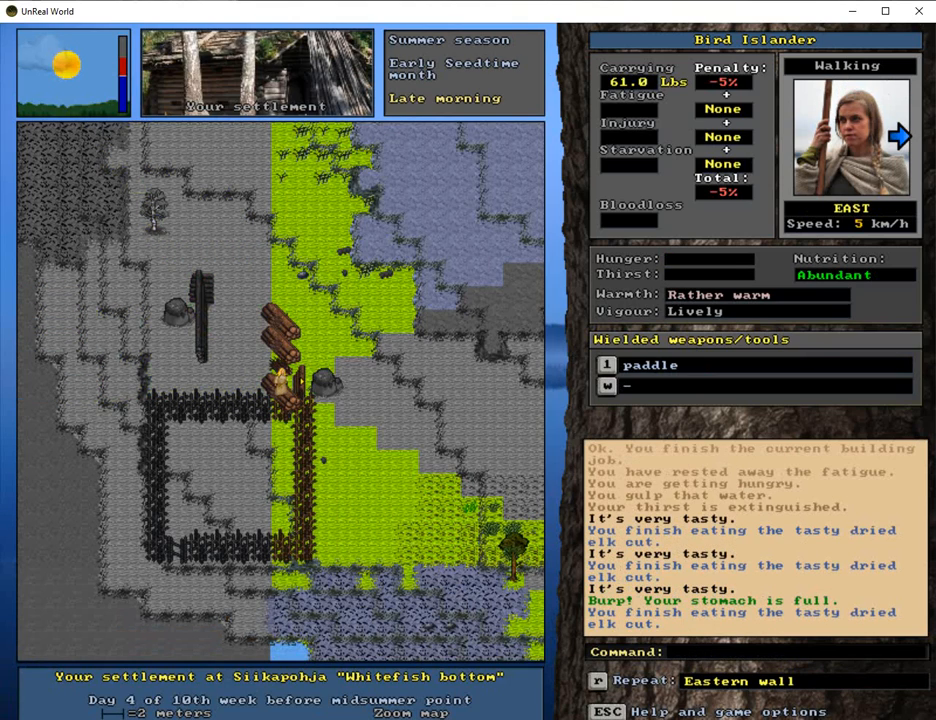
key(up)
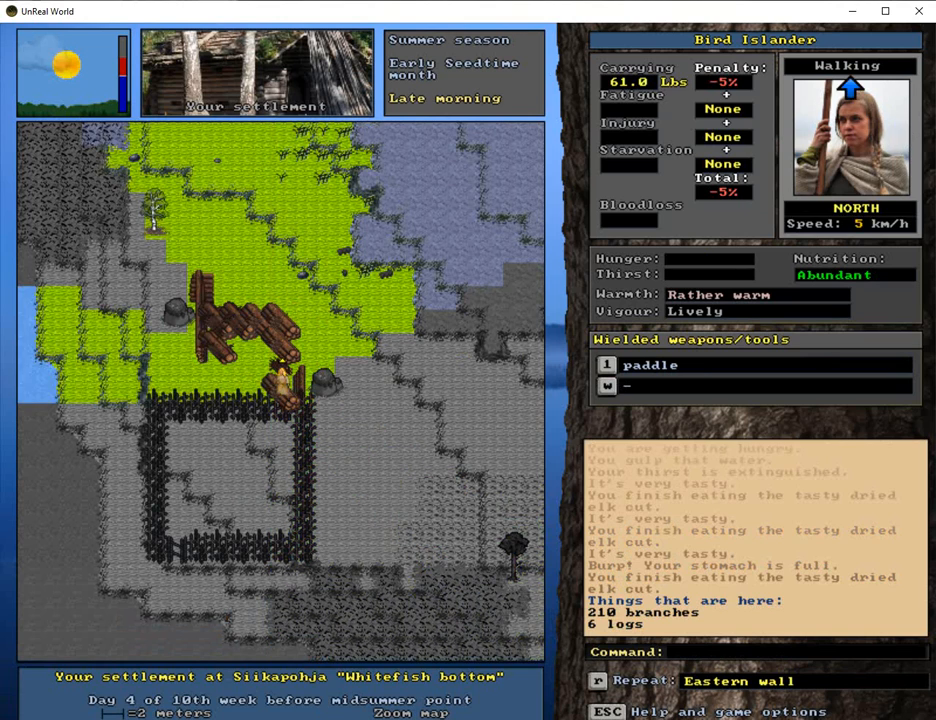
key(right)
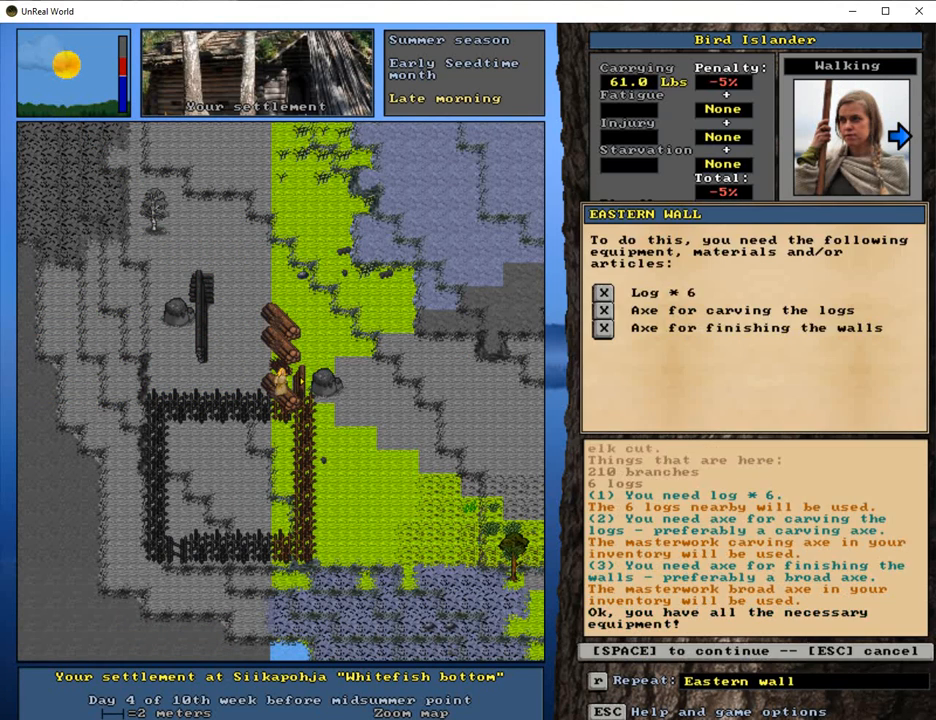
key(space)
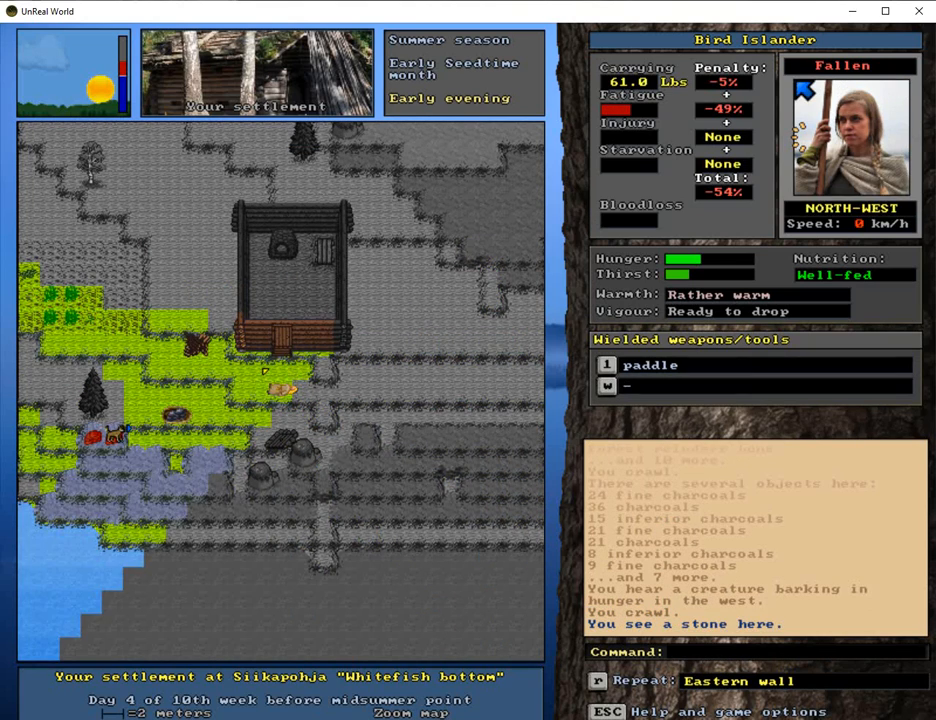
Step: Sleep on the fur until dawn and eat a tasty dried elk cut
key(down)
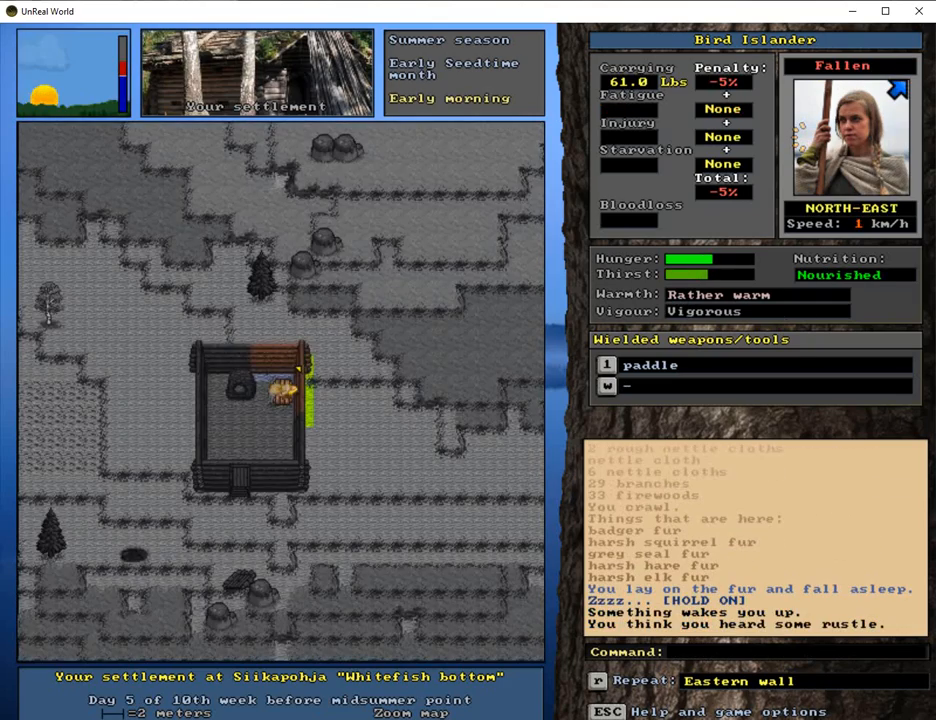
key(E)
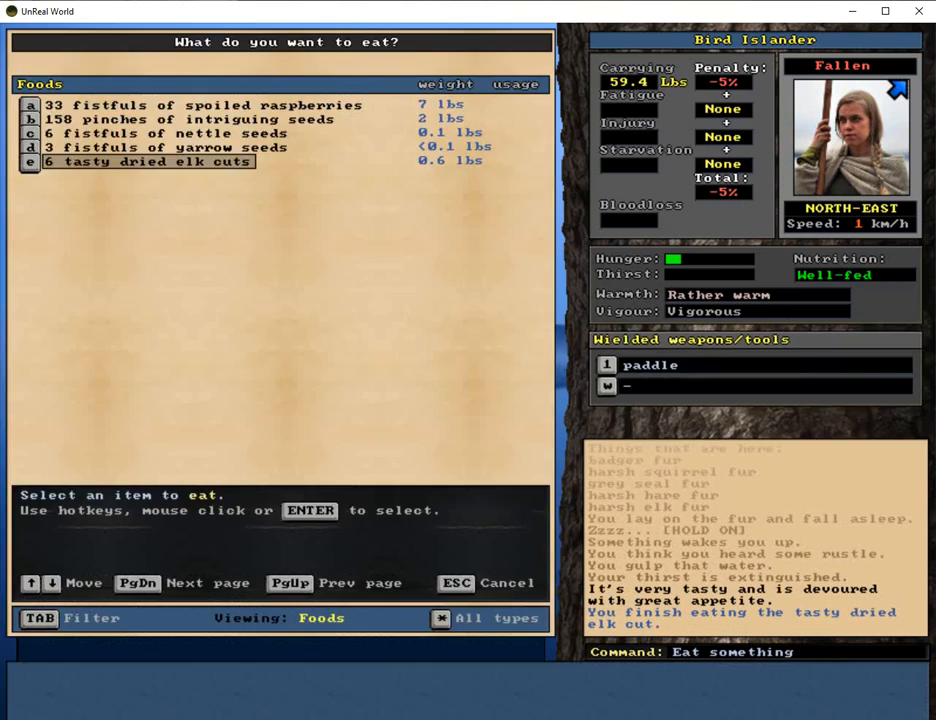
click(150, 161)
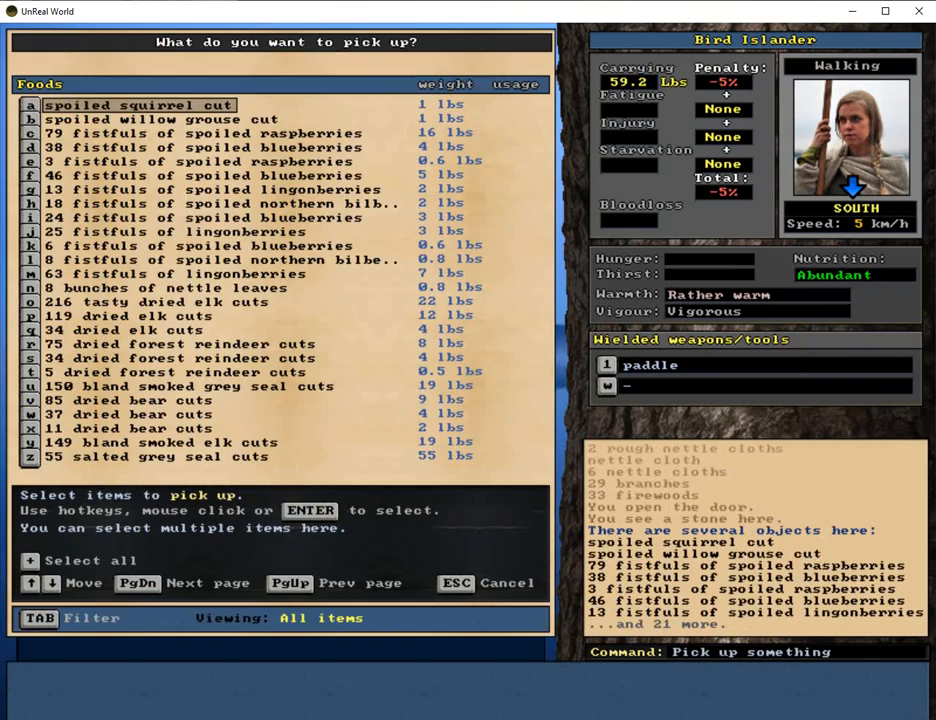
Step: Pick up 50 tasty dried elk cuts from the food items
click(137, 583)
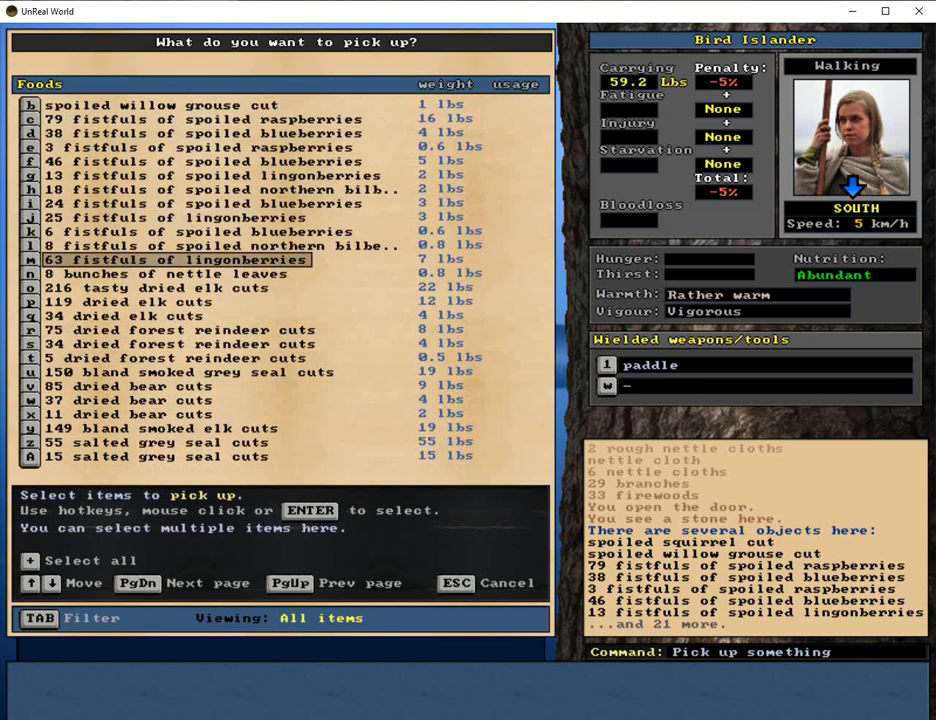
click(160, 288)
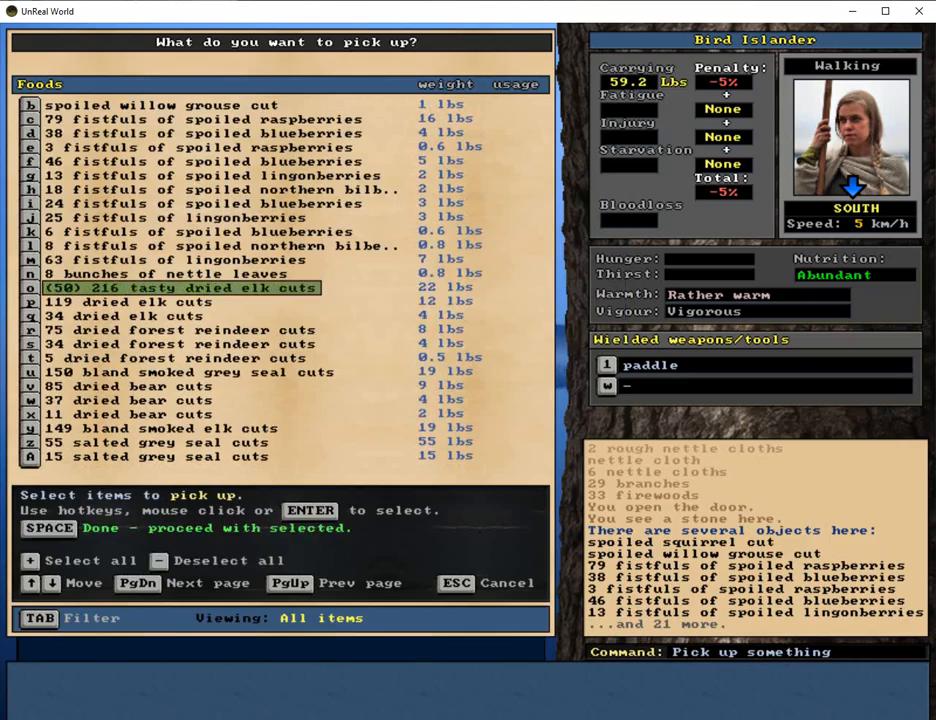
key(space)
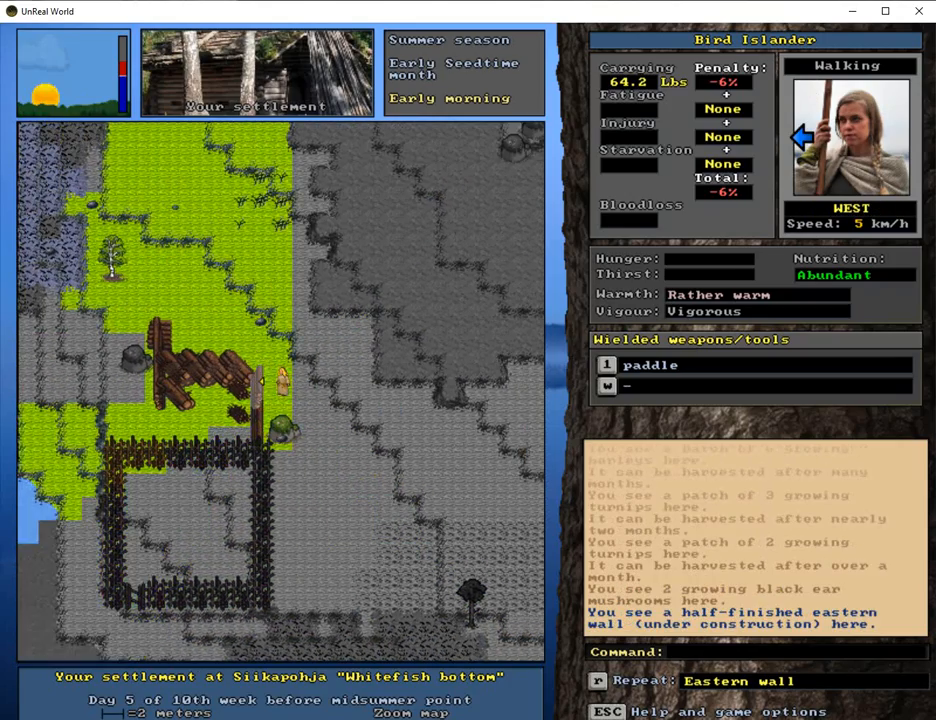
Step: Walk east and build the north-east corner until fatigue pauses the work
key(Right)
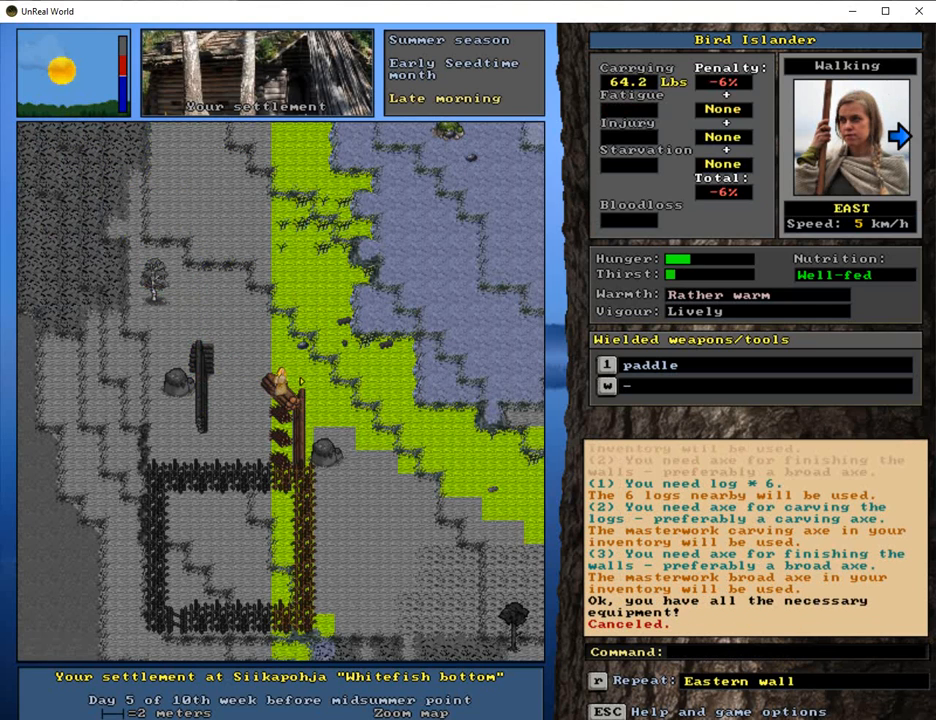
key(b)
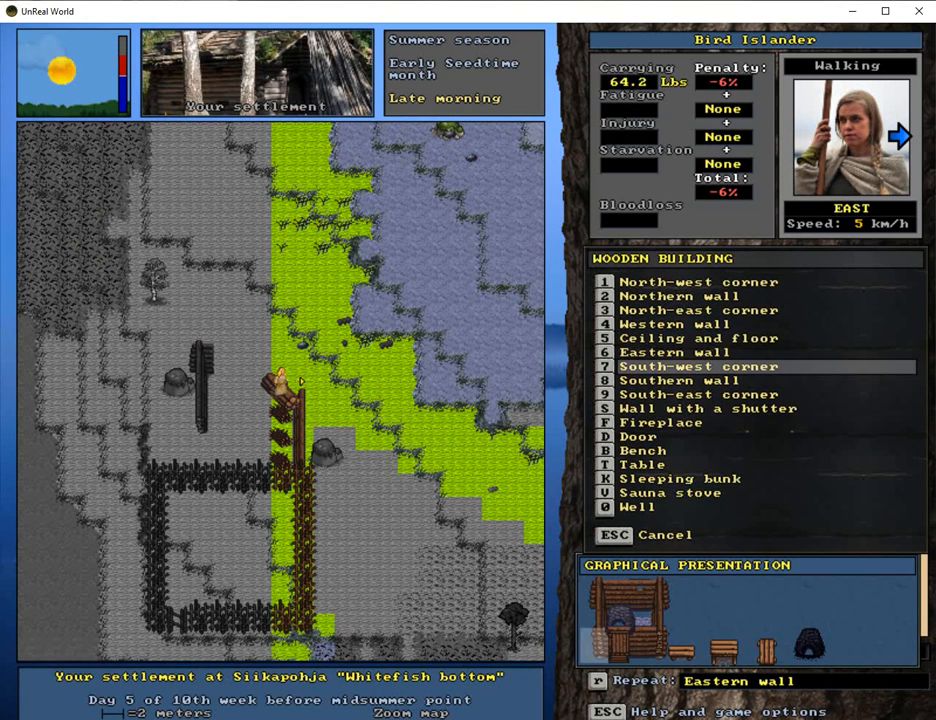
click(698, 310)
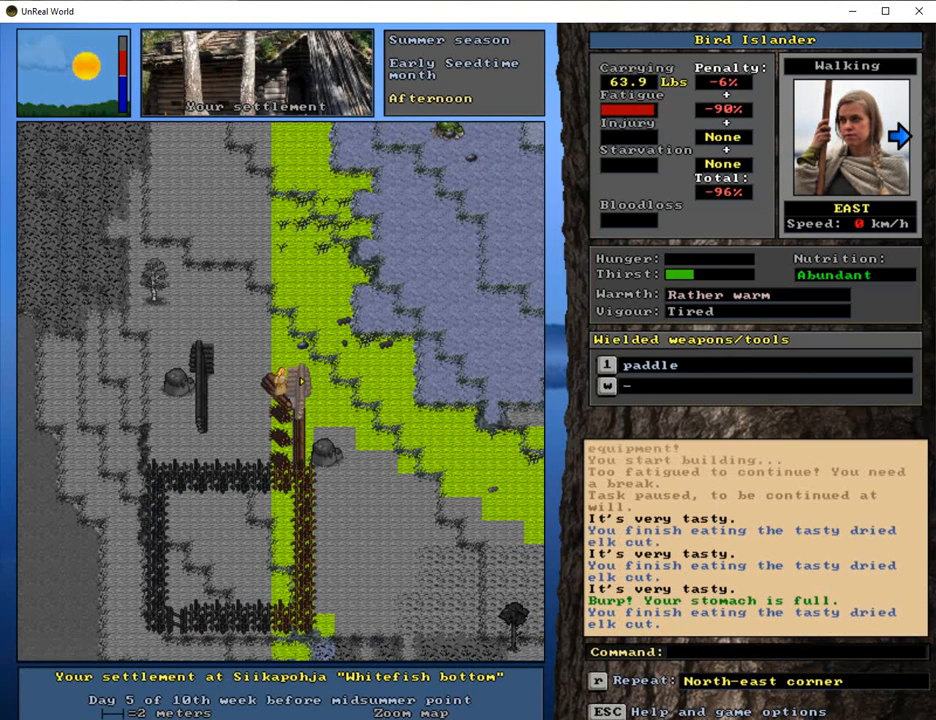
key(left)
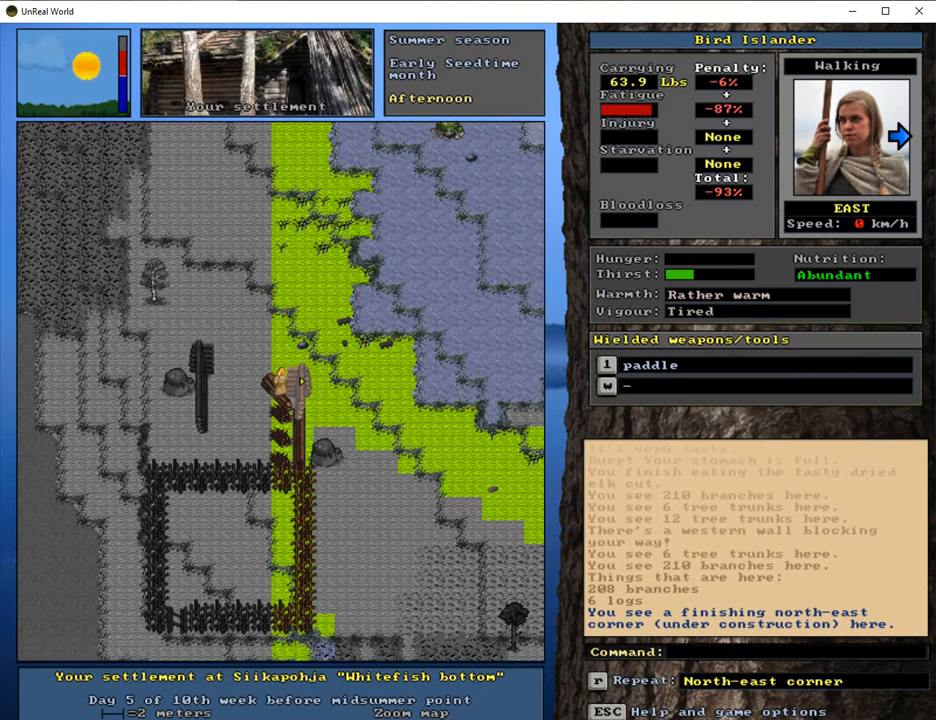
Step: Dismantle the north-east corner using Deconstruct something
key(b)
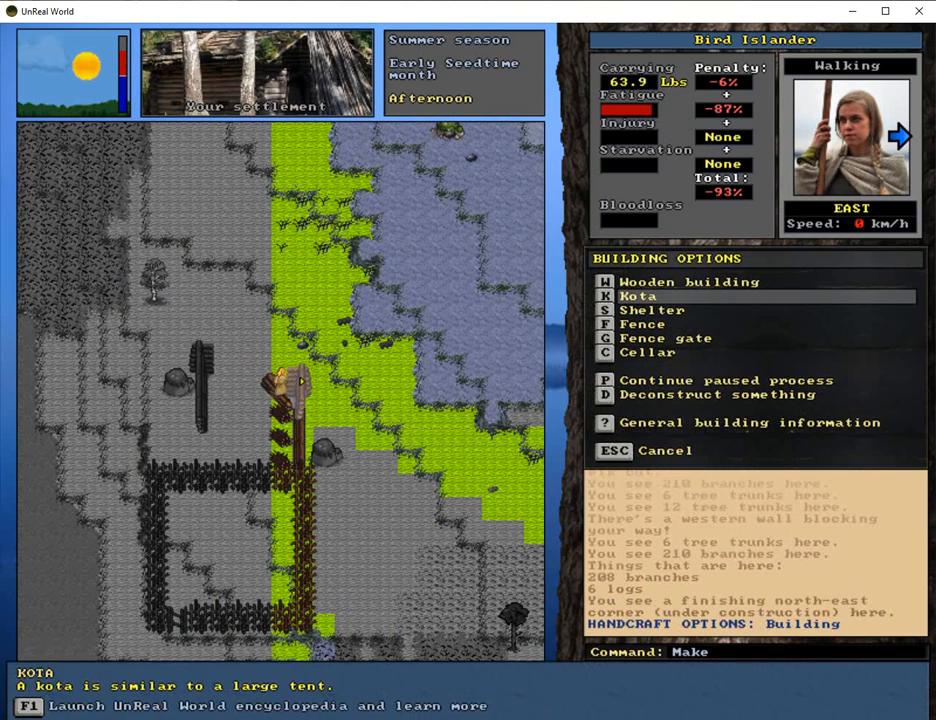
click(662, 394)
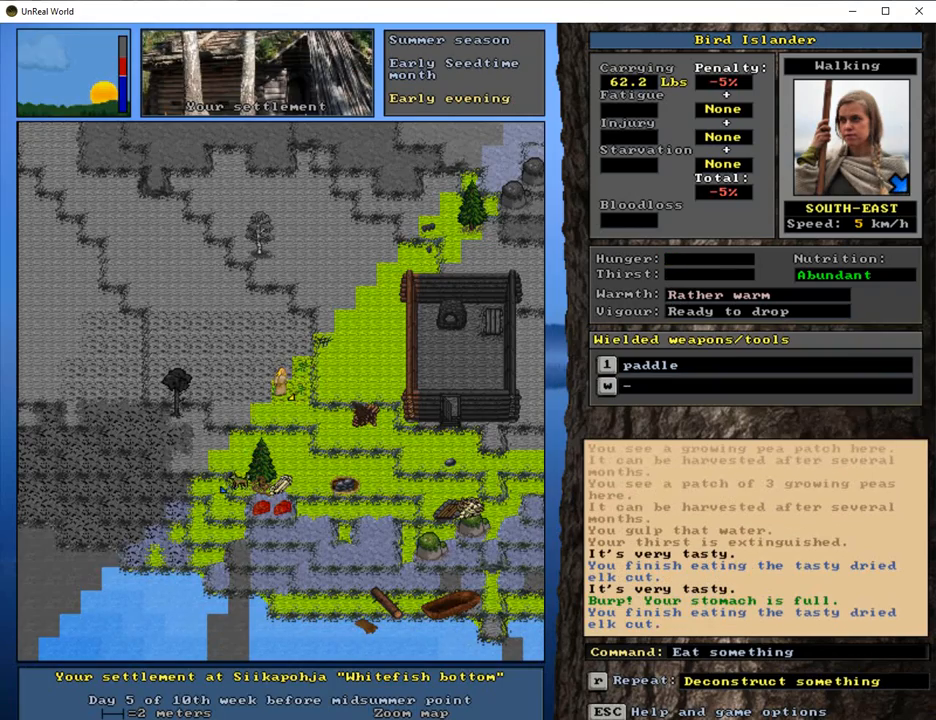
key(up)
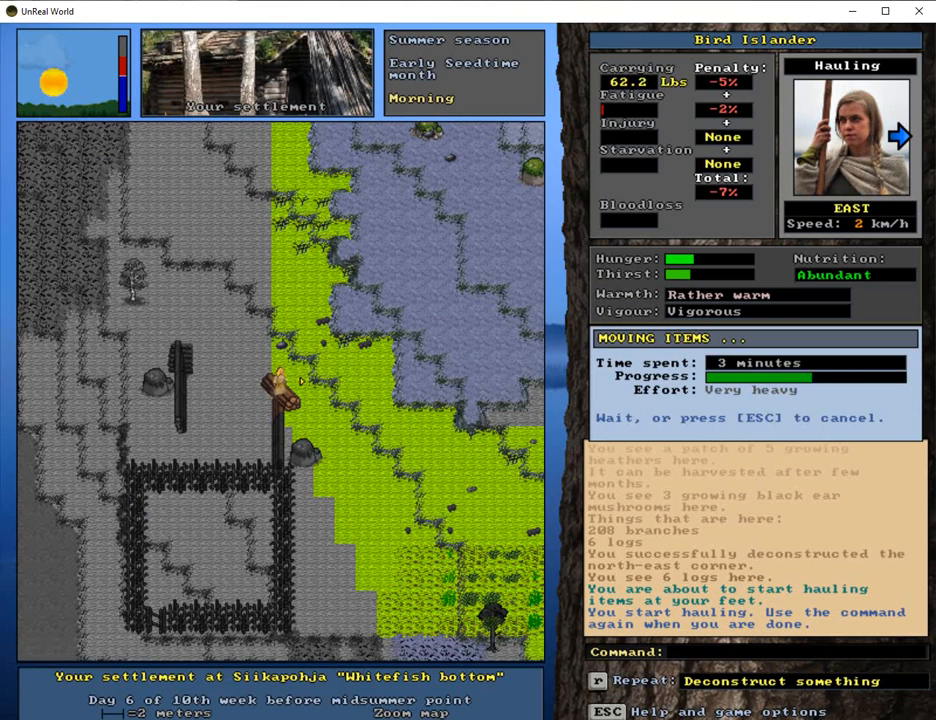
key(Escape)
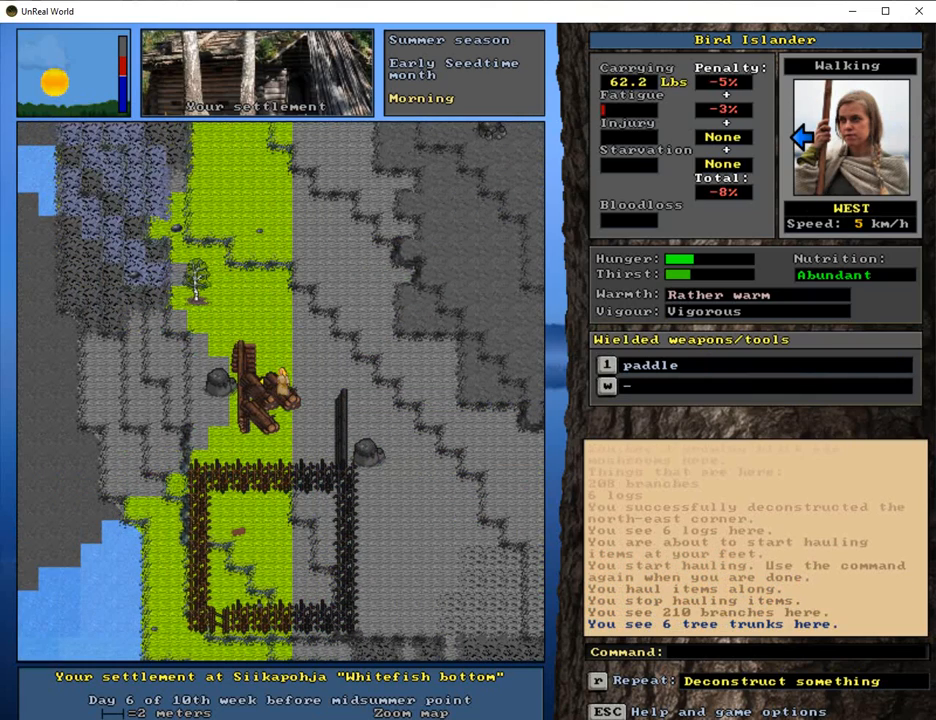
Step: Haul the logs, take down the western wall, and drink at the sea shore
key(right)
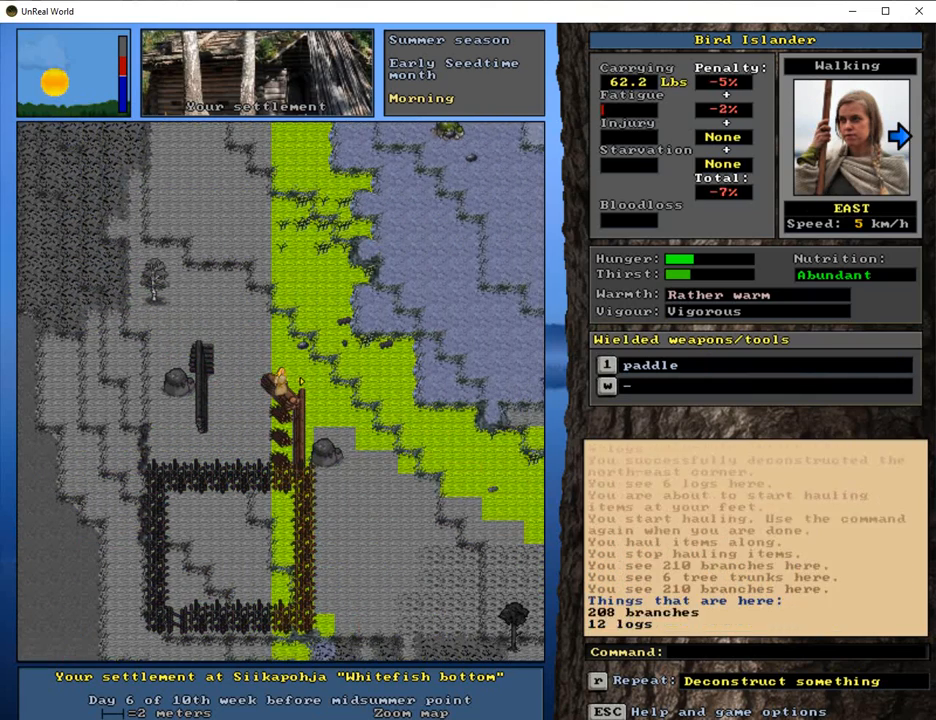
key(Left)
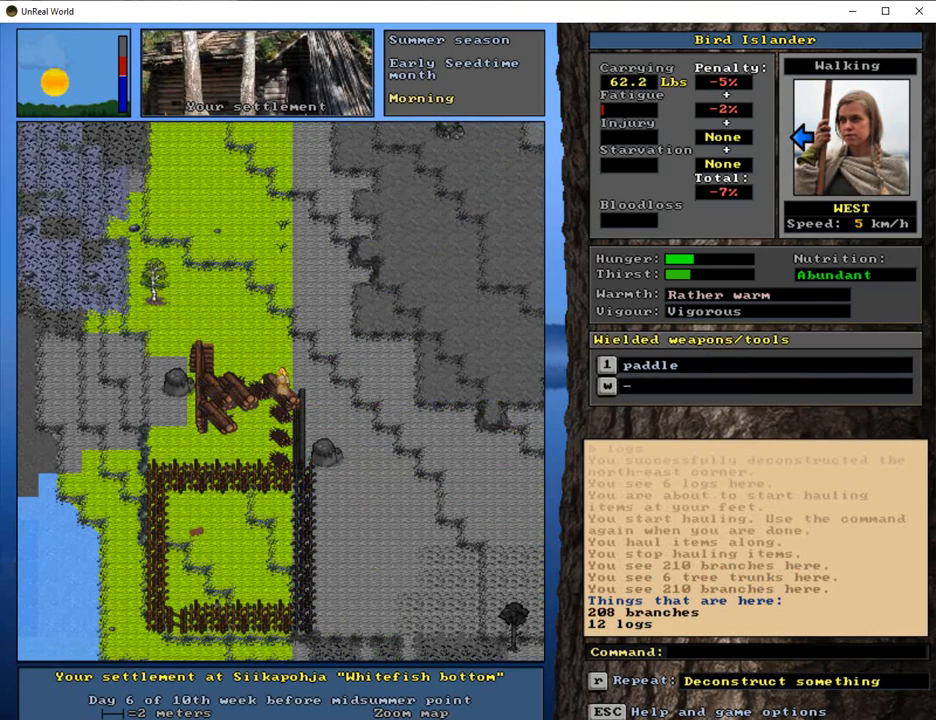
key(right)
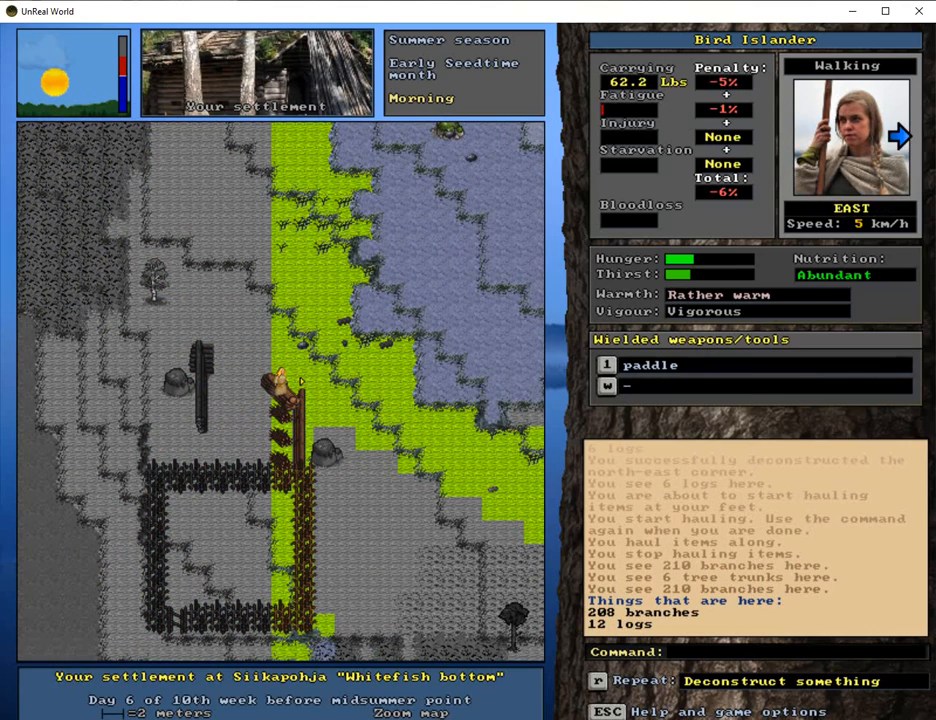
key(Left)
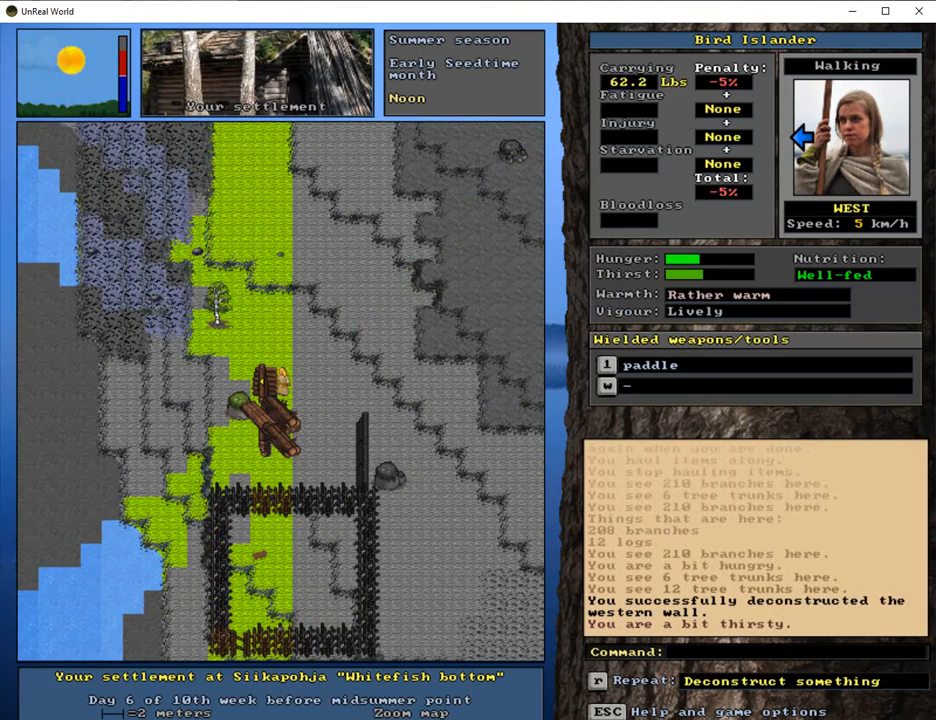
key(r)
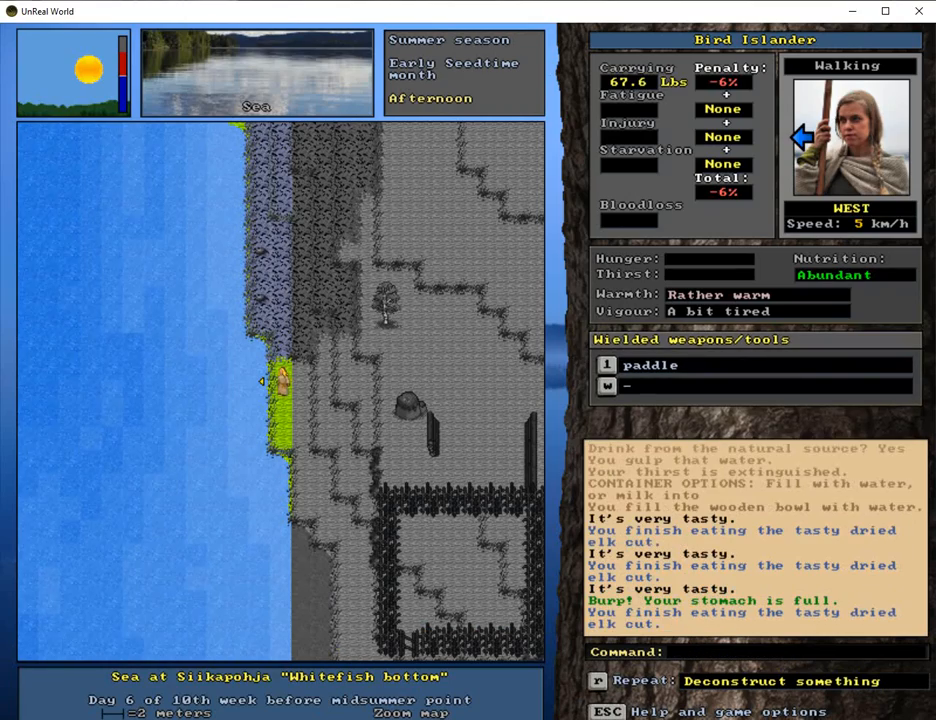
Step: Haul both three-log stacks to the site and start the north-west corner
key(right)
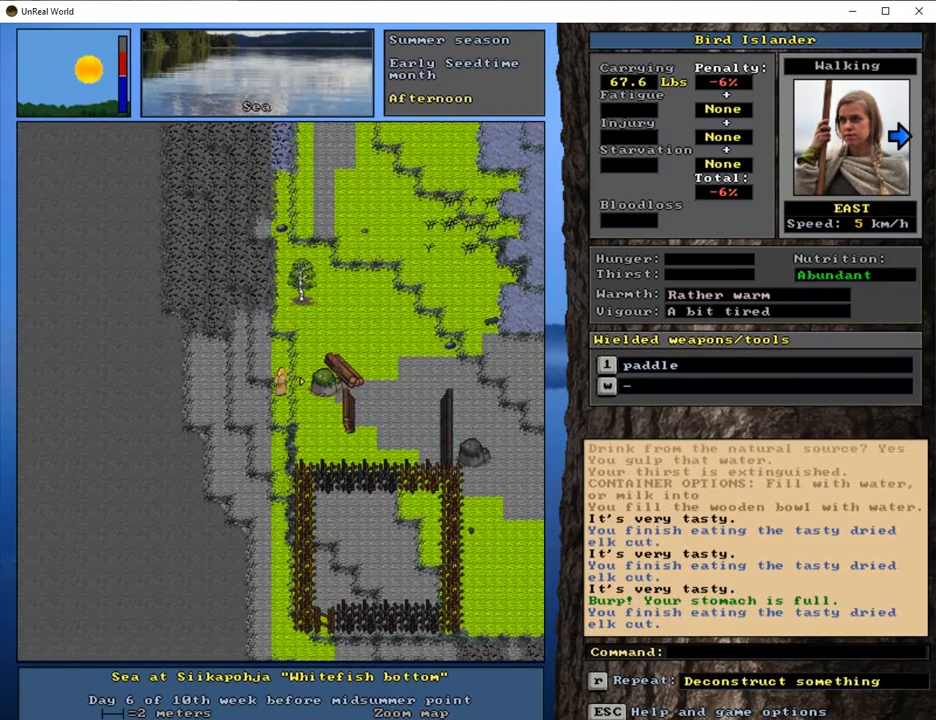
key(down)
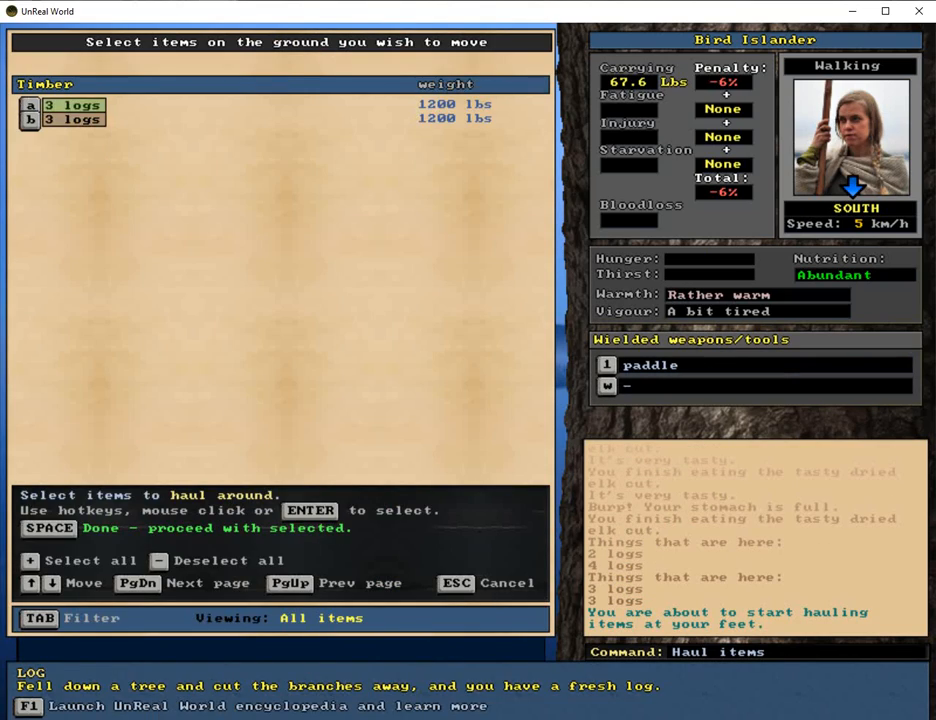
key(space)
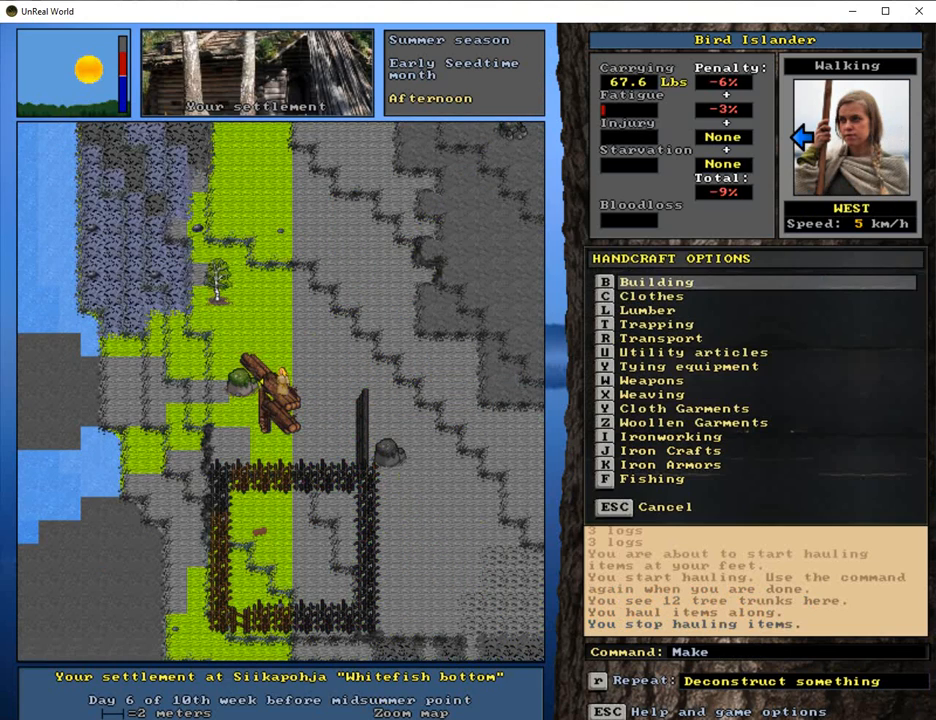
click(655, 281)
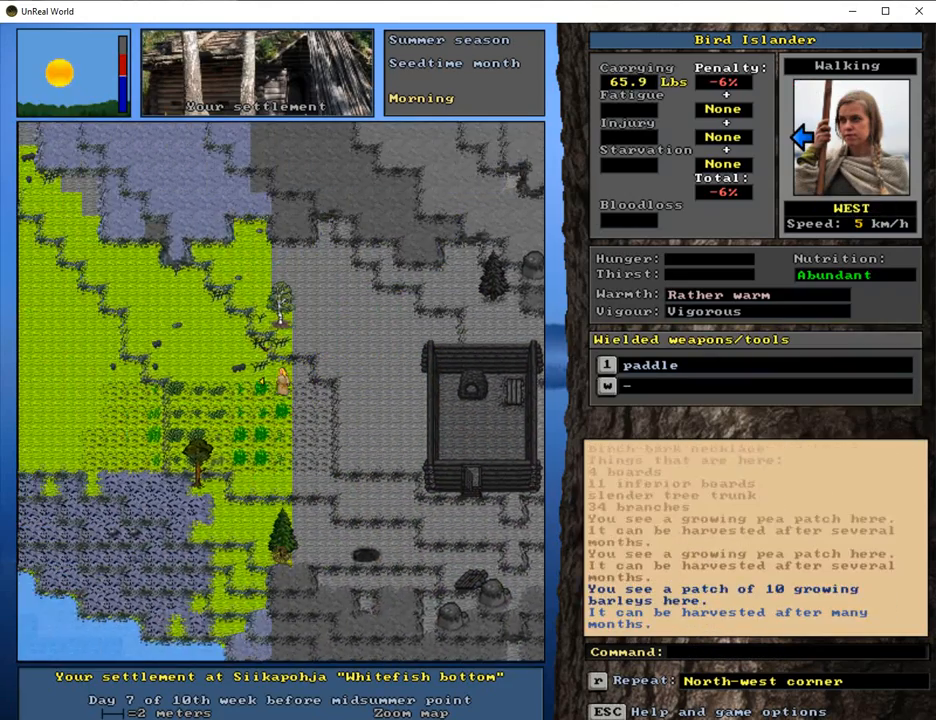
Step: Walk to the site, build the north-east corner, and bring up the crafting menu
key(Up)
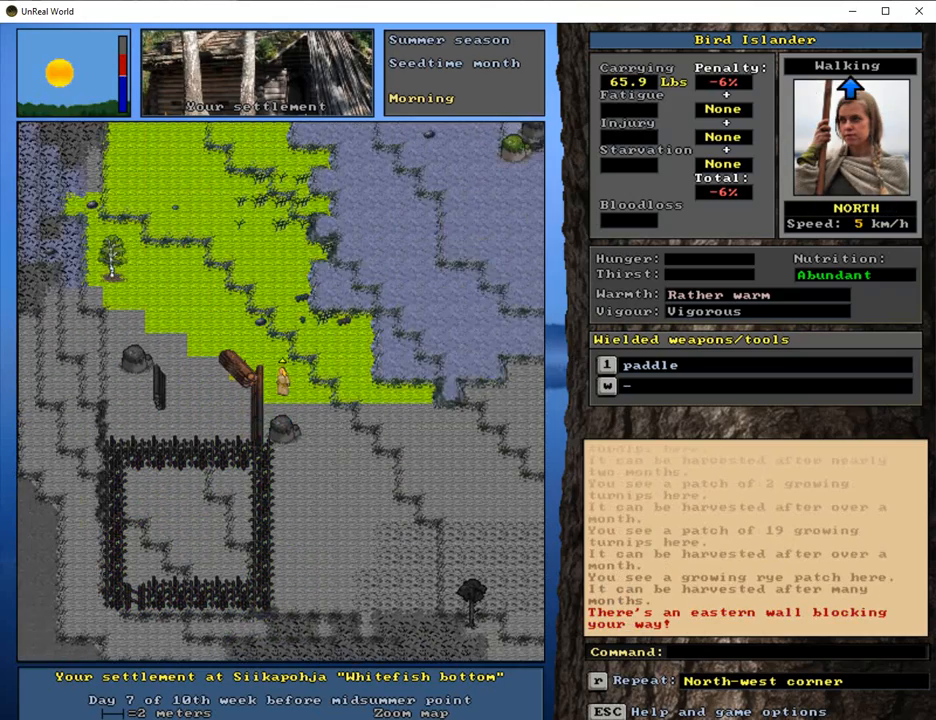
key(Left)
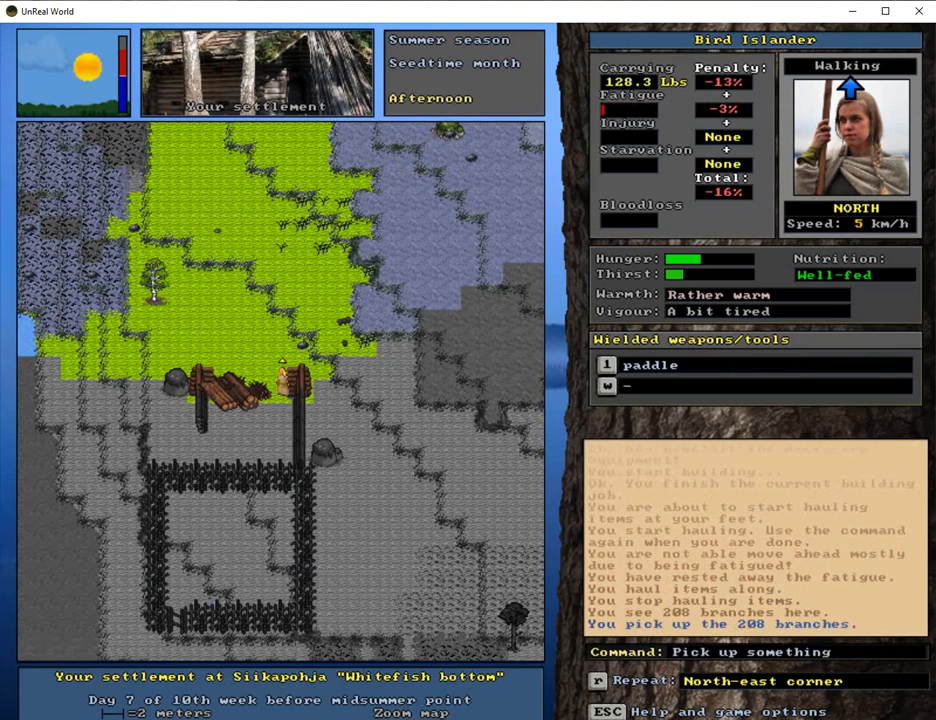
key(left)
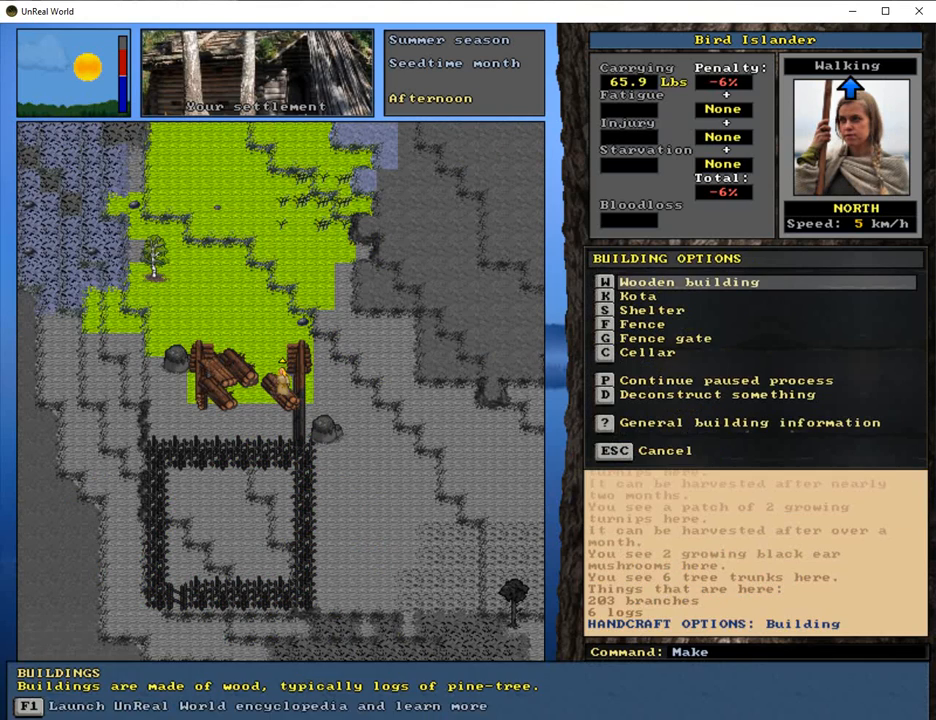
Step: Start the wooden building's northern wall, rest until recovered, and carve trunks into logs
click(688, 281)
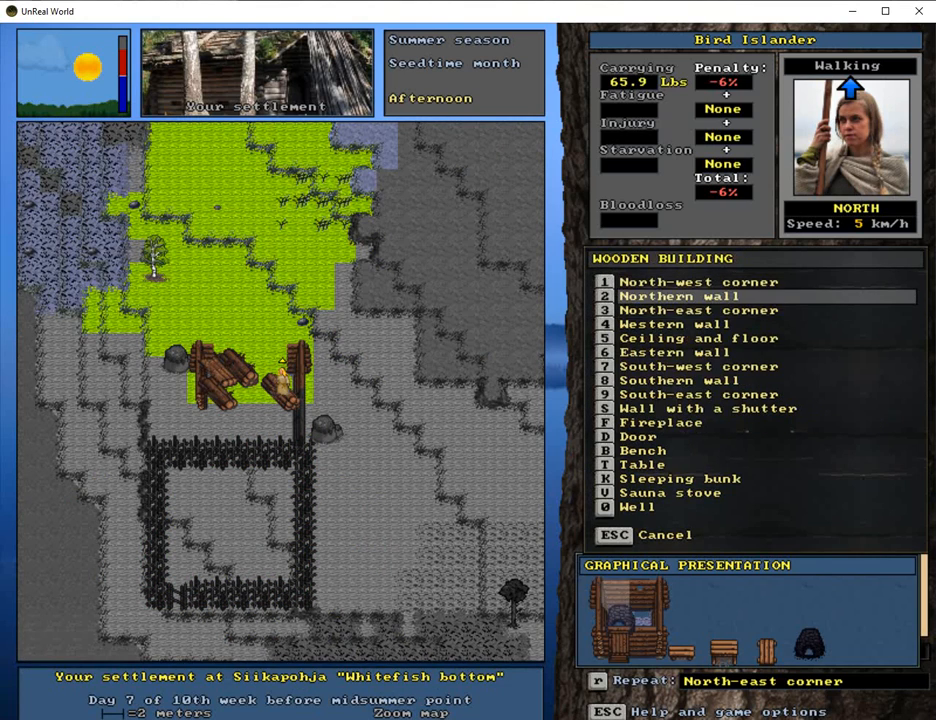
click(698, 310)
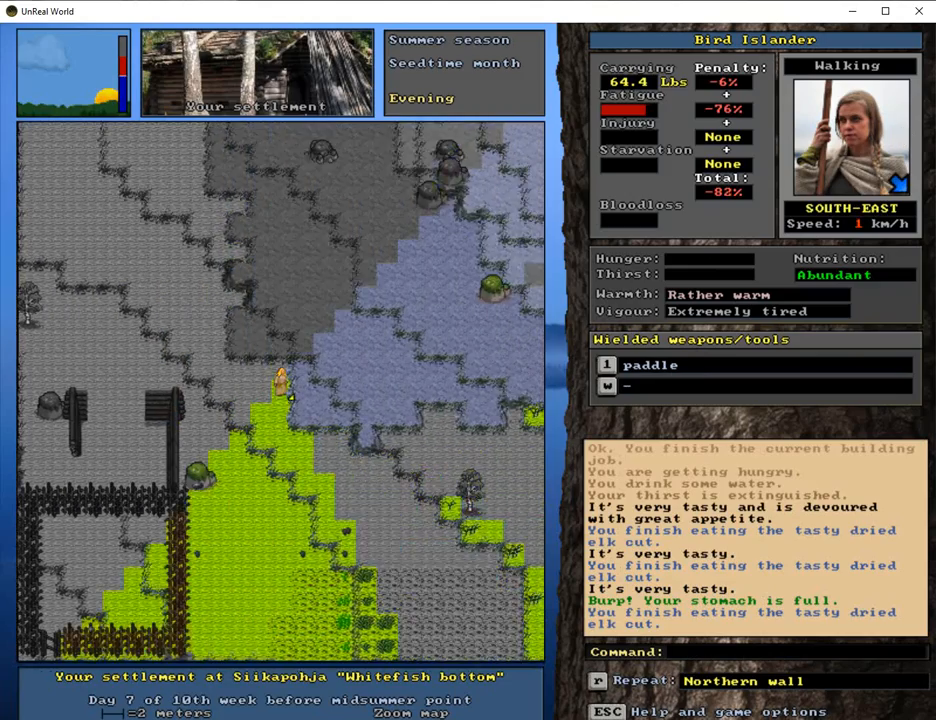
key(right)
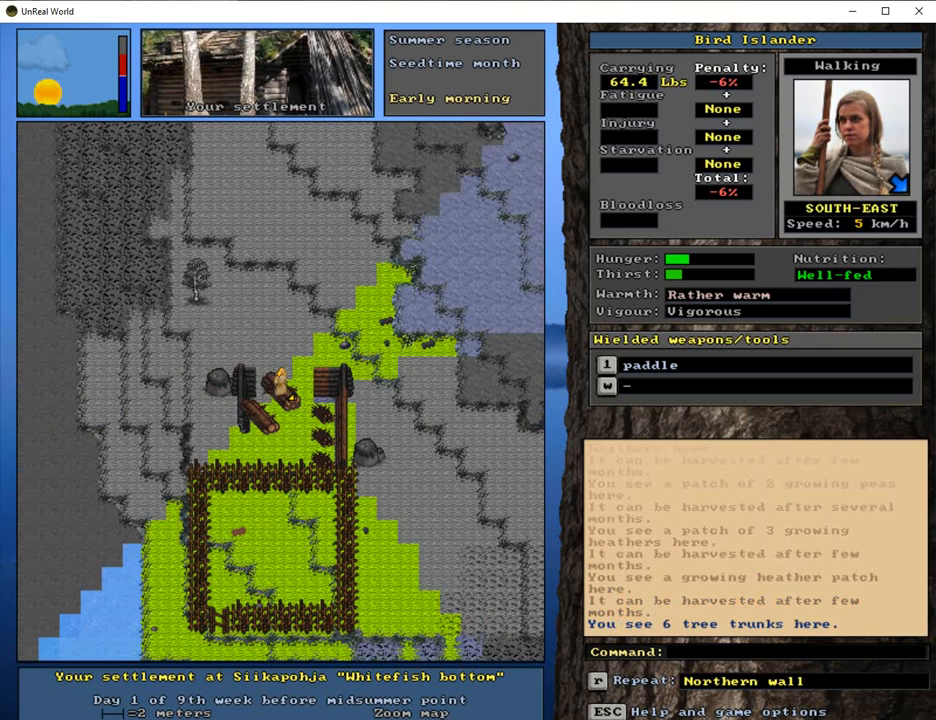
key(down)
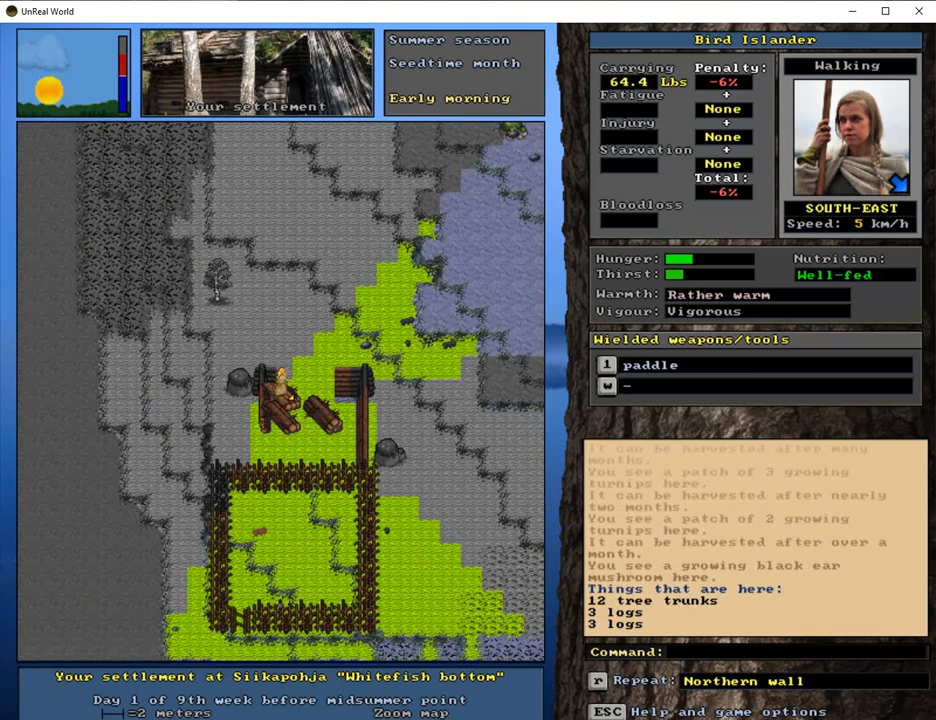
key(up)
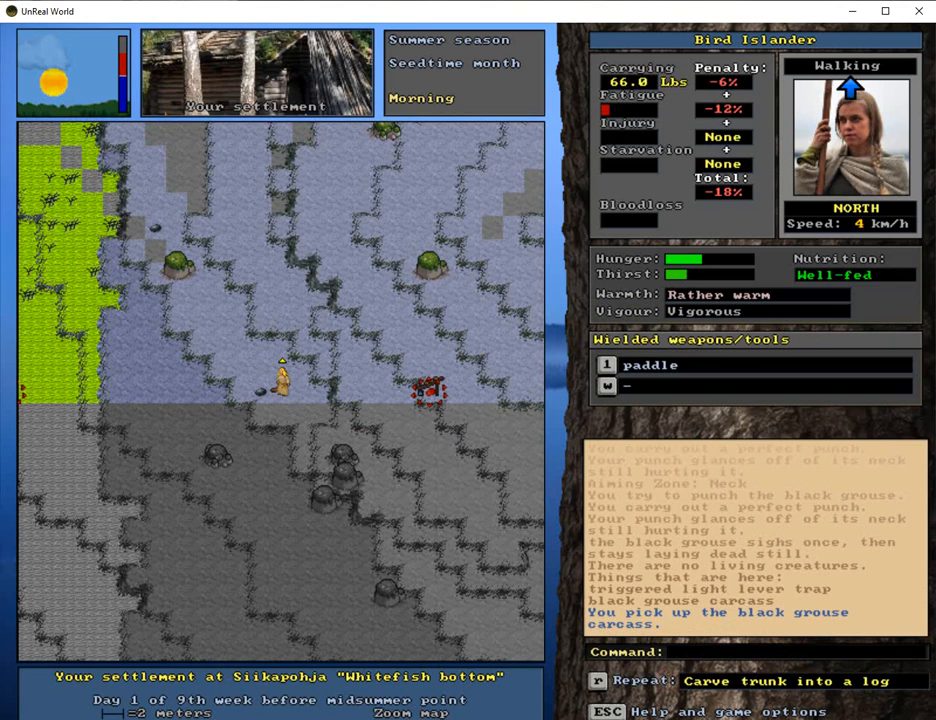
Step: Reset the light lever trap, then pick up and reset the inferior loop snare with its grouse
key(m)
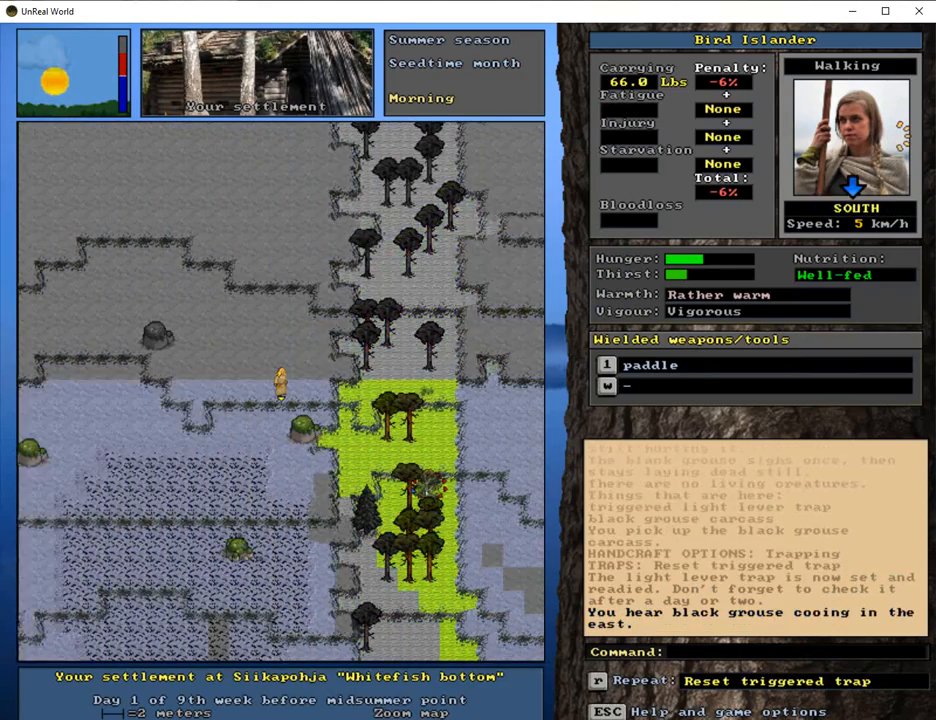
key(right)
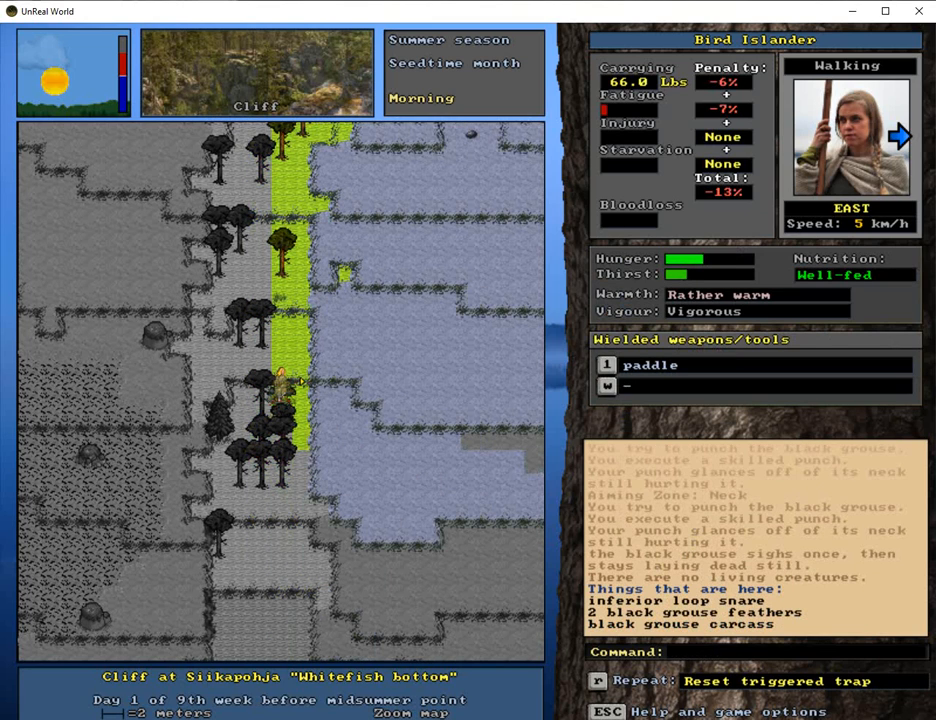
key(p)
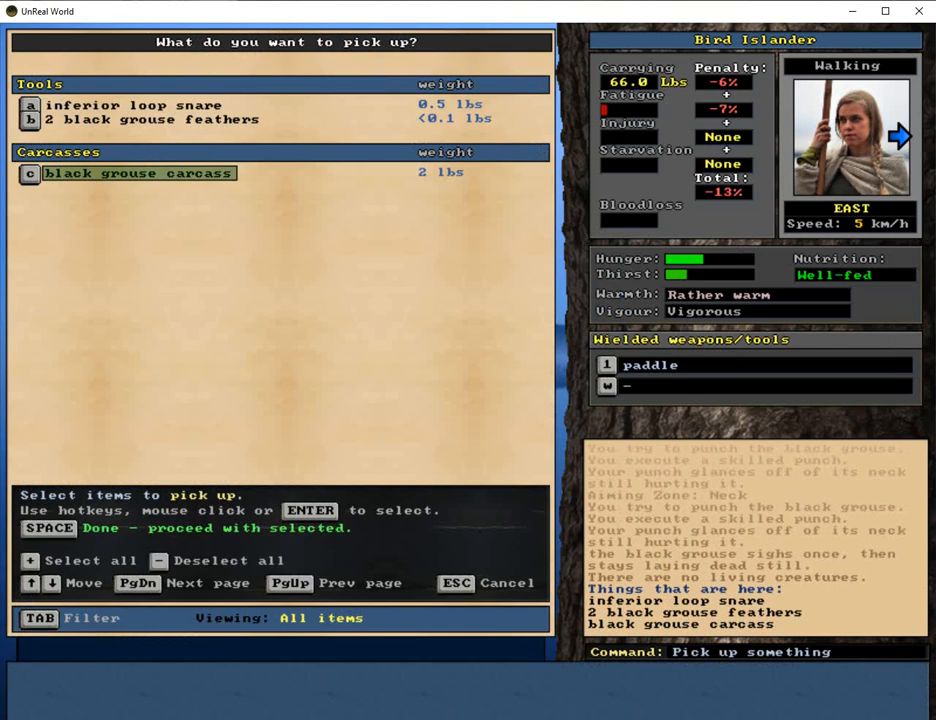
click(130, 105)
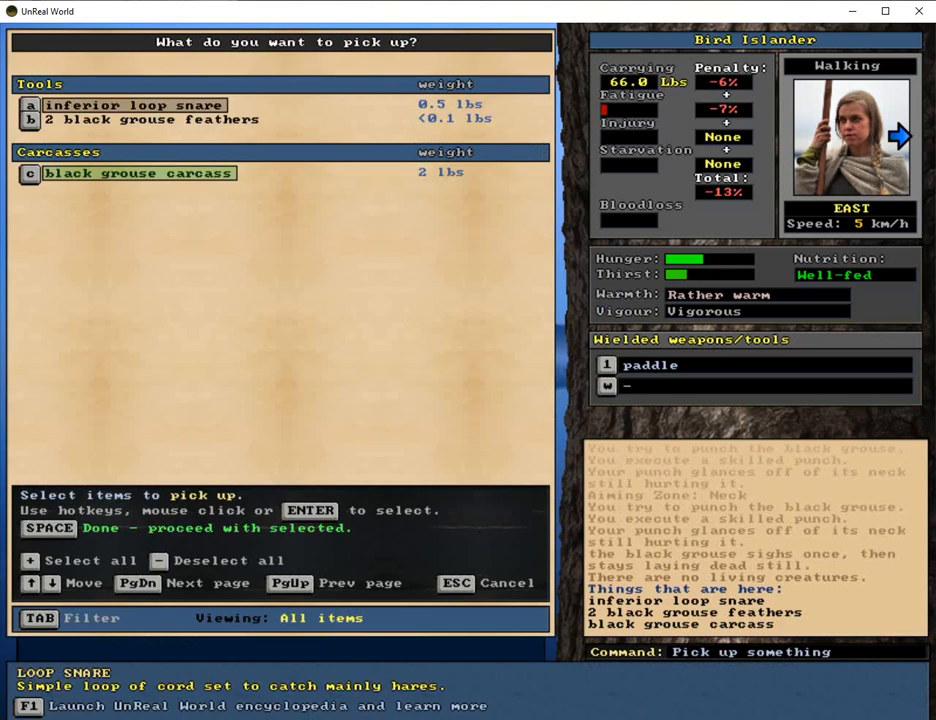
key(space)
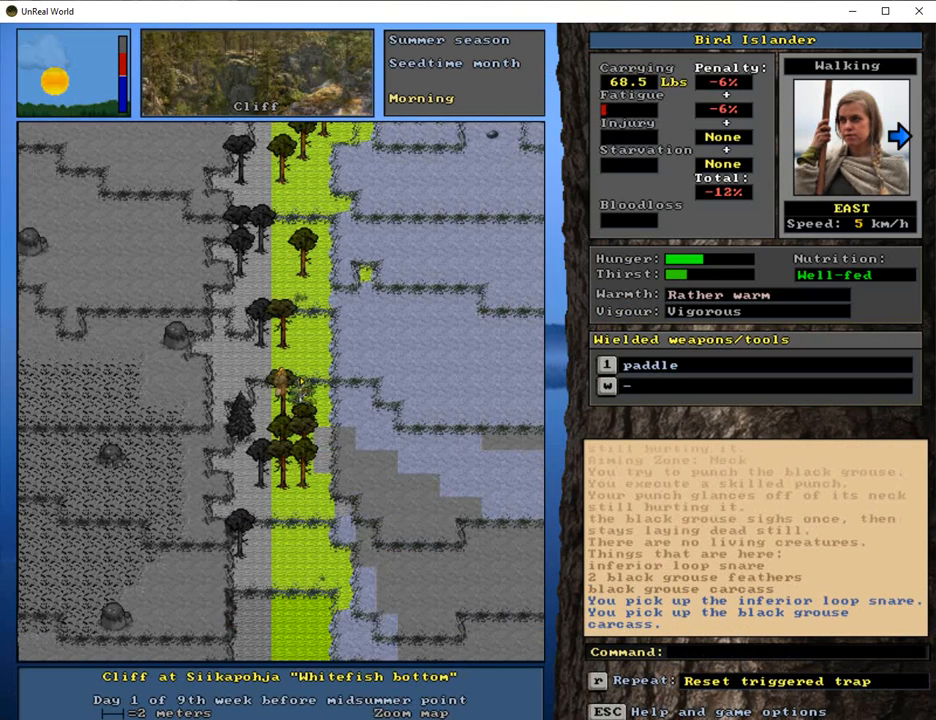
key(r)
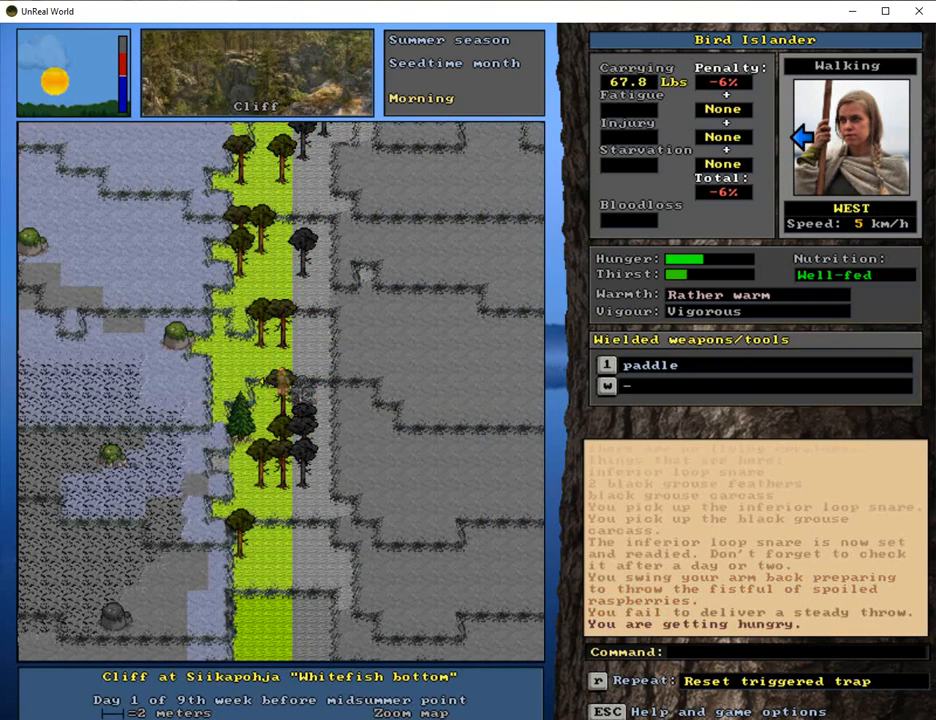
Step: Eat dried elk, walk west toward the shore, and zoom out to the wilderness map
key(right)
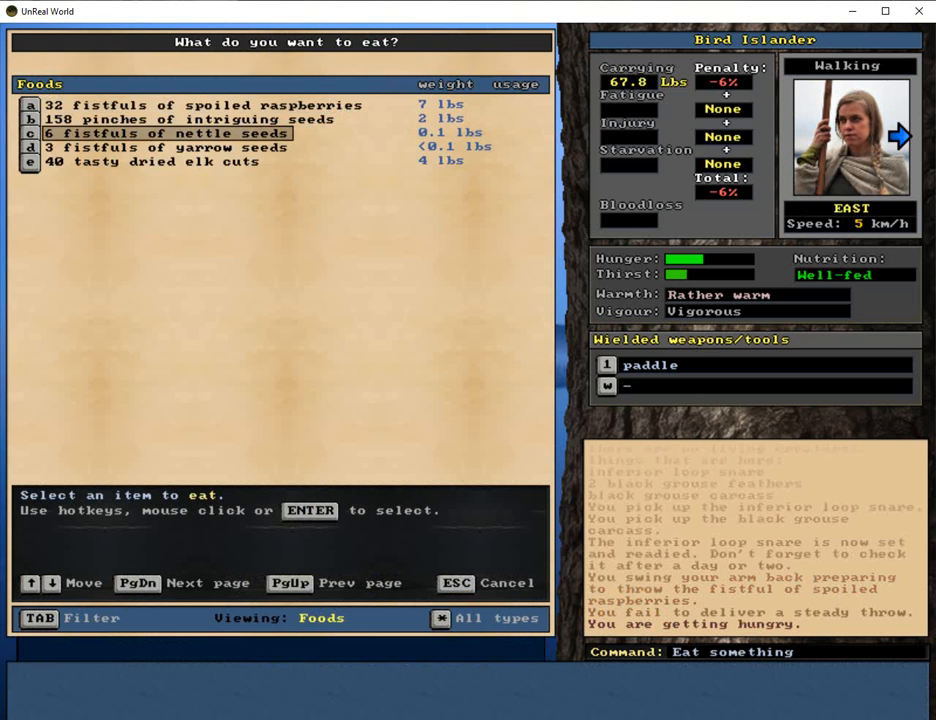
click(150, 161)
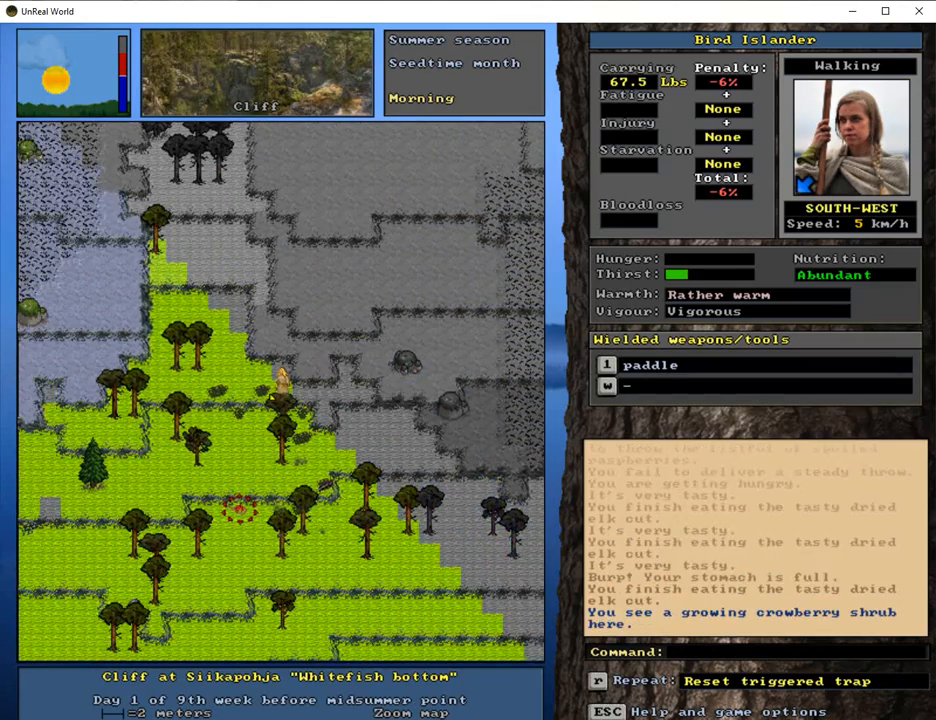
key(Down)
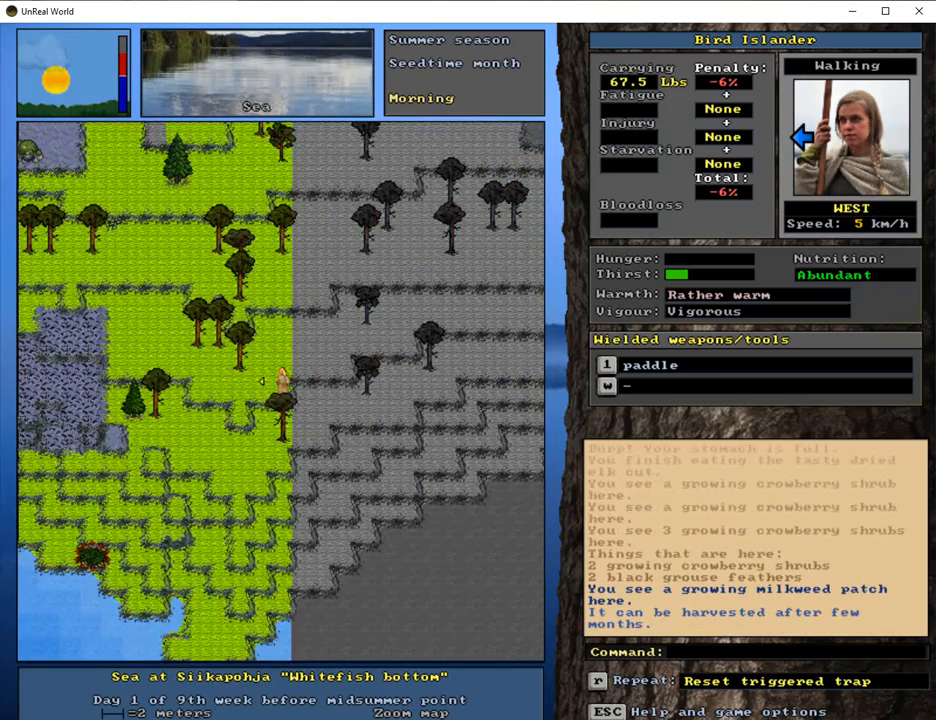
key(up)
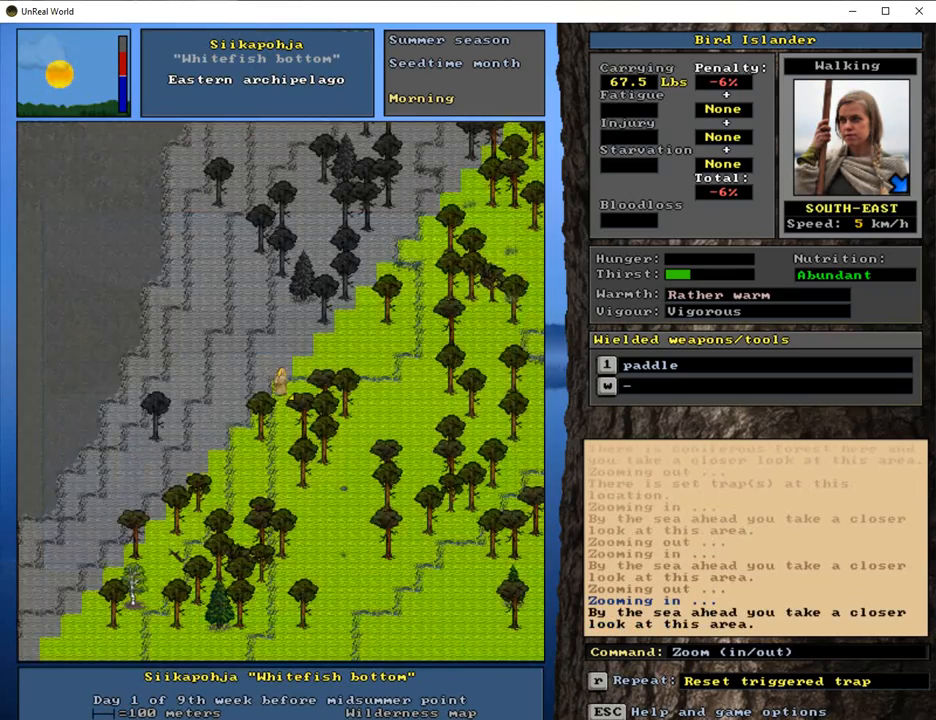
Step: Inspect the heathland up close, then keep travelling home to the shore courtyard
key(z)
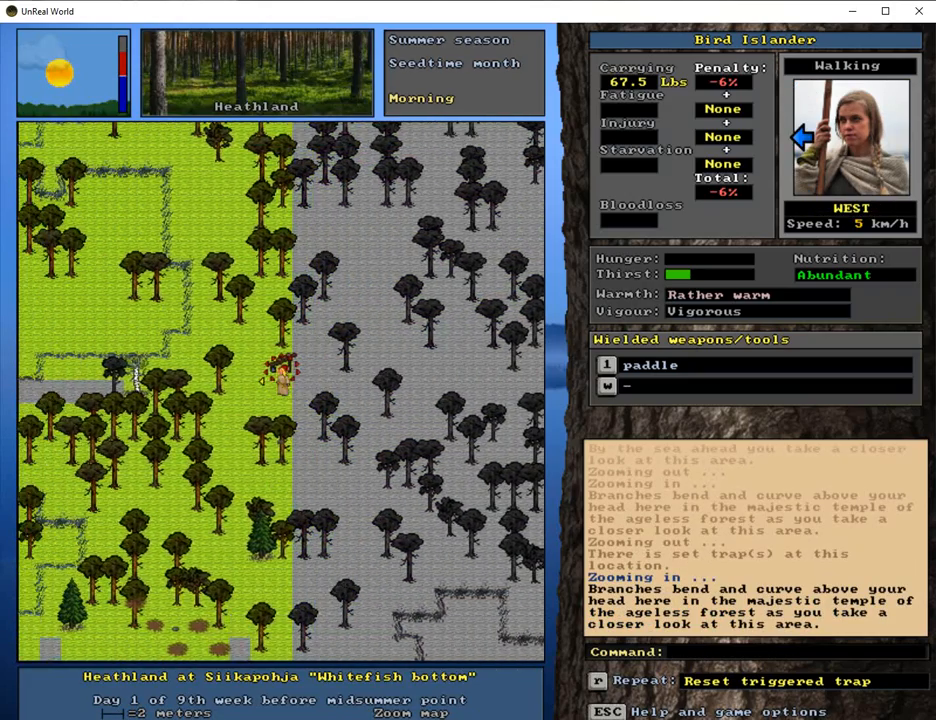
key(T)
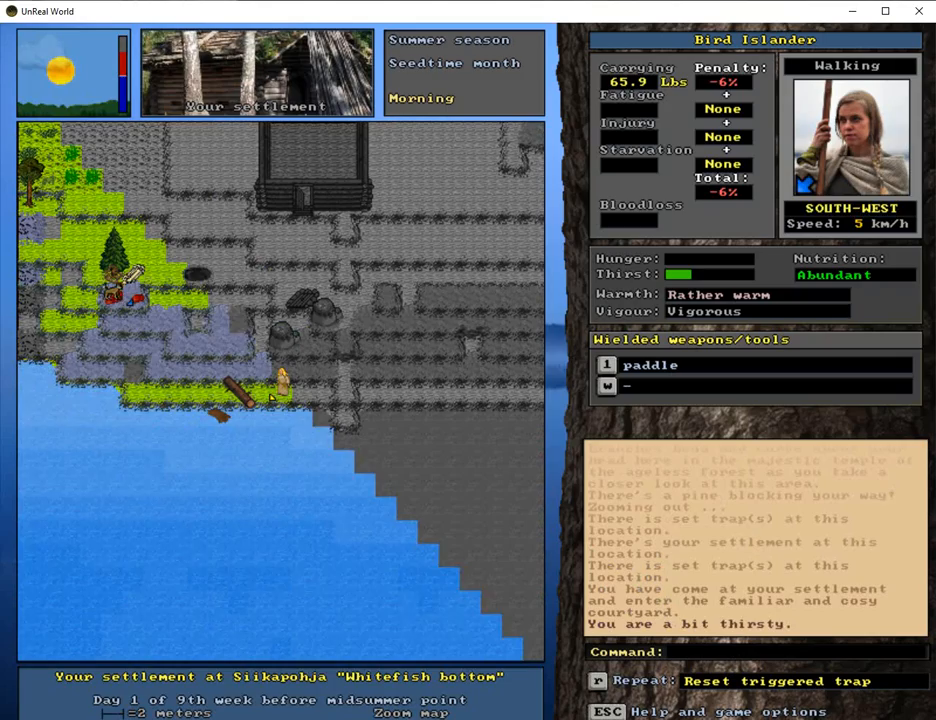
Step: Skin the black grouse for meat, fat and feathers, and scrape its skin clean
key(down)
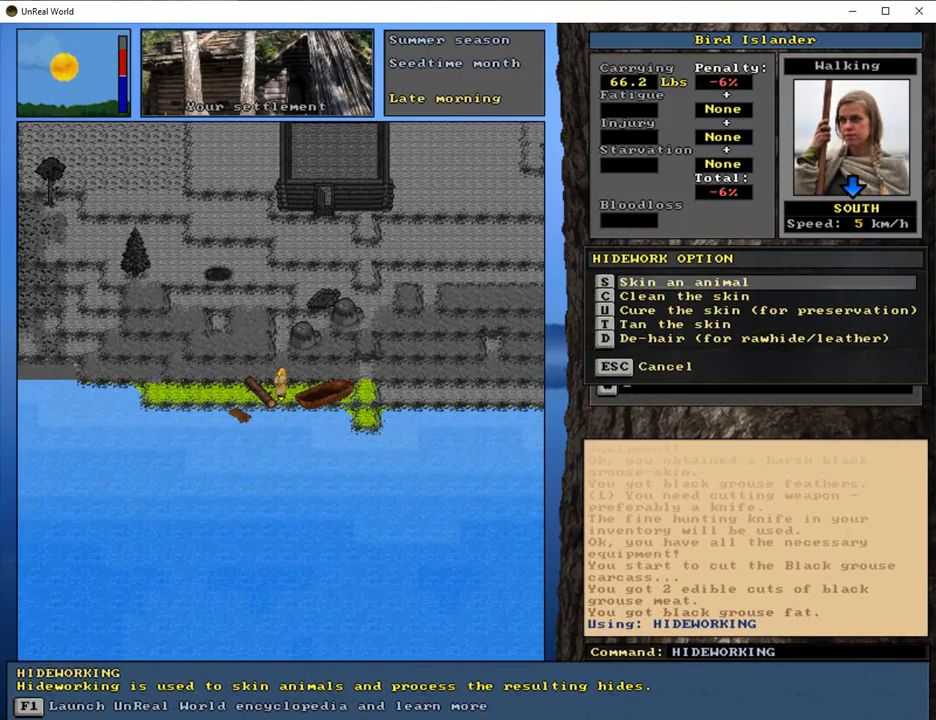
click(712, 295)
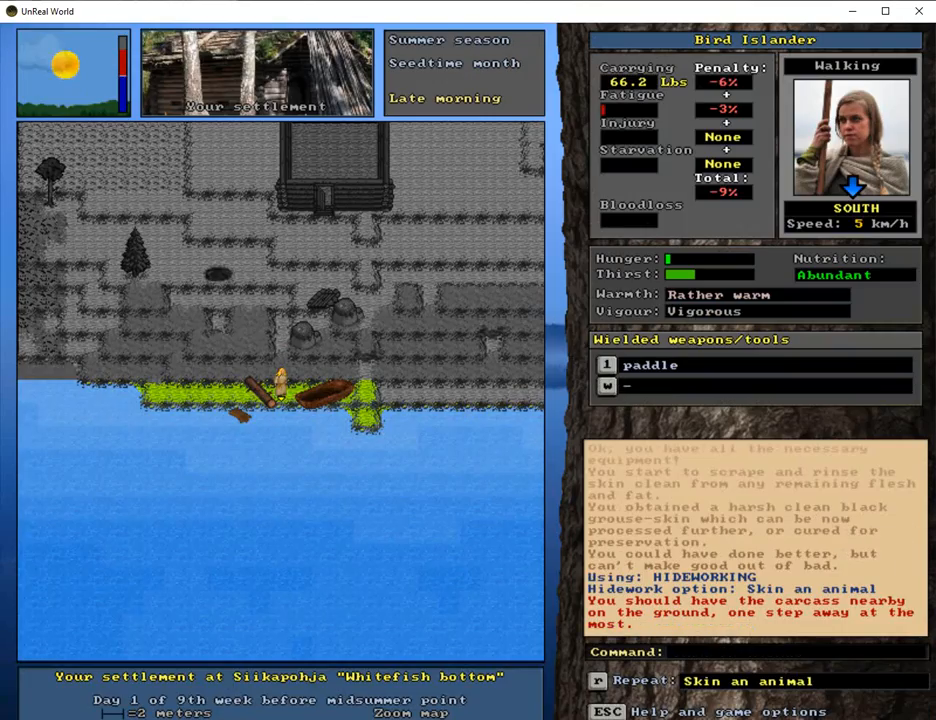
key(t)
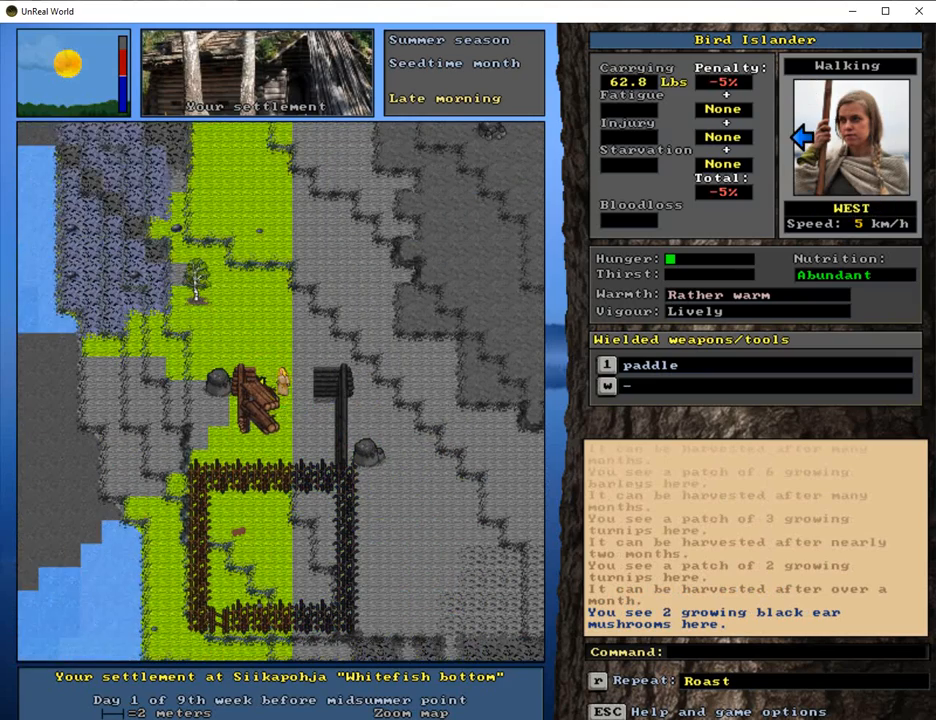
Step: Haul the tree trunks to the site and choose Building to work on the northern wall
key(up)
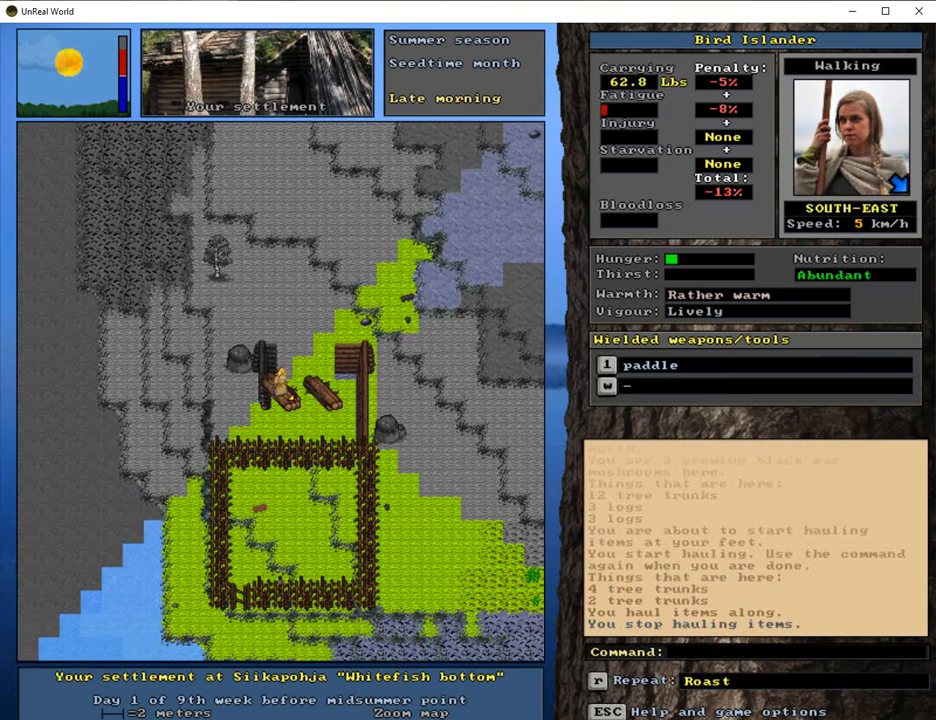
key(m)
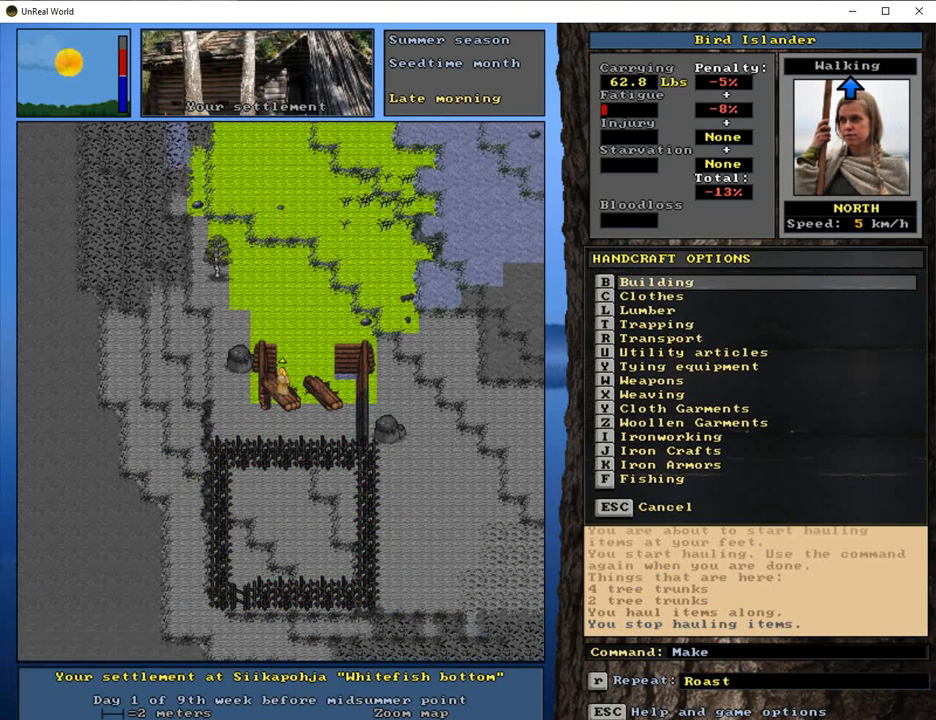
click(656, 281)
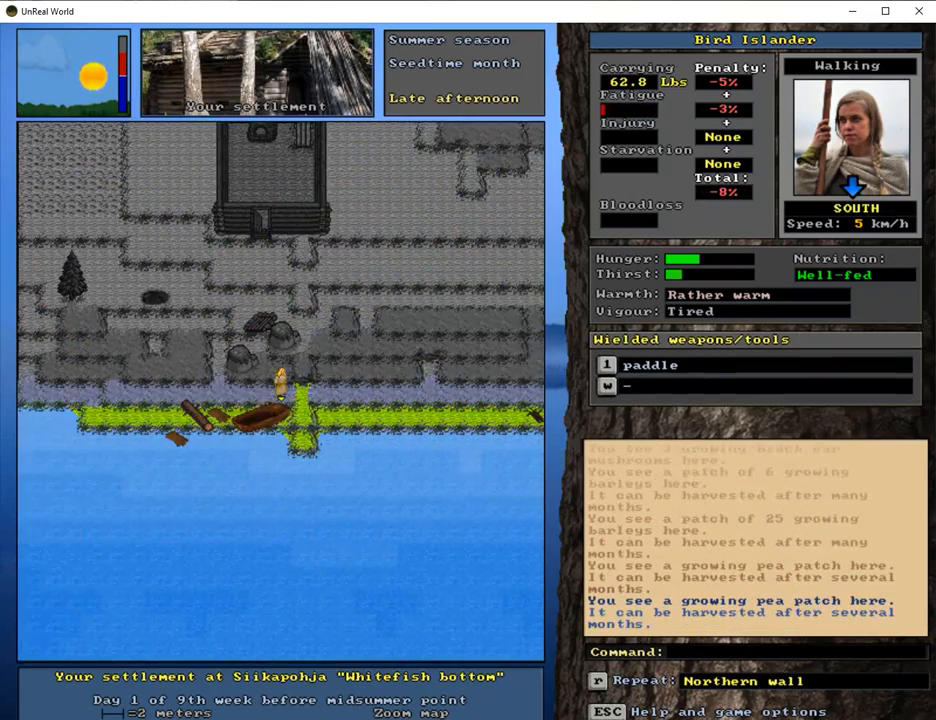
Step: Continue tanning the grouse skin, drink from the natural source, stop waiting, and enter the cabin
key(right)
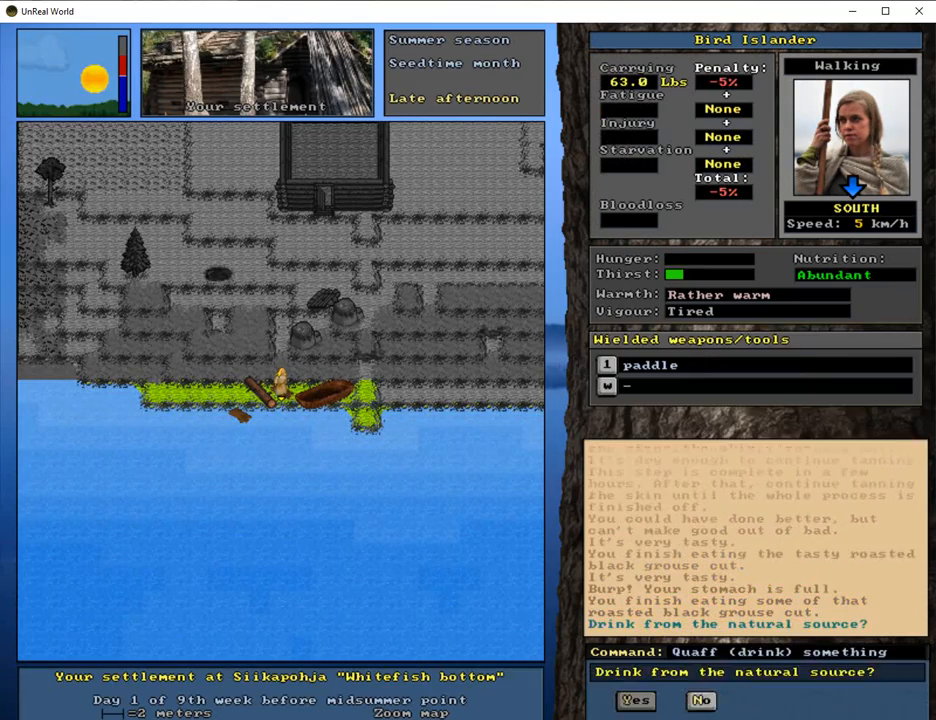
click(636, 700)
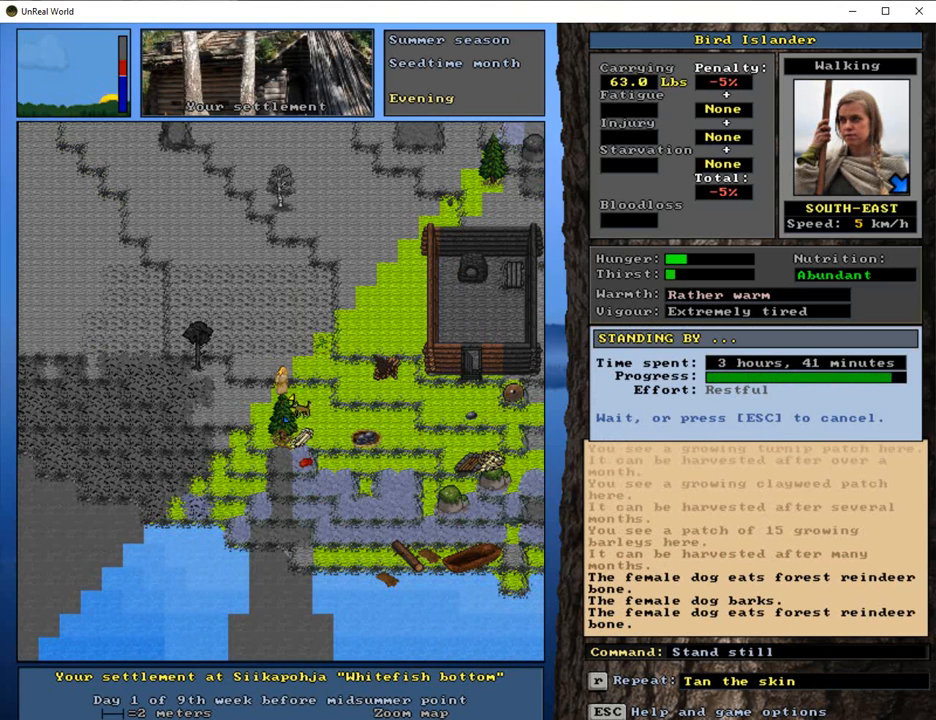
key(Escape)
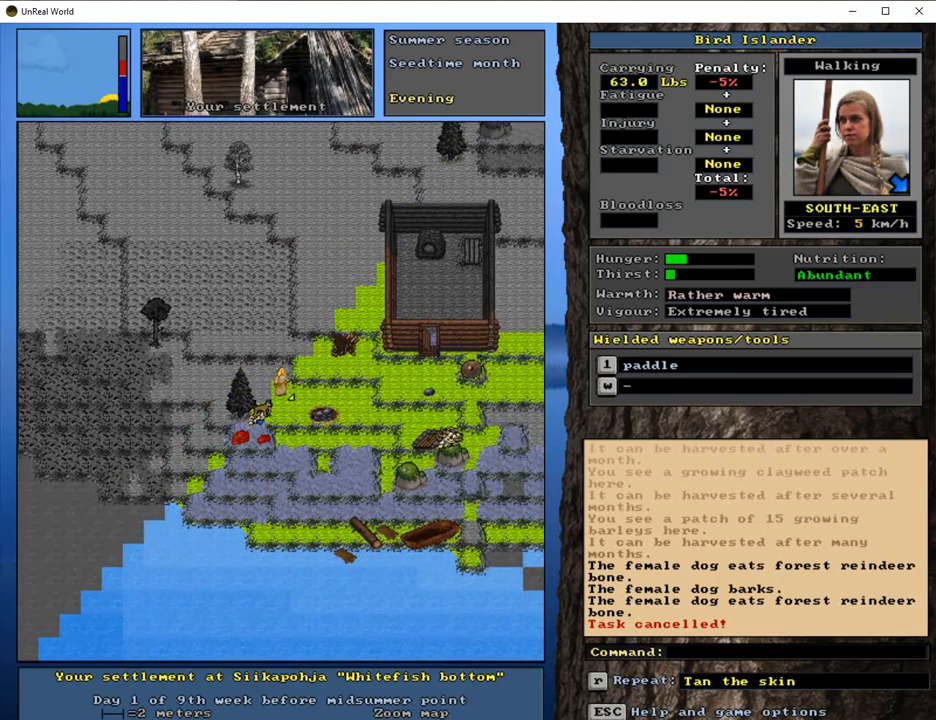
key(left)
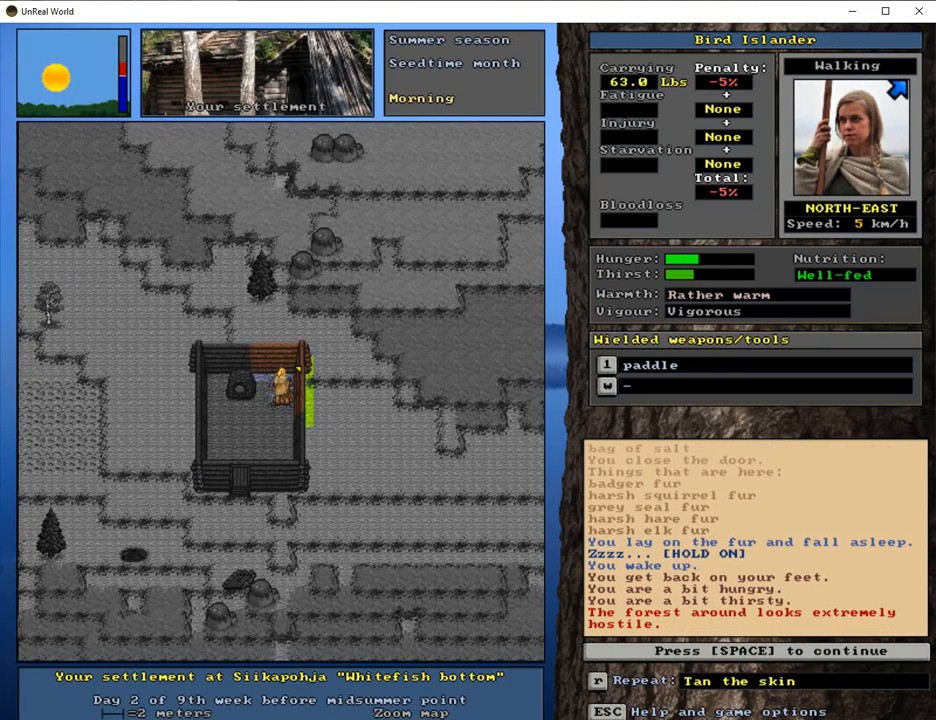
Step: Wake in the cabin, sacrifice a dried elk cut, and step out the door
key(space)
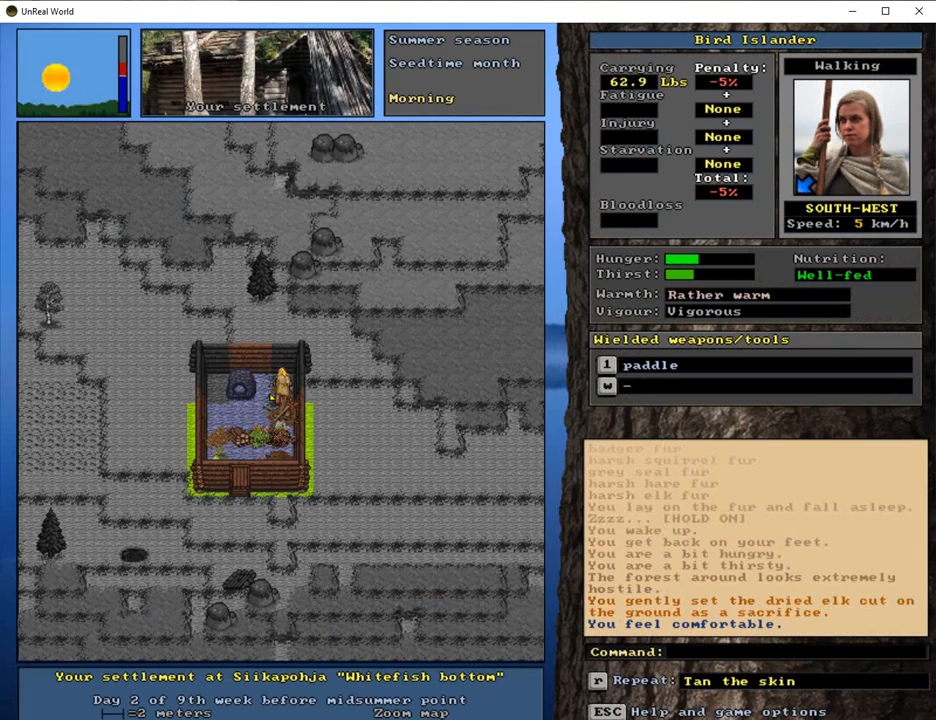
key(down)
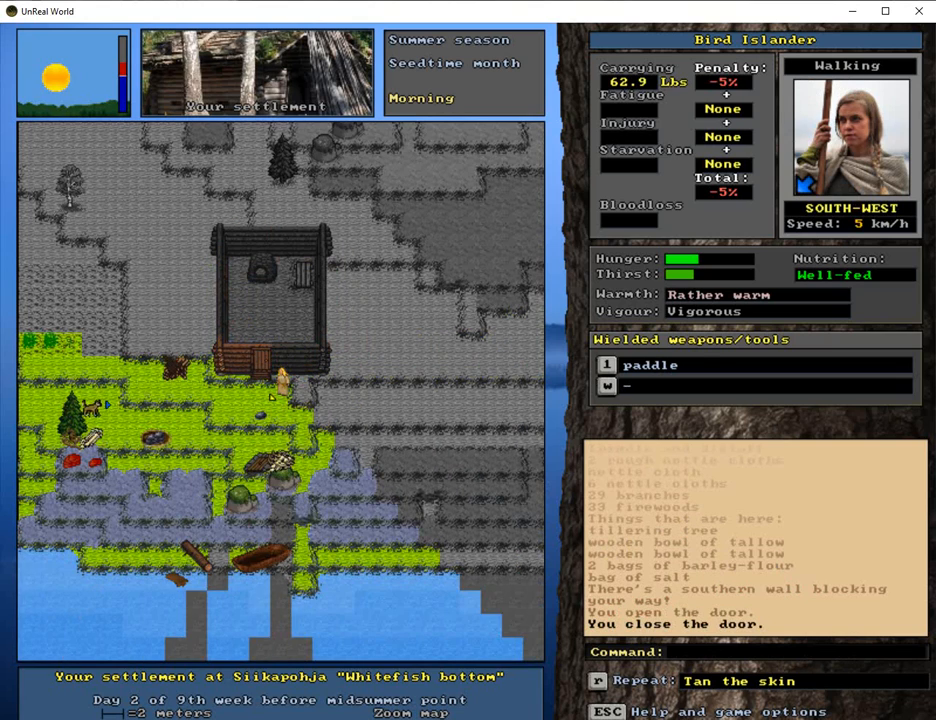
Step: Finish the grouse skin's softening stage into harsh leather, then walk north from the shore
key(E)
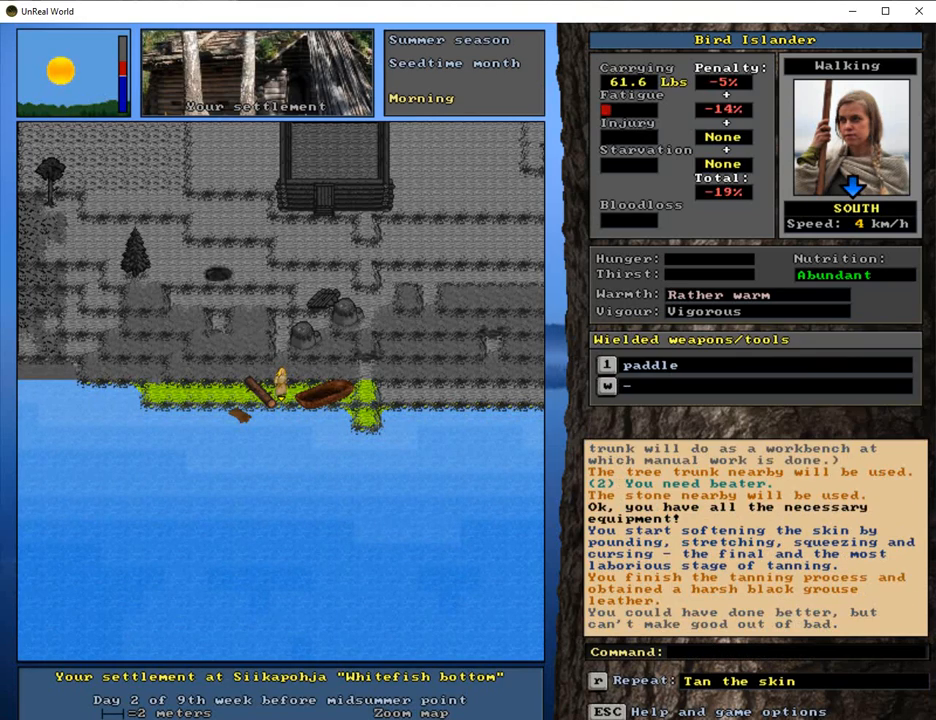
key(up)
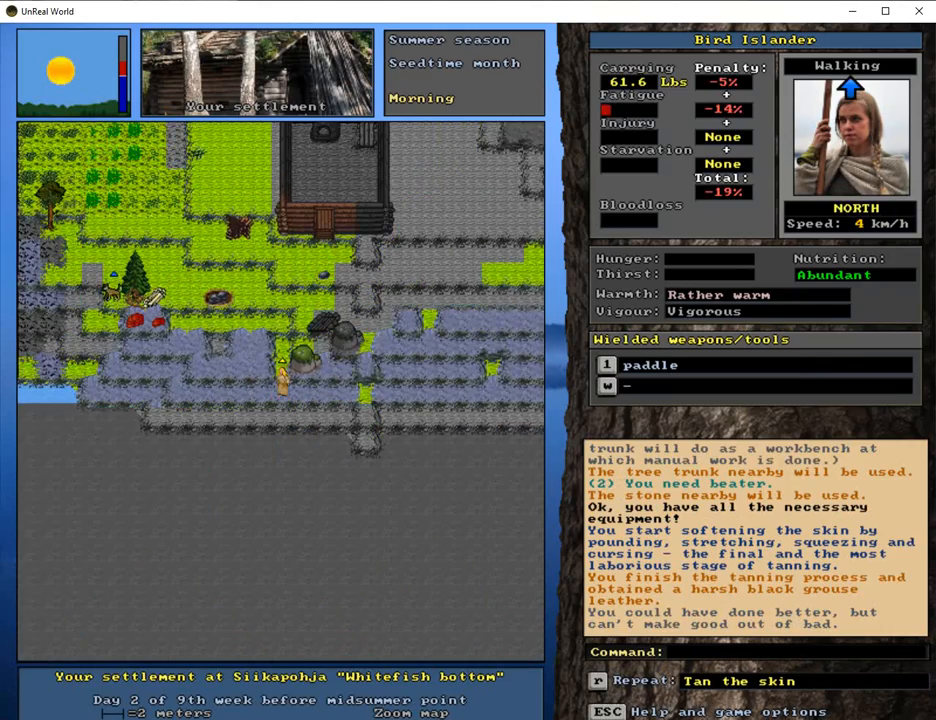
Step: Discard the spoiled raspberries, pick up the rotten grouse and snare, and reset the loop snare
key(up)
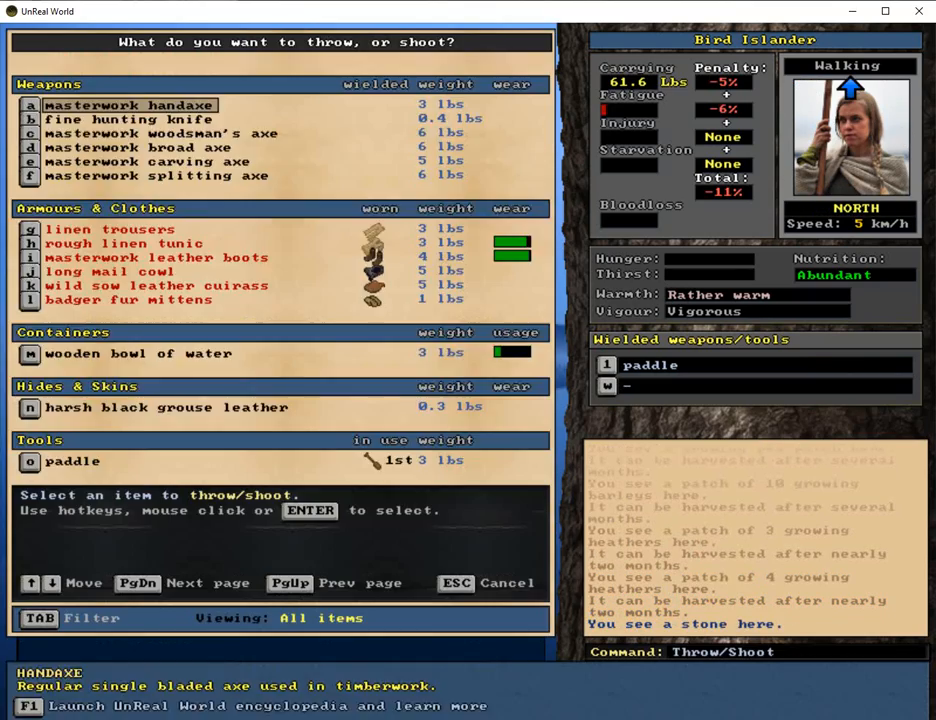
click(137, 583)
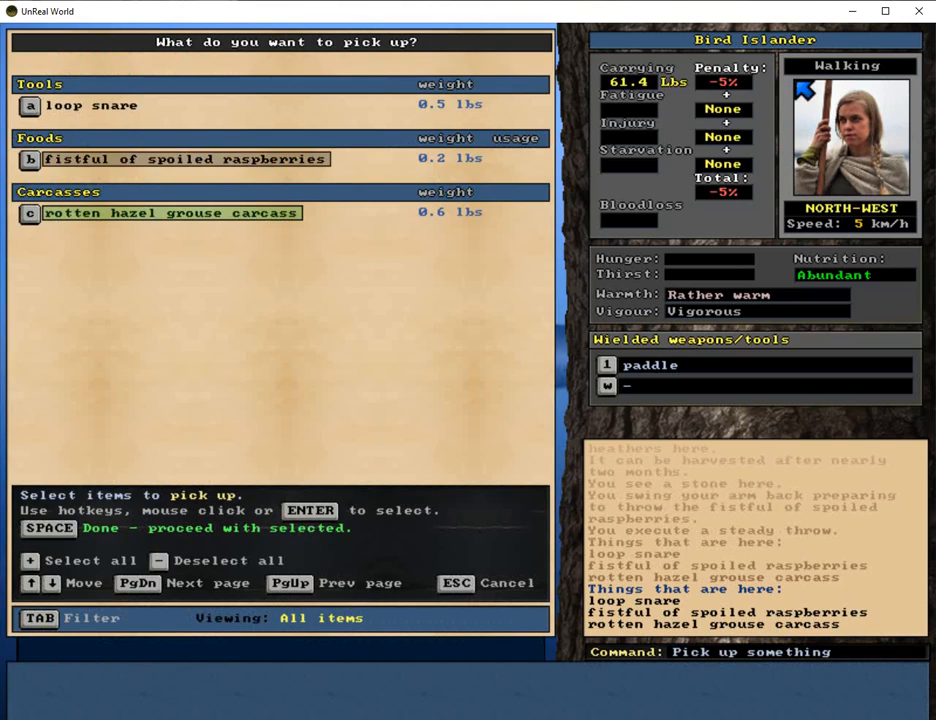
key(space)
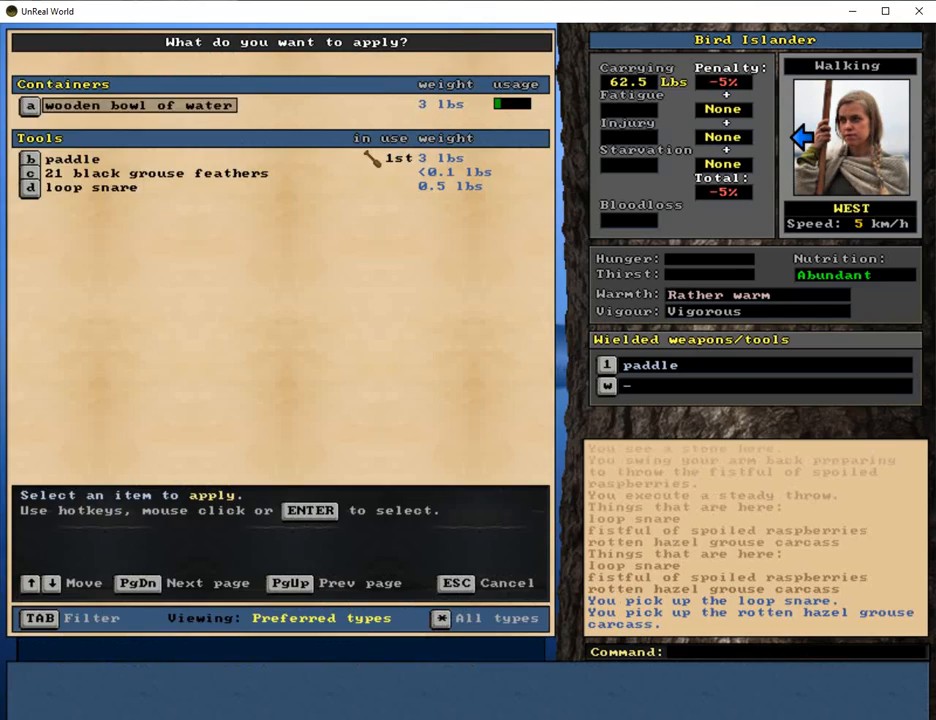
click(92, 188)
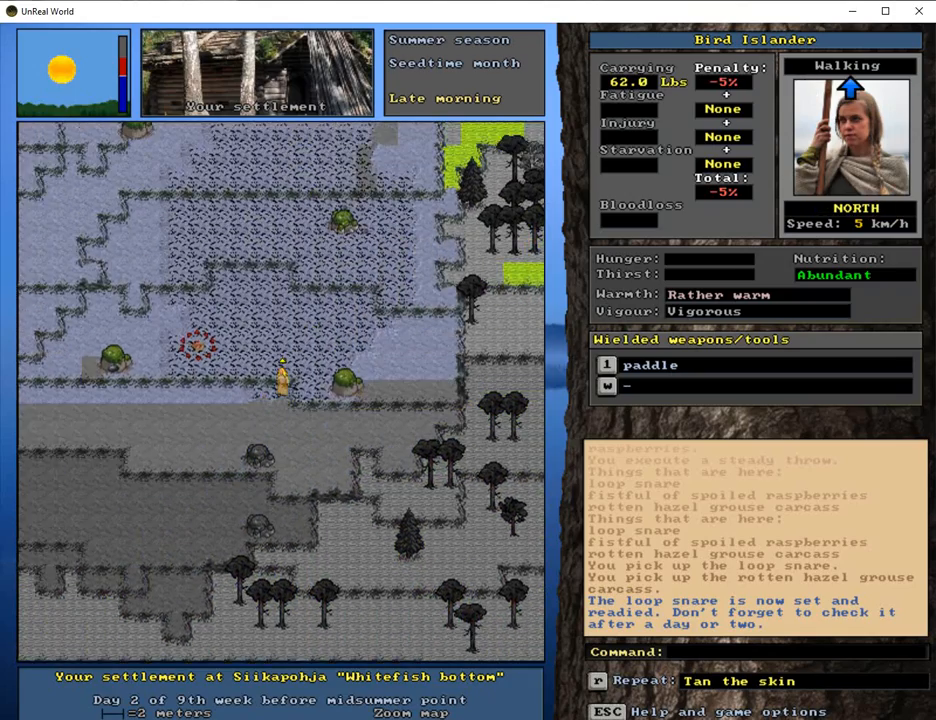
Step: Walk west and north from the trap site, zooming out to travel toward the spruce mire
key(Left)
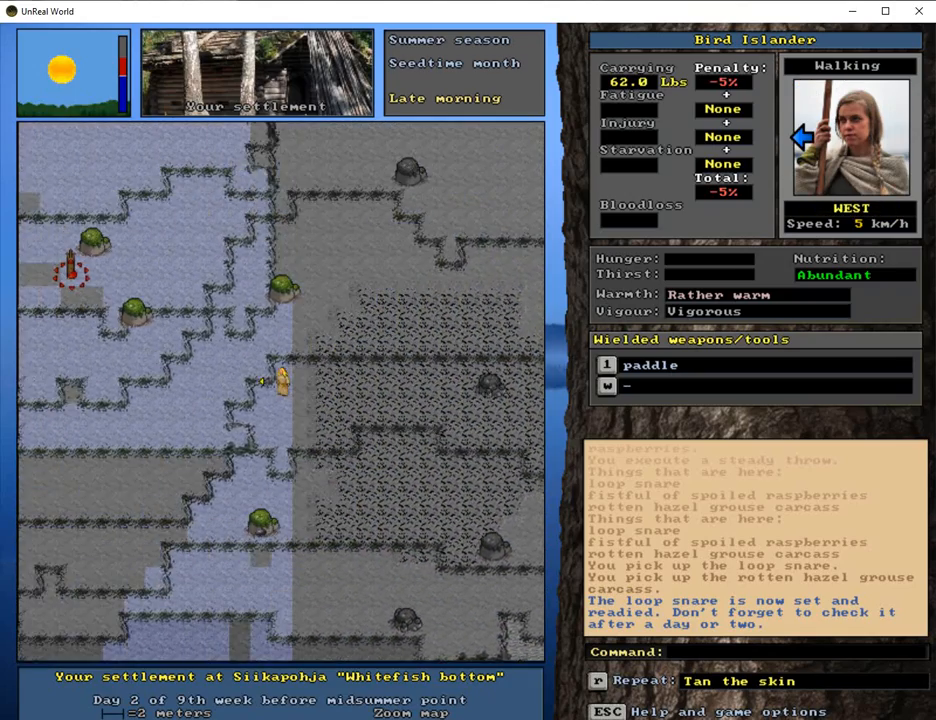
key(7)
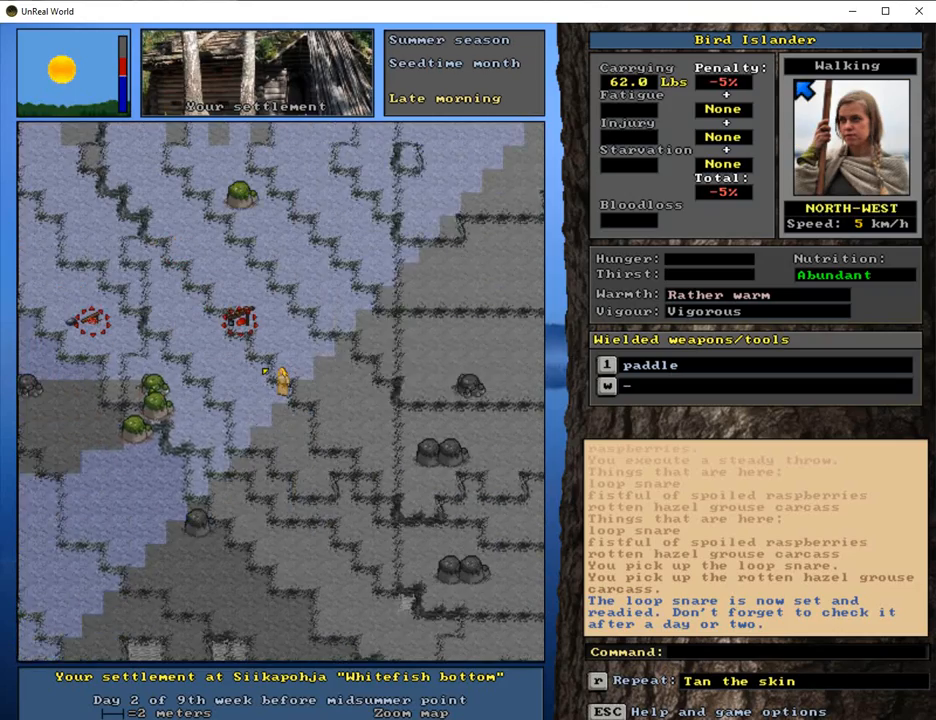
key(Left)
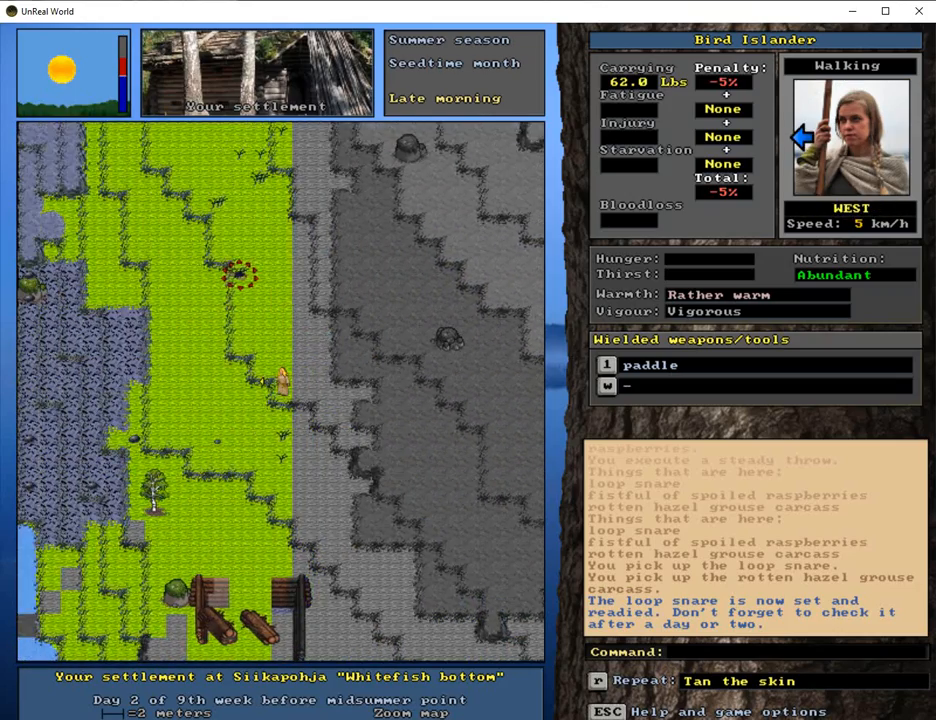
key(up)
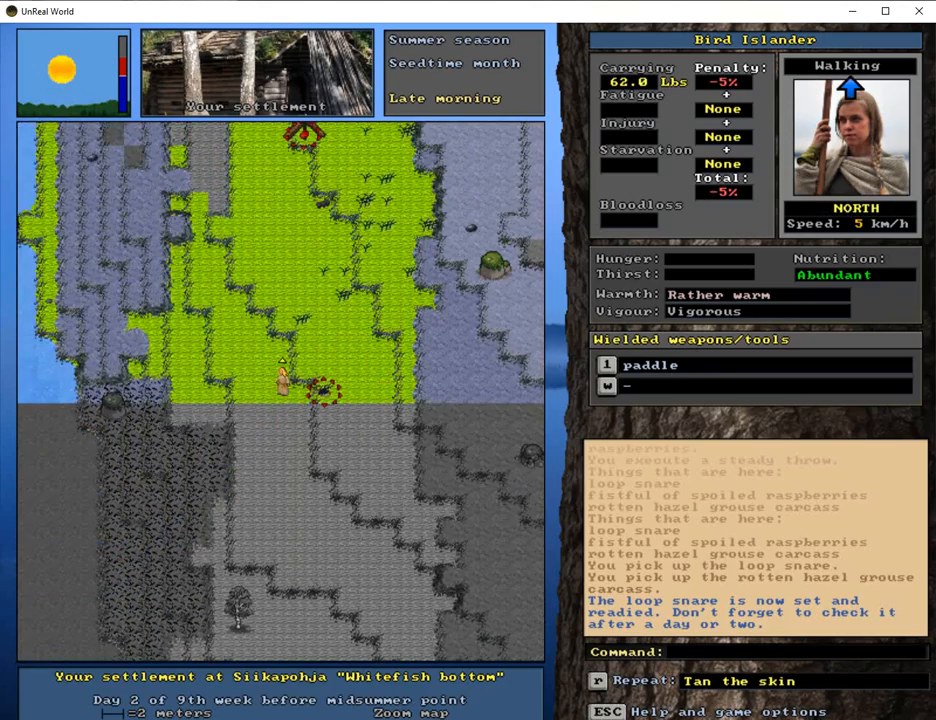
key(Right)
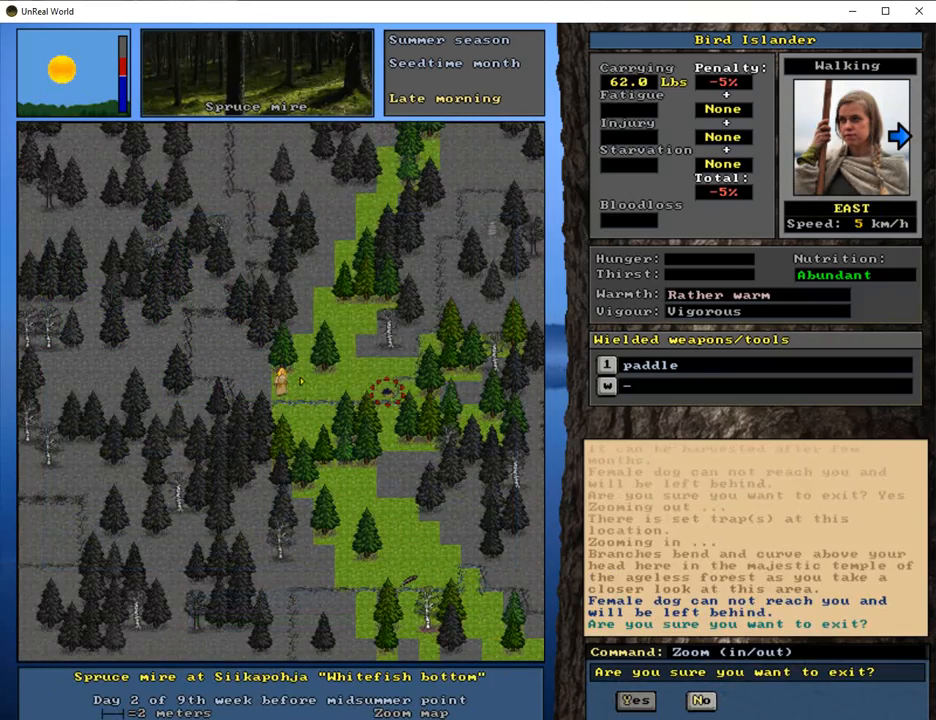
Step: Leave without the dog and travel north across the Siikapohja cliff on the wider map
click(636, 700)
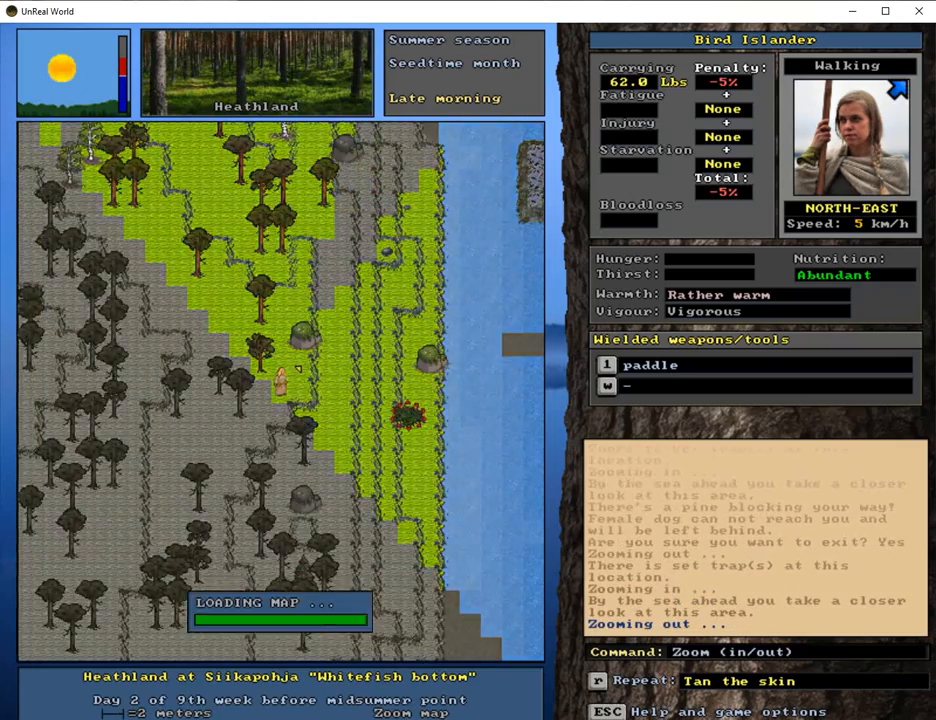
key(z)
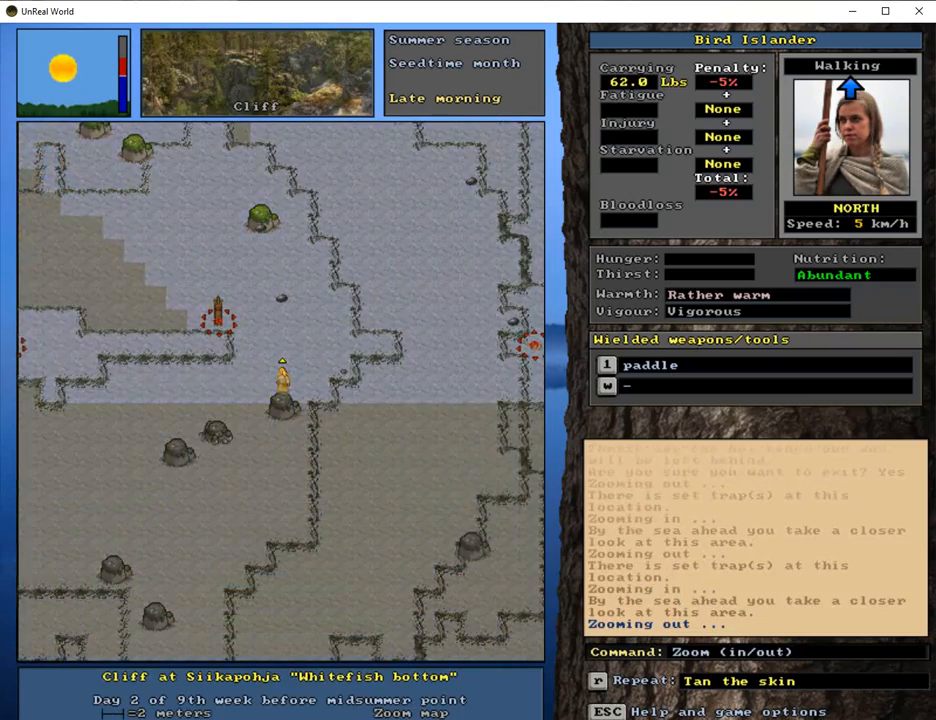
key(z)
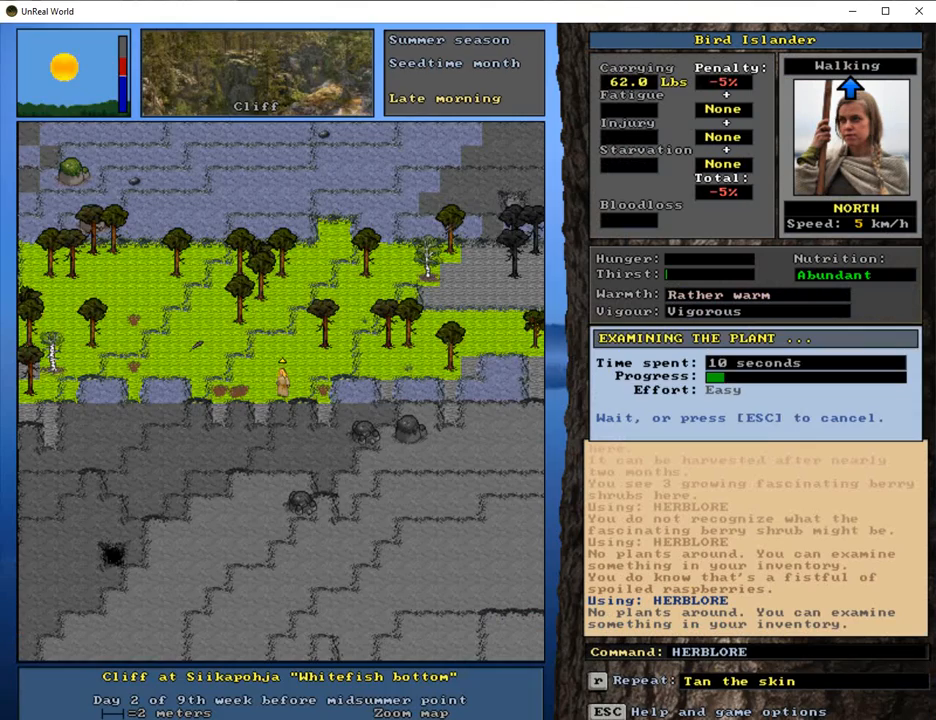
Step: Travel along the cliffs to the Siikapohja seashore with its rock and stone
key(Left)
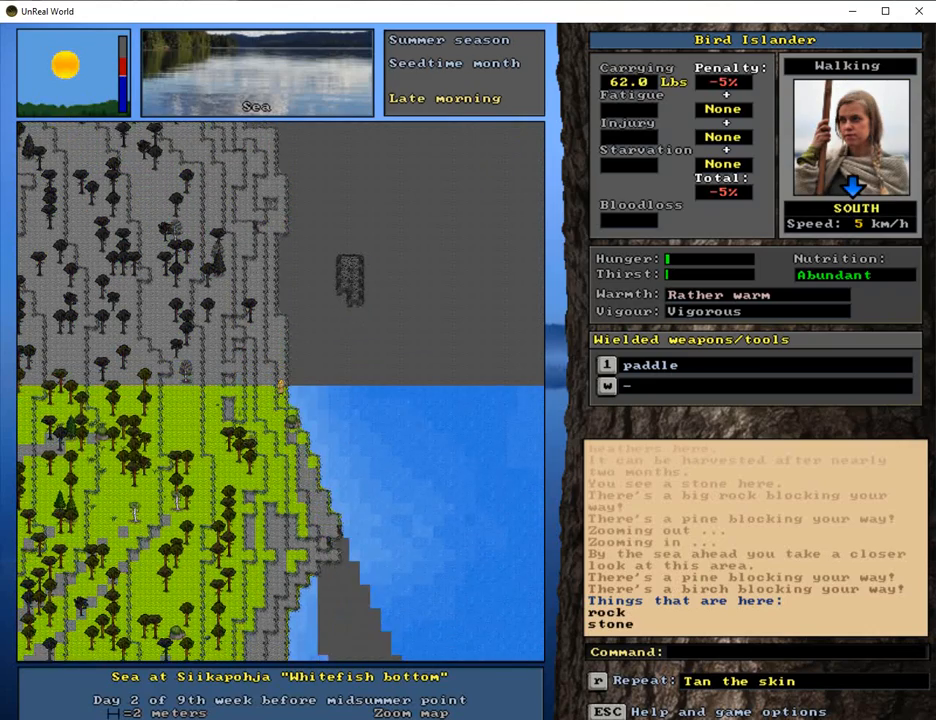
Step: Chase the whimpering hare north along the seashore into the heathland
key(Left)
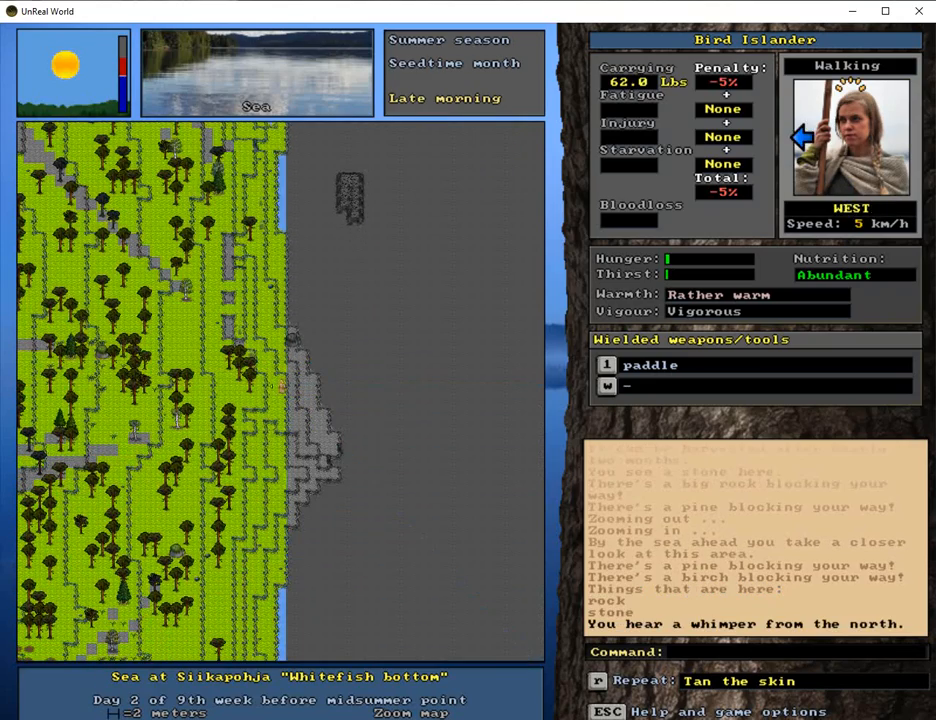
key(up)
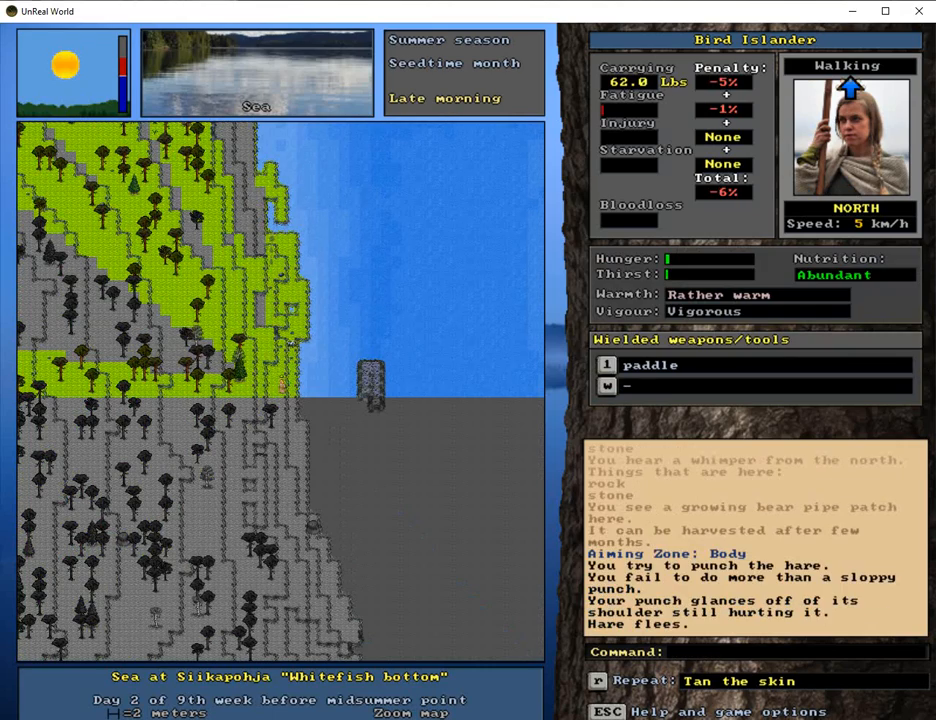
key(UP)
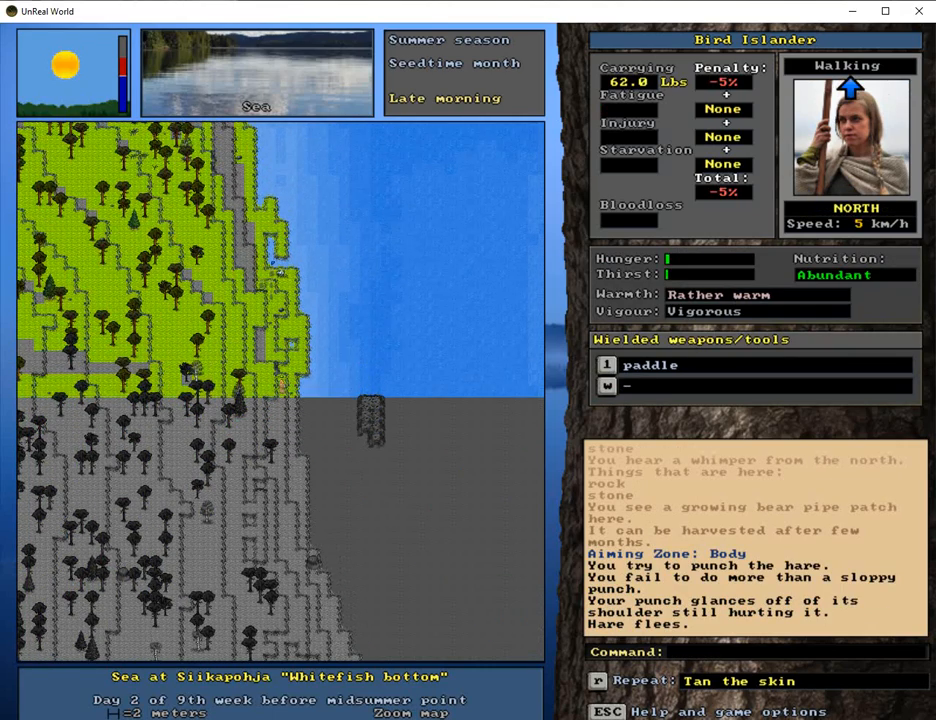
key(up)
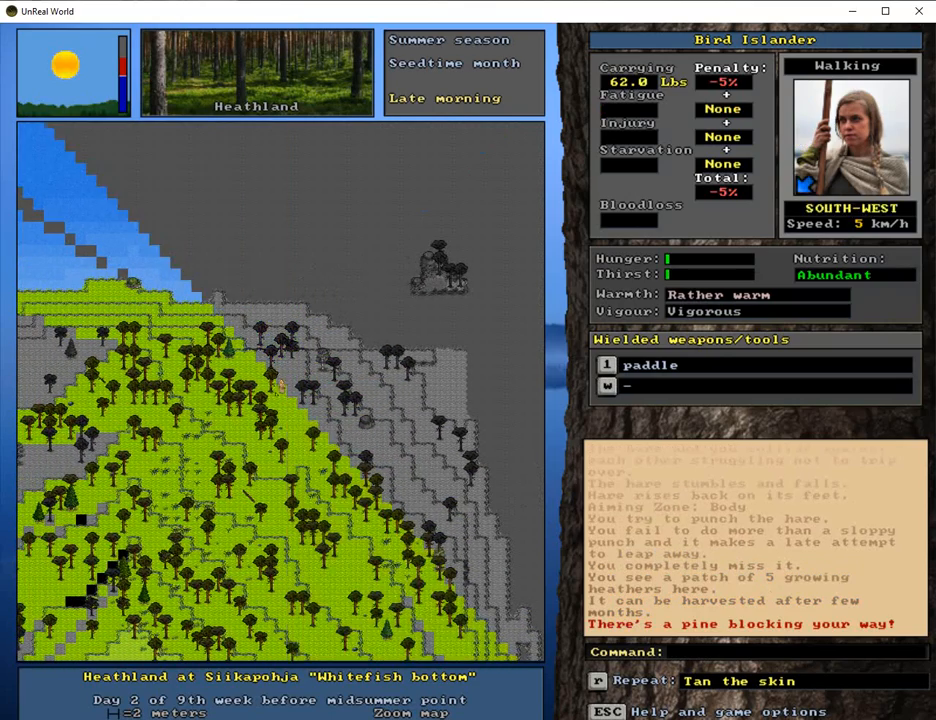
Step: Pursue the hare north-west through coniferous forest and north around the small lake
key(left)
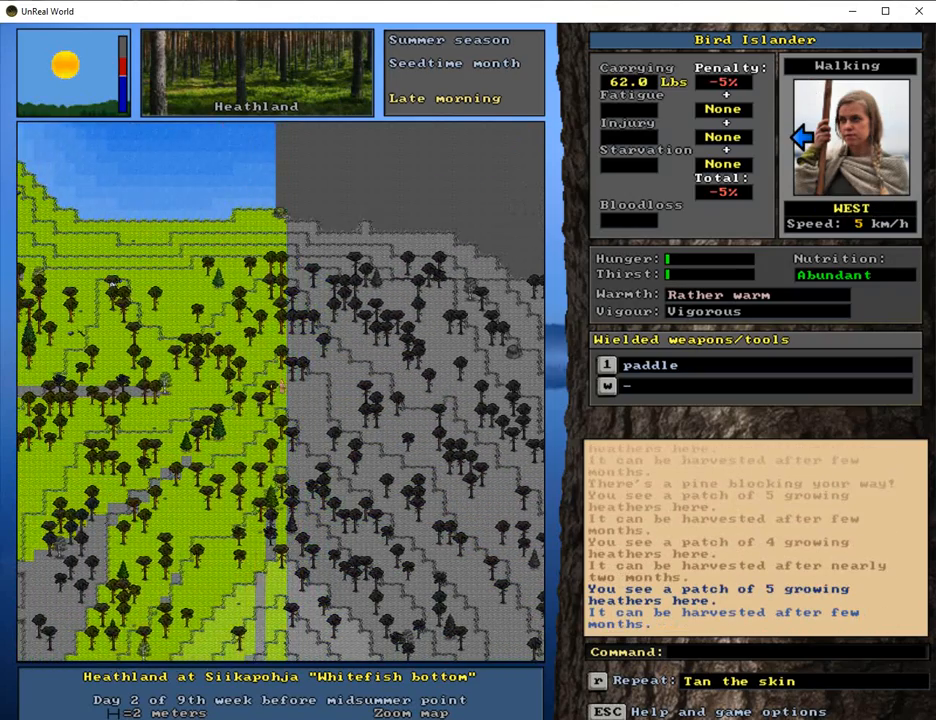
key(7)
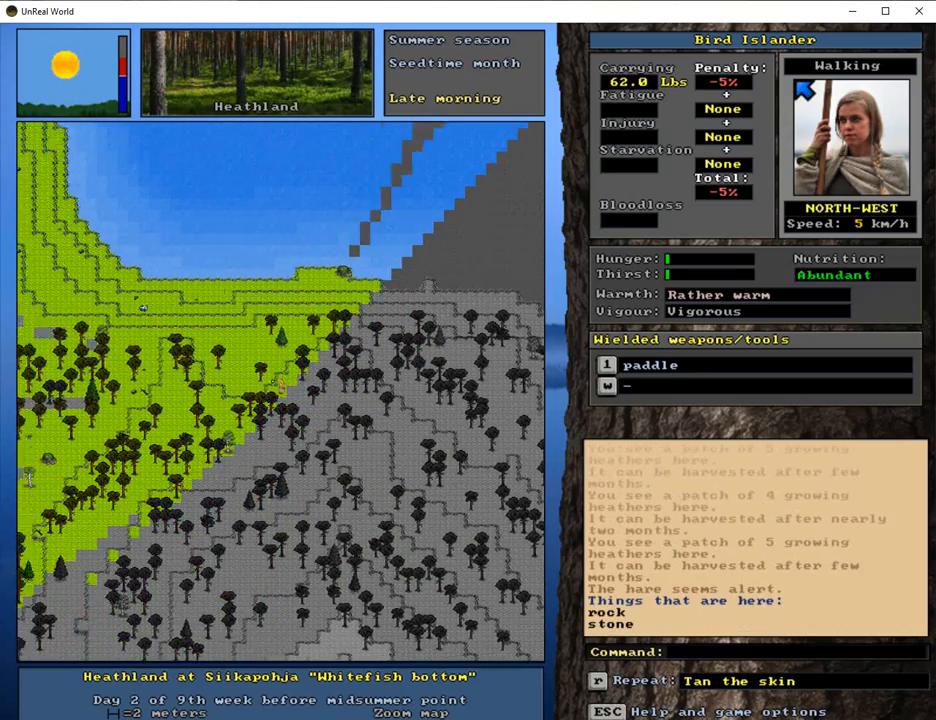
key(left)
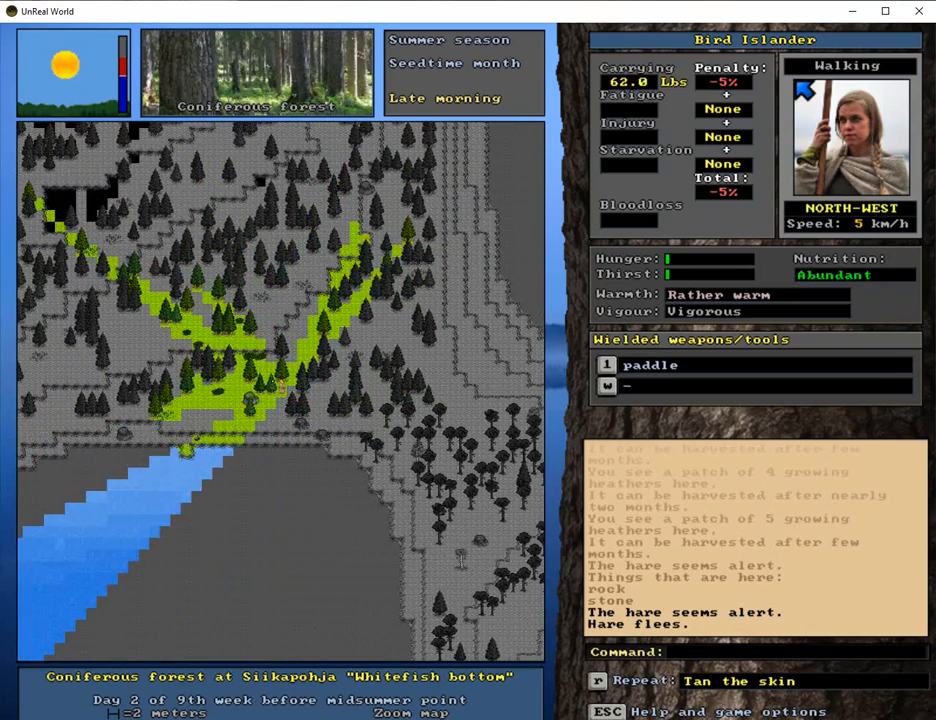
key(left)
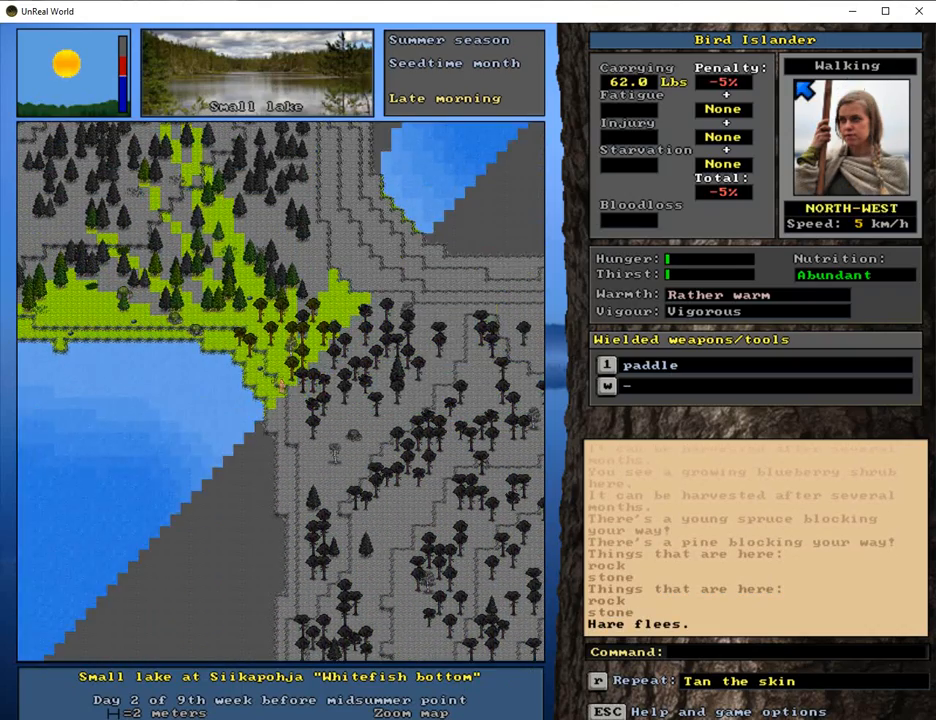
key(up)
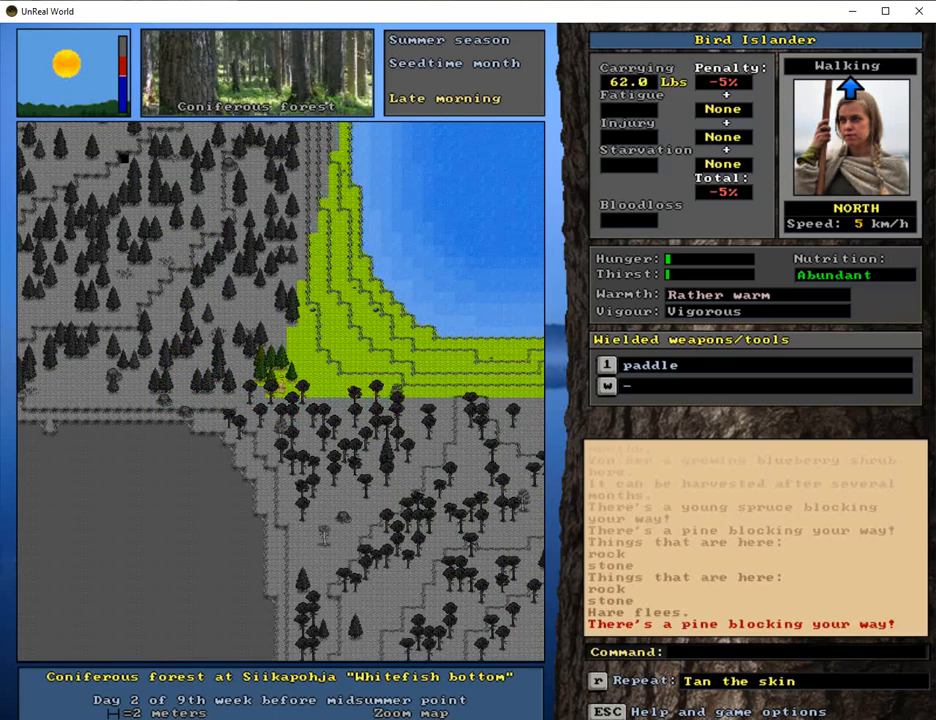
key(Up)
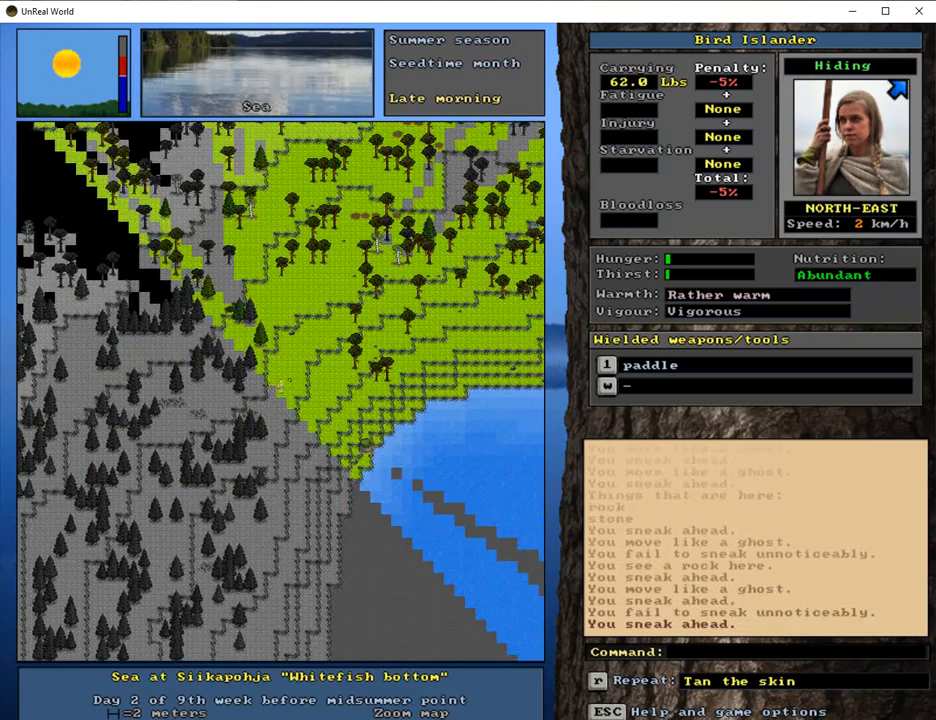
Step: Sneak onward through heathland and coniferous forest past the meowing lynx
key(Right)
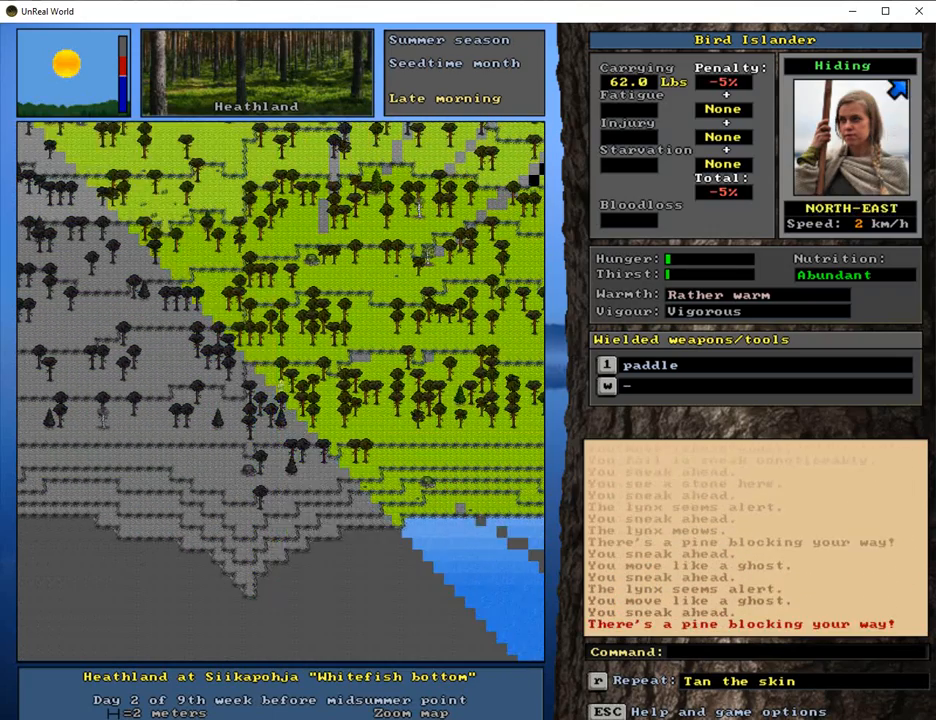
key(right)
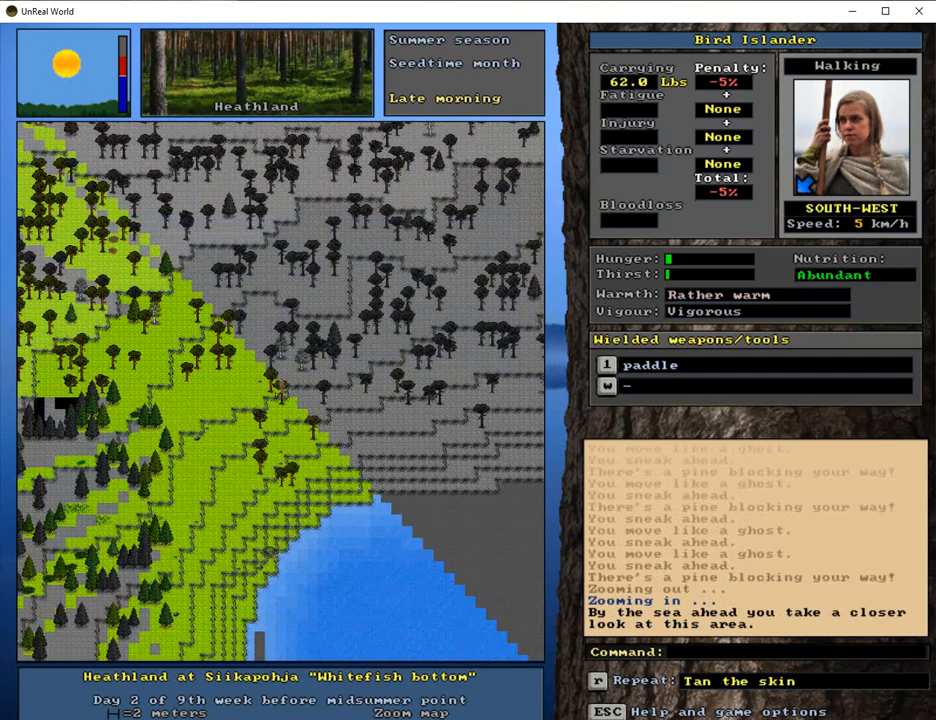
key(Down)
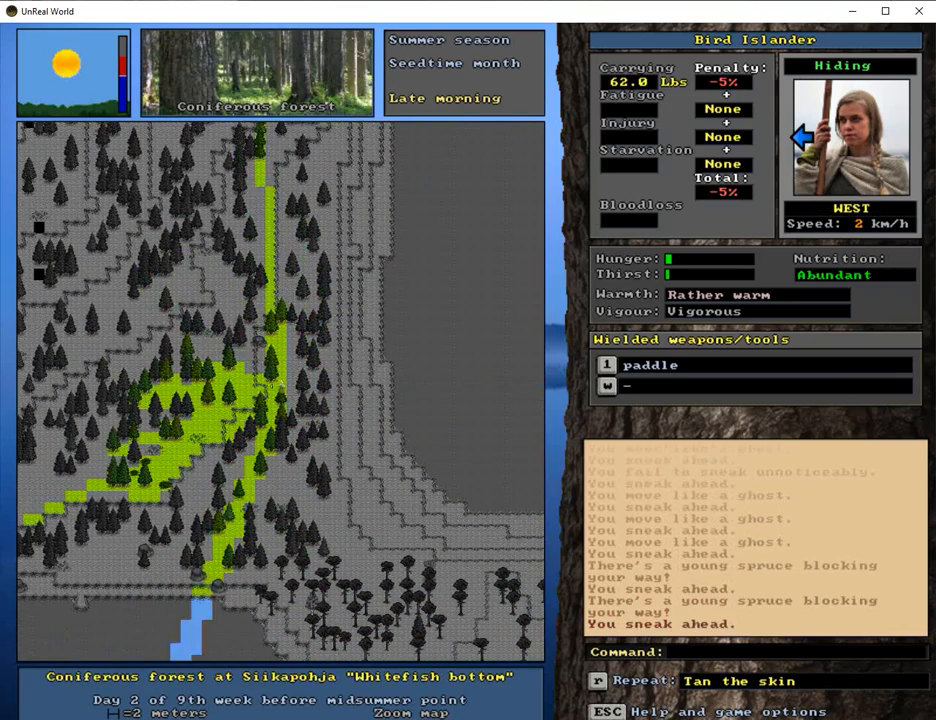
Step: Sneak north past the blueberry shrubs into Siikapohja heathland after the fleeing hare
key(up)
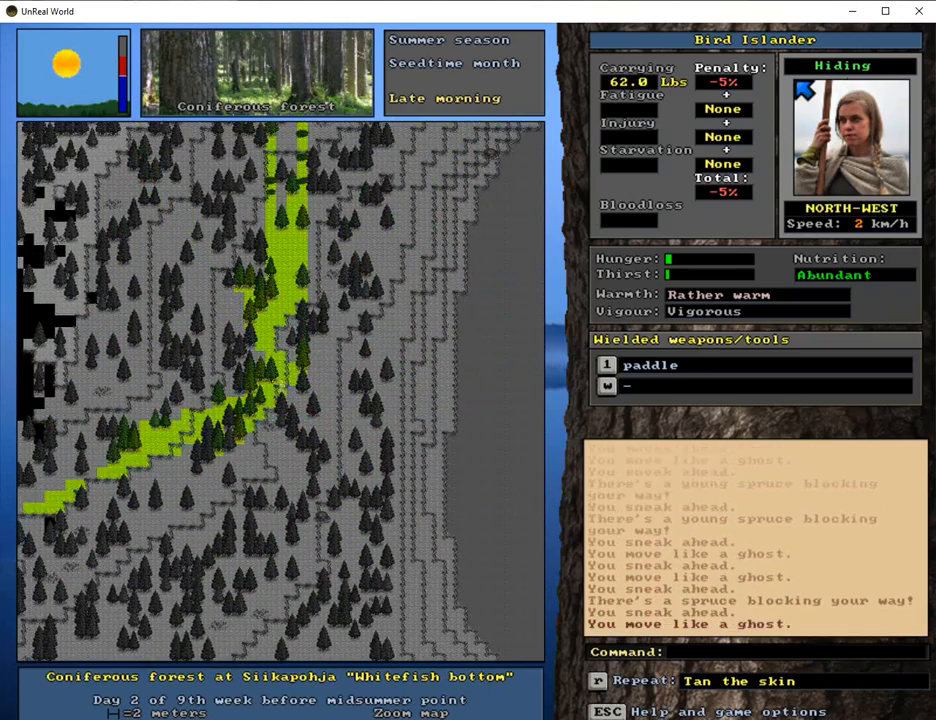
key(Up)
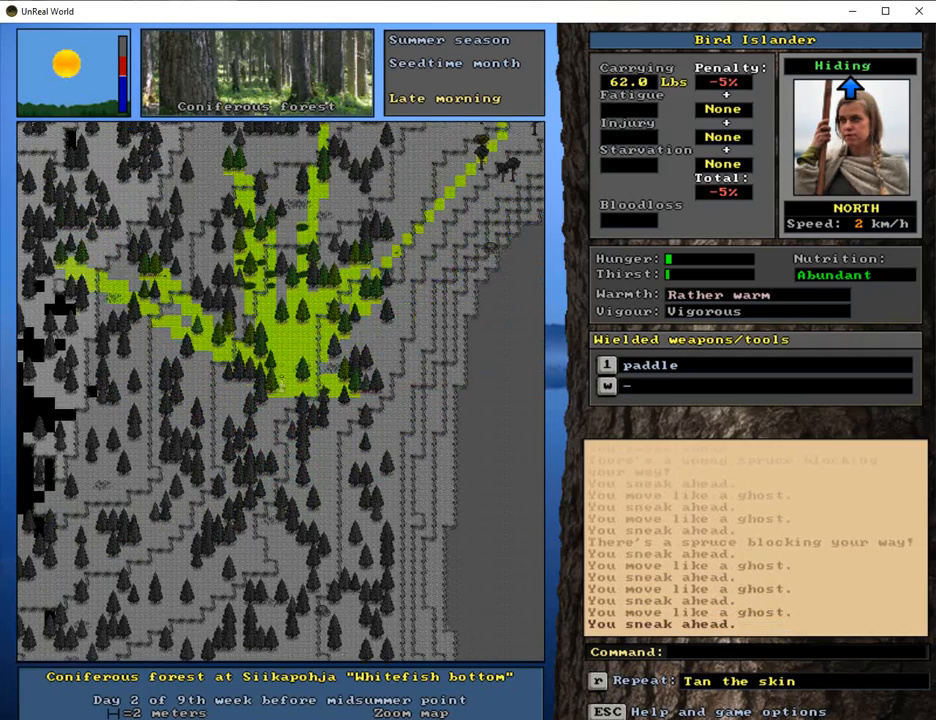
key(up)
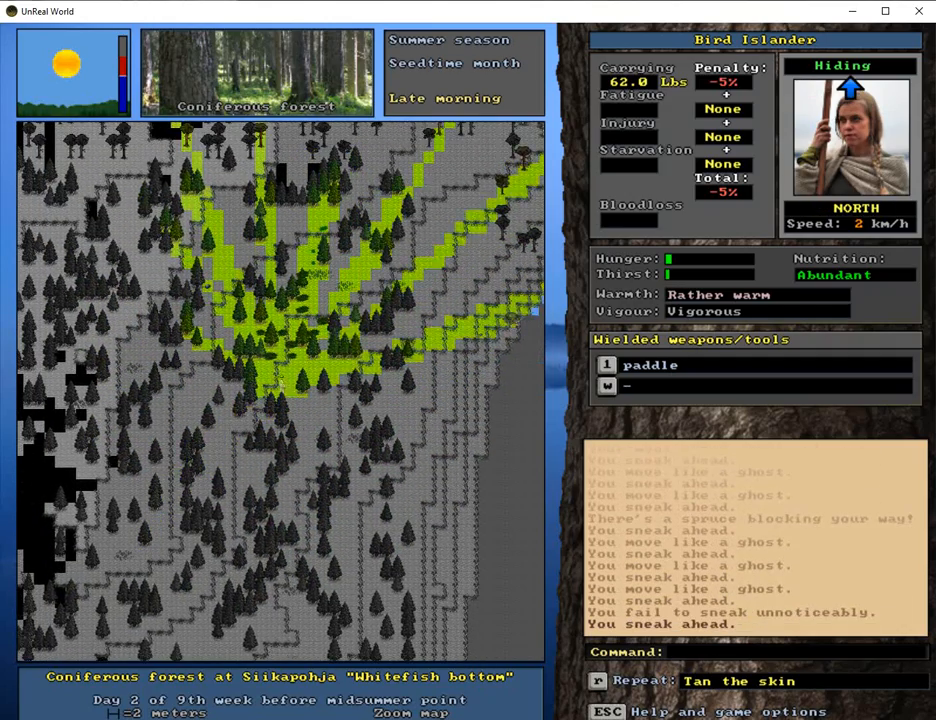
key(Left)
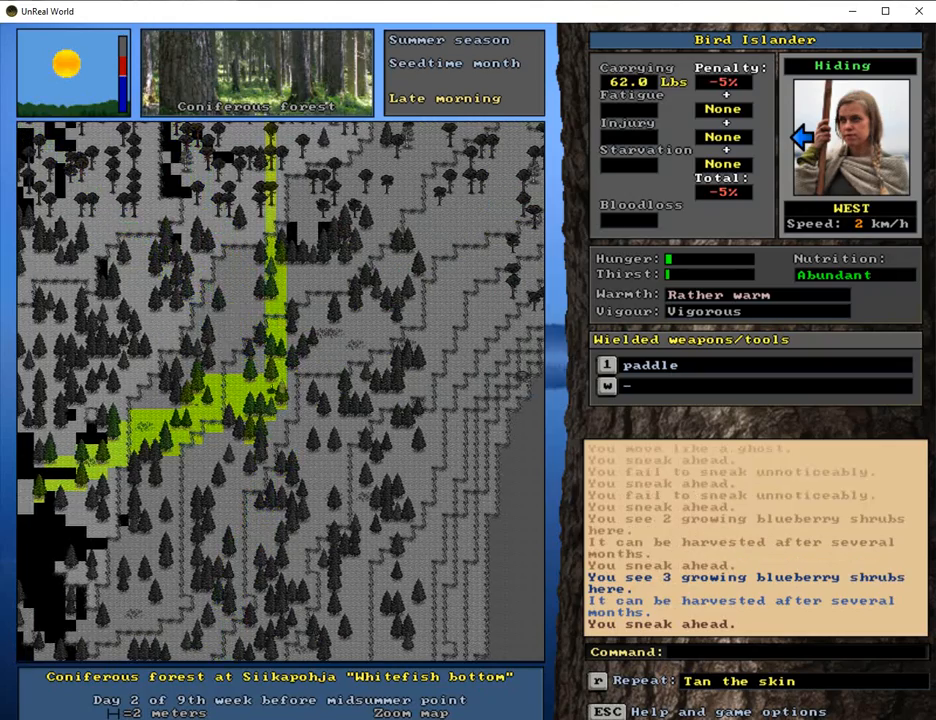
key(up)
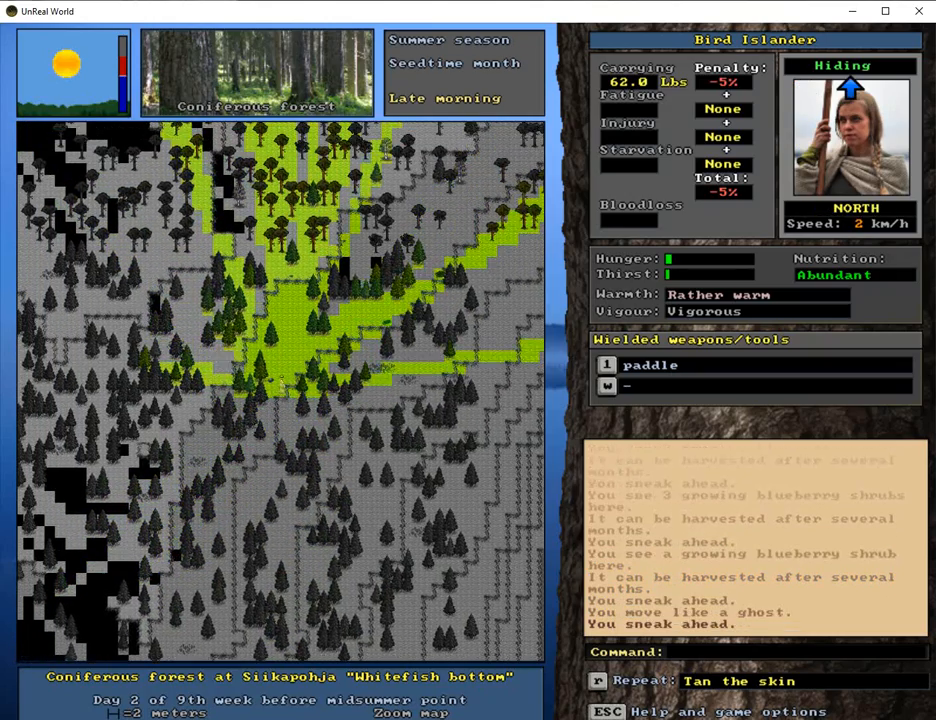
key(up)
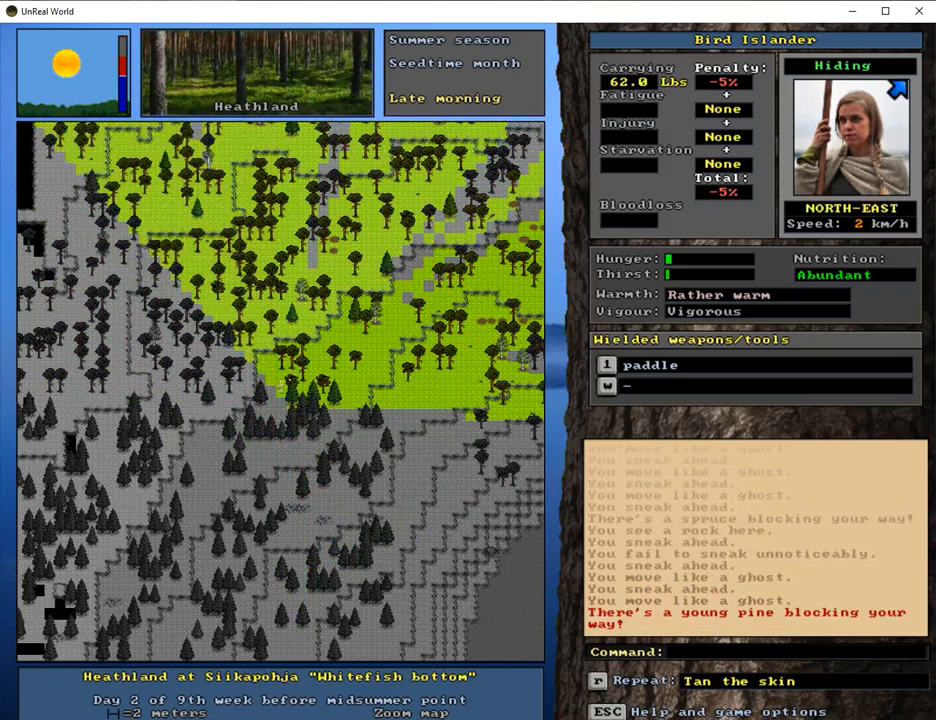
key(right)
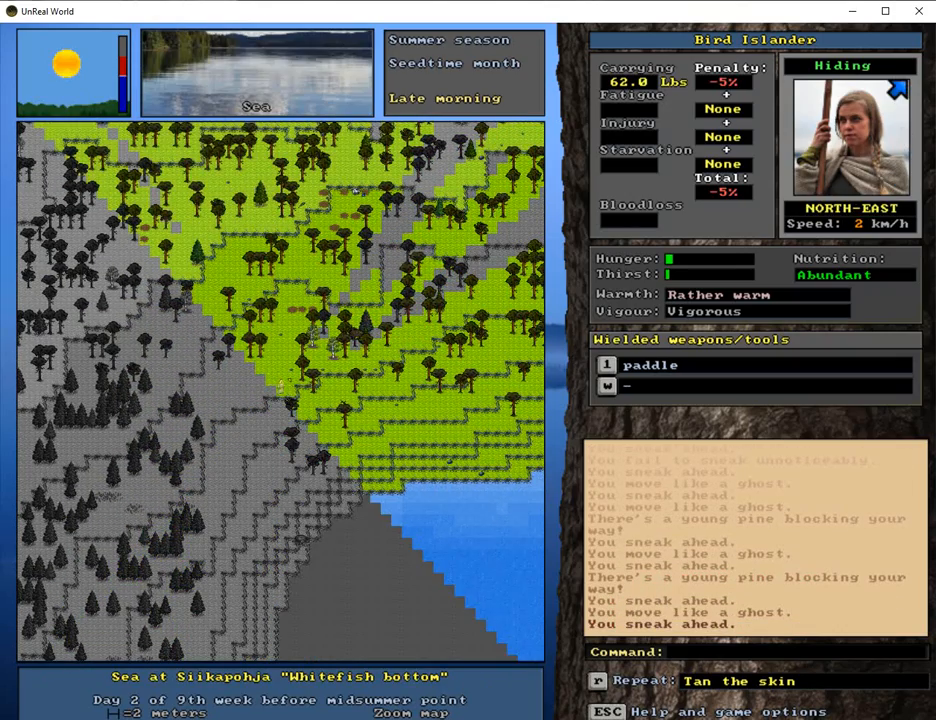
key(Up)
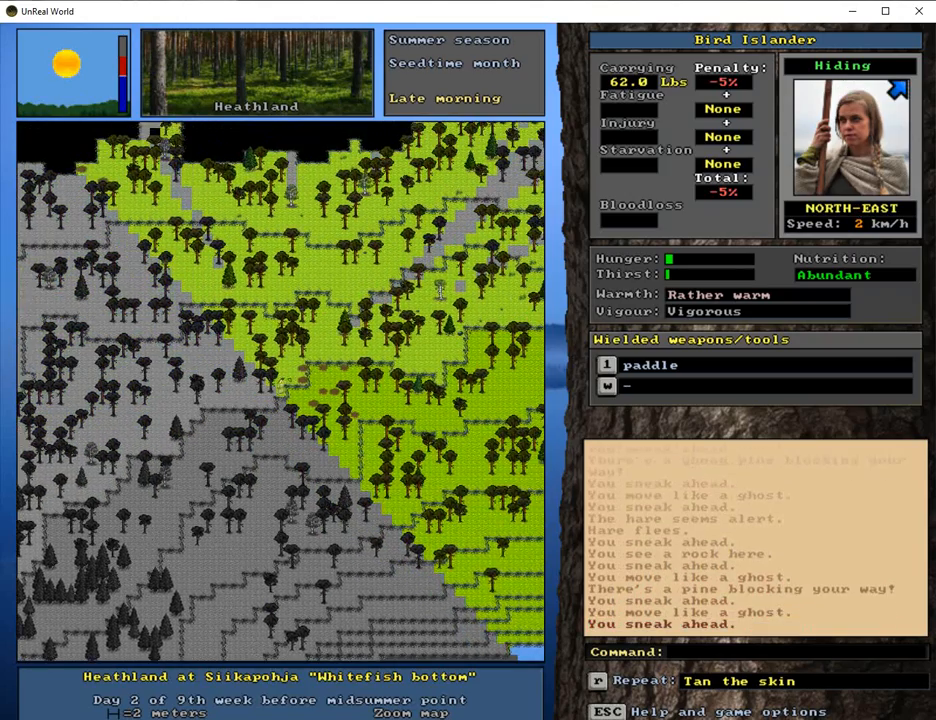
key(up)
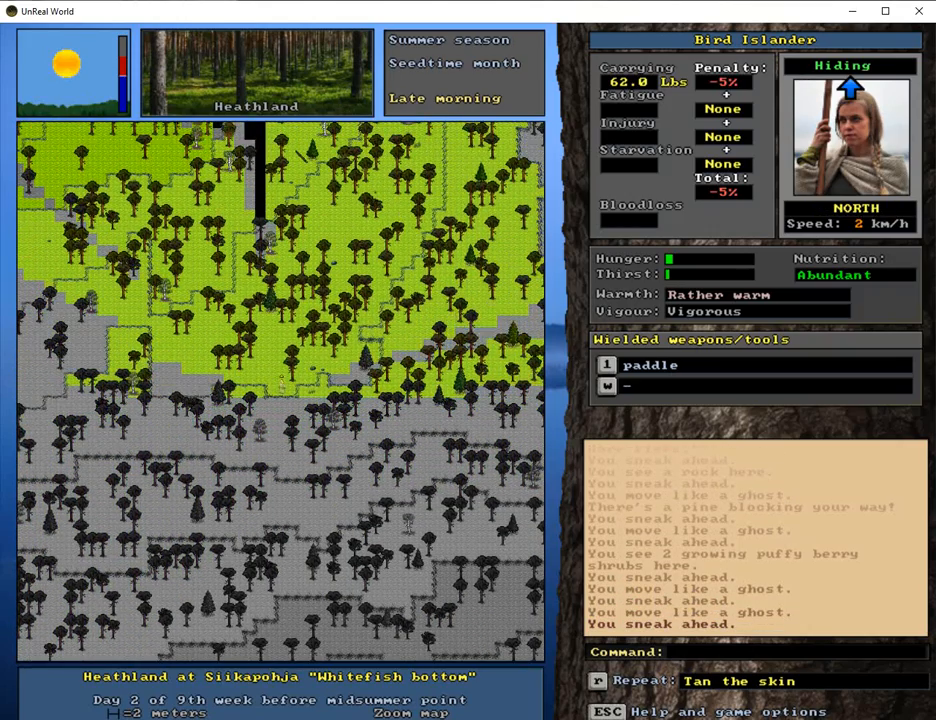
key(Up)
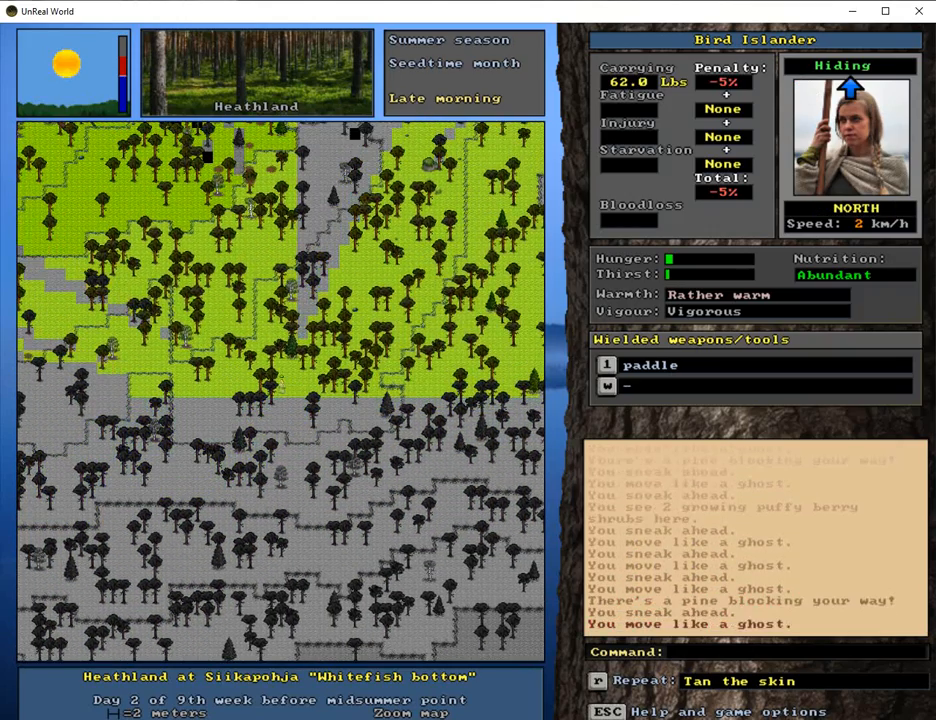